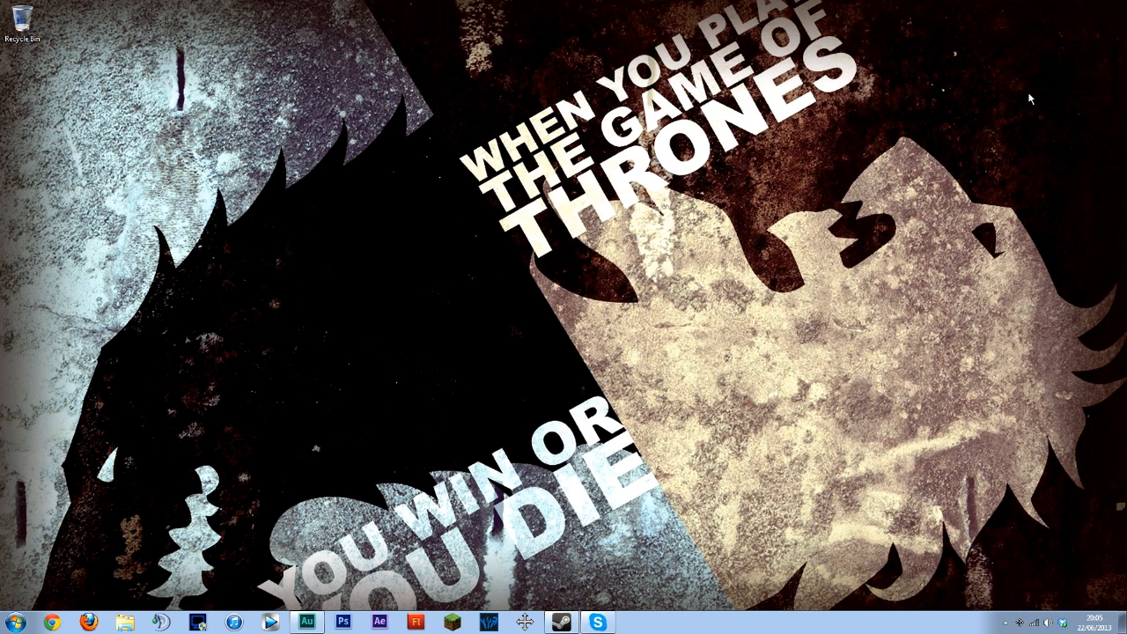
pyautogui.moveTo(993, 114)
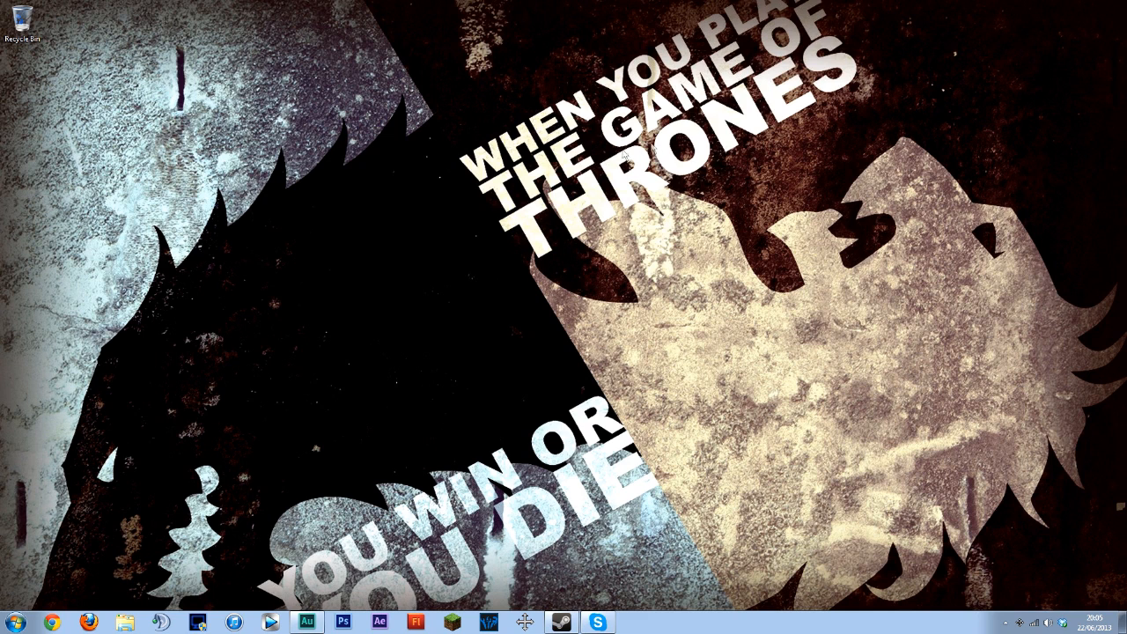
pyautogui.moveTo(203, 332)
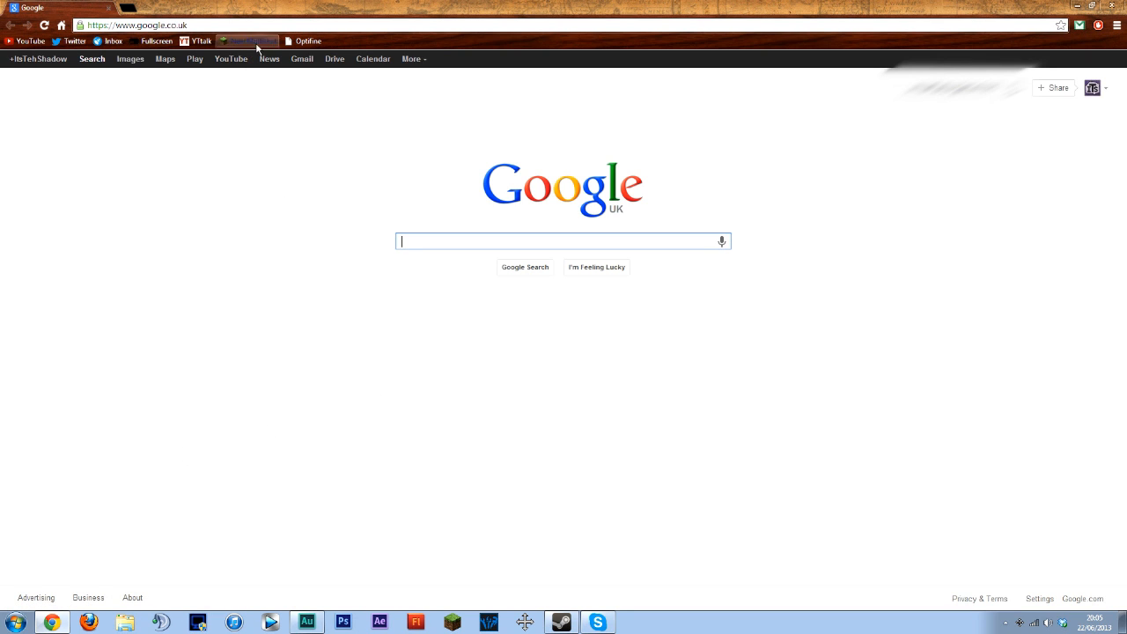
# - From the Multishot-me thread's Downloads list, download the v3.2-mc152-m9 zip for Minecraft 1.5.2
pyautogui.click(246, 40)
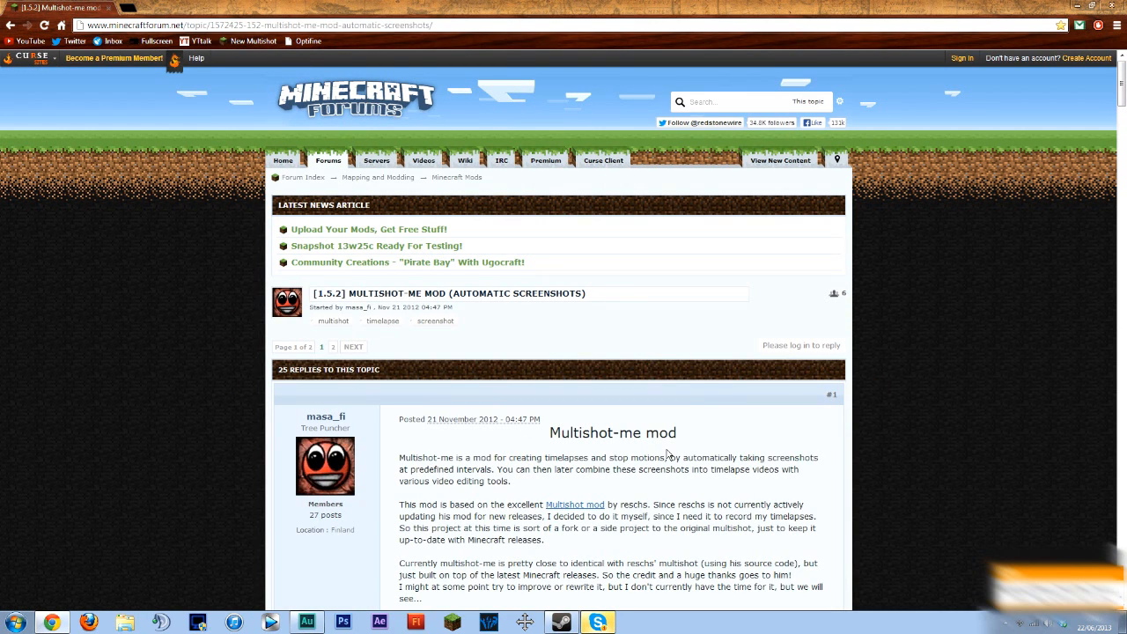
pyautogui.moveTo(775, 465)
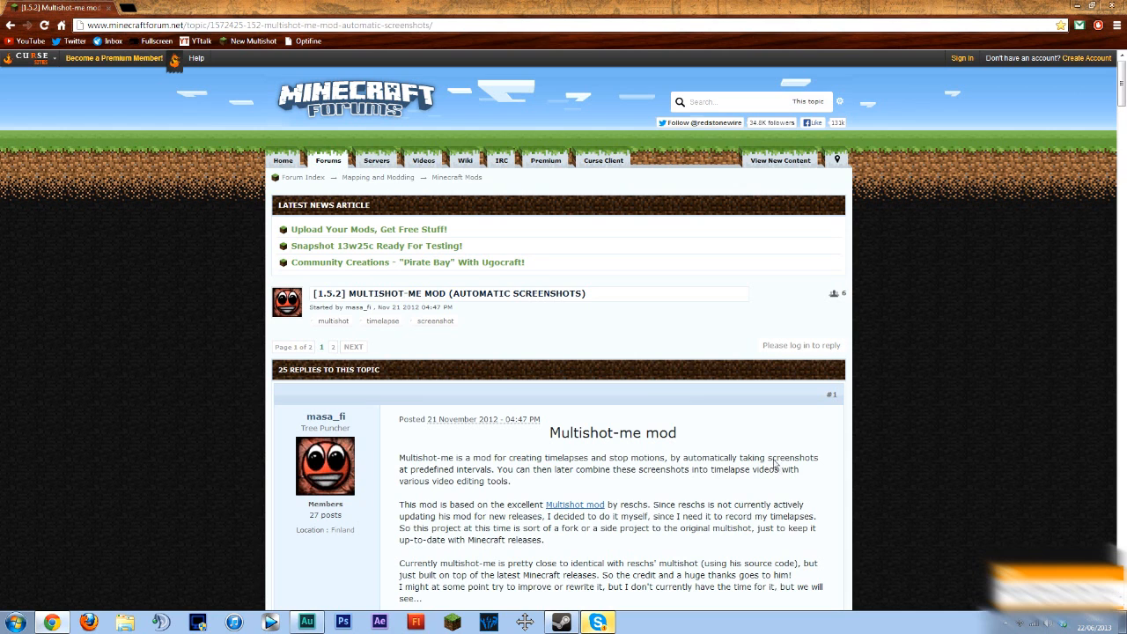
pyautogui.moveTo(762, 443)
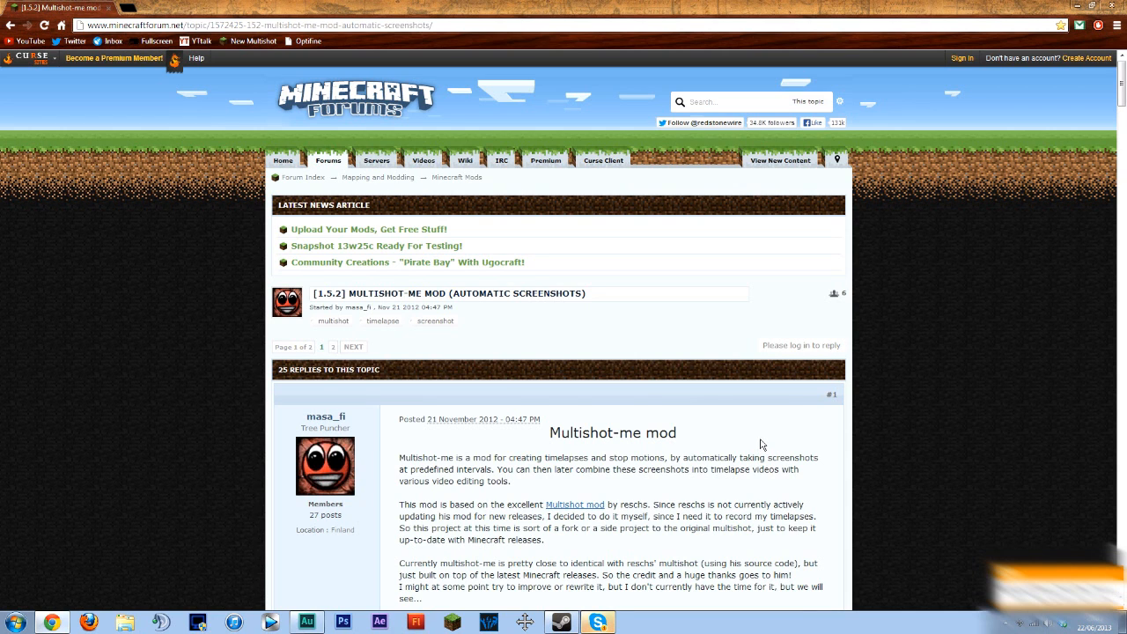
pyautogui.scroll(-3)
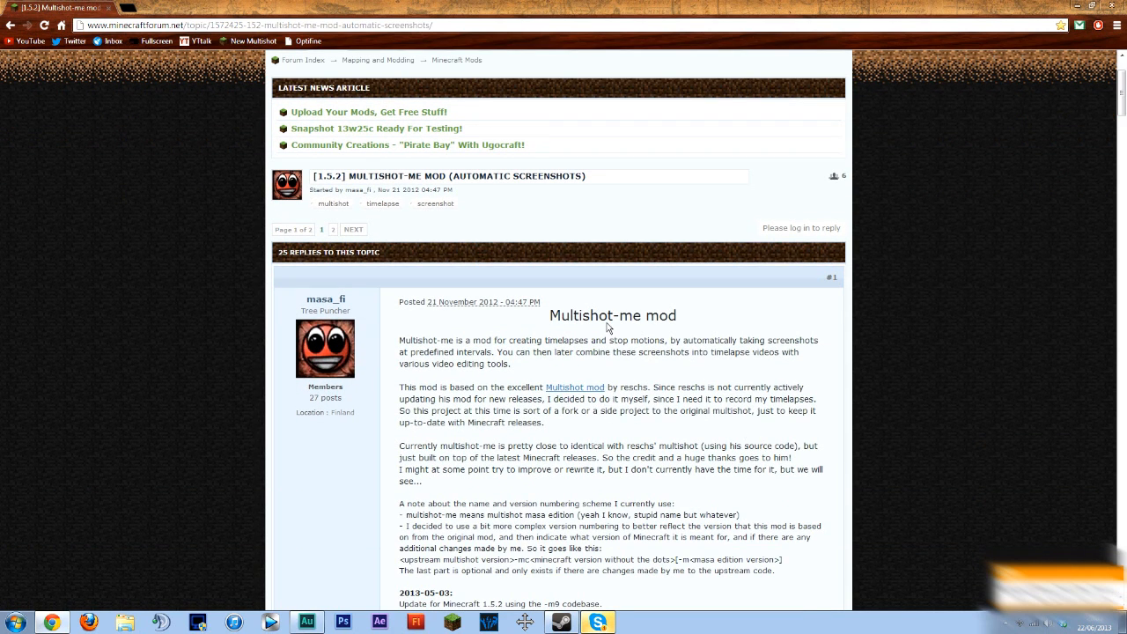
pyautogui.click(574, 387)
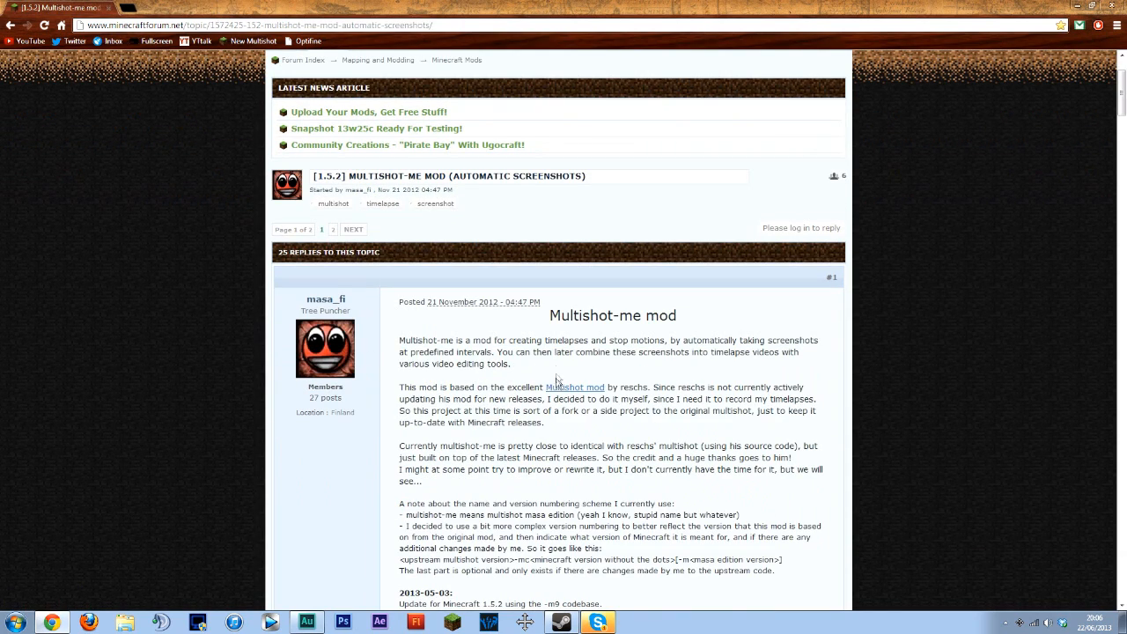
pyautogui.scroll(-3)
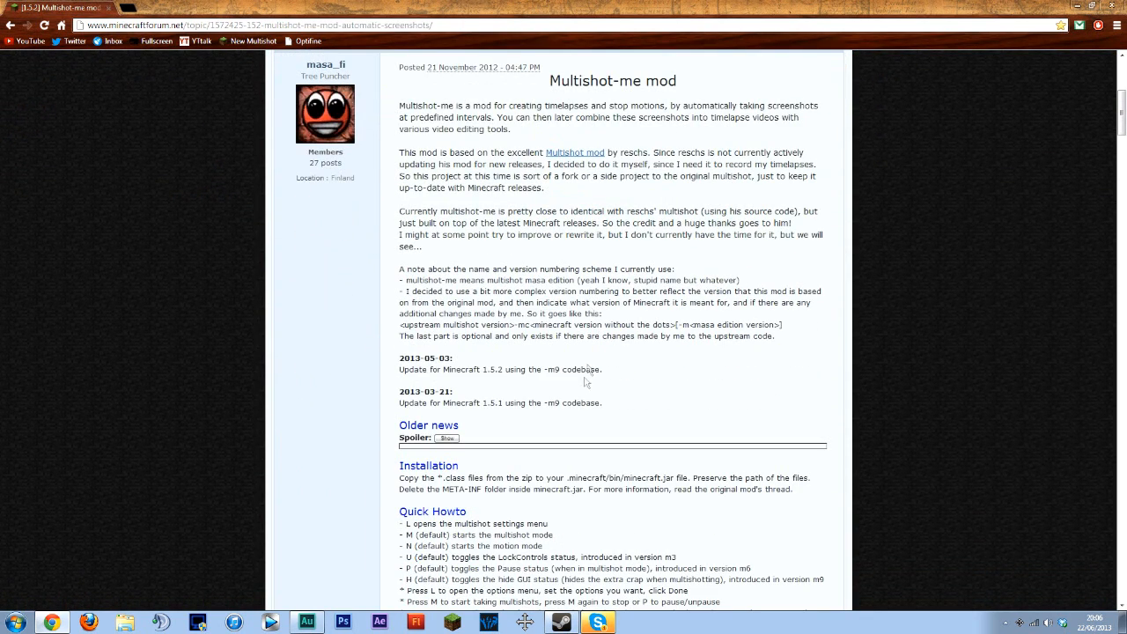
pyautogui.doubleClick(492, 401)
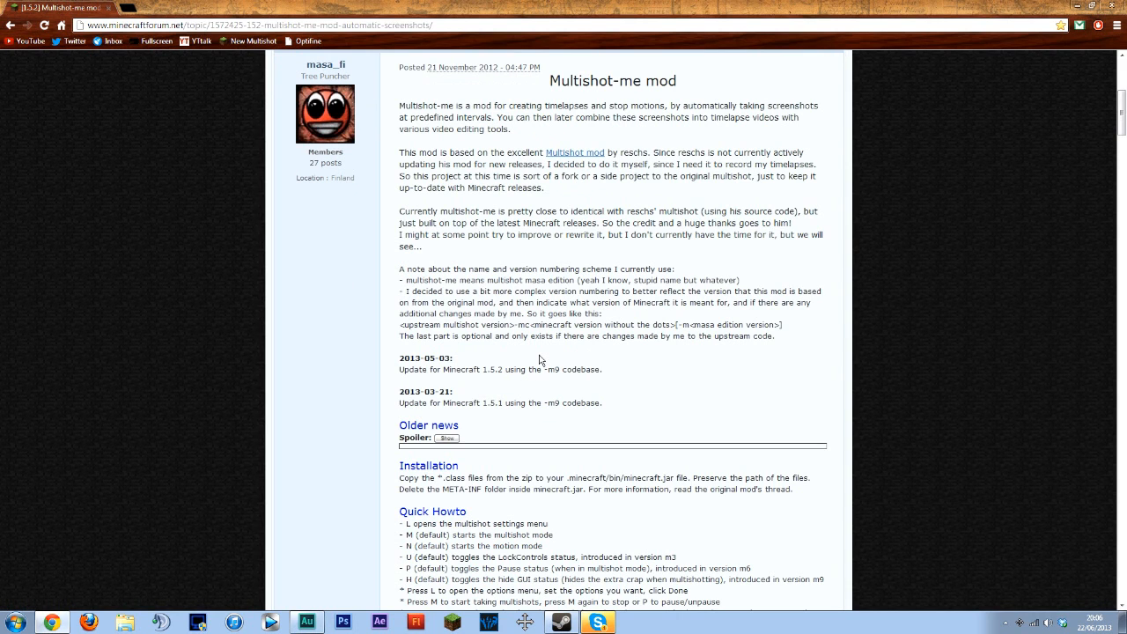
pyautogui.scroll(-3)
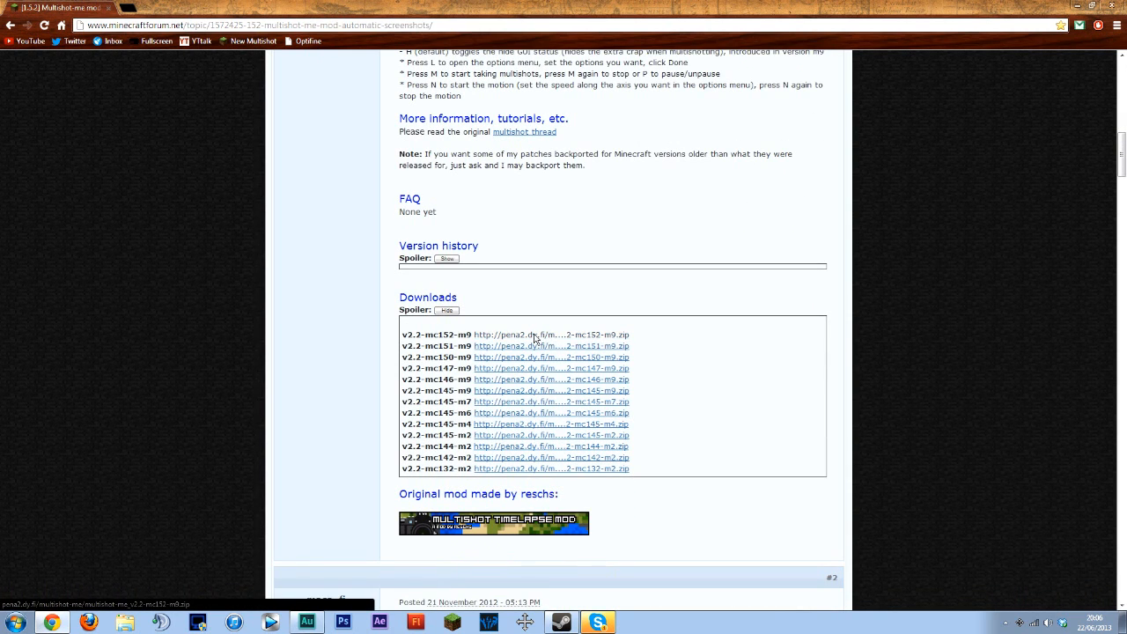
pyautogui.click(553, 335)
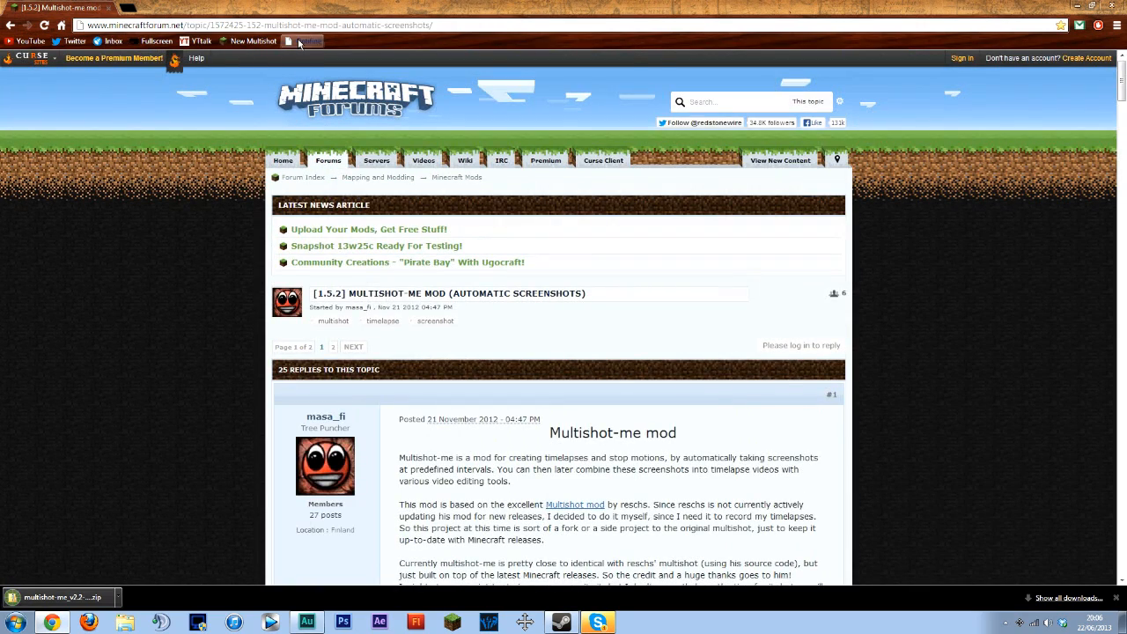
pyautogui.moveTo(301, 41)
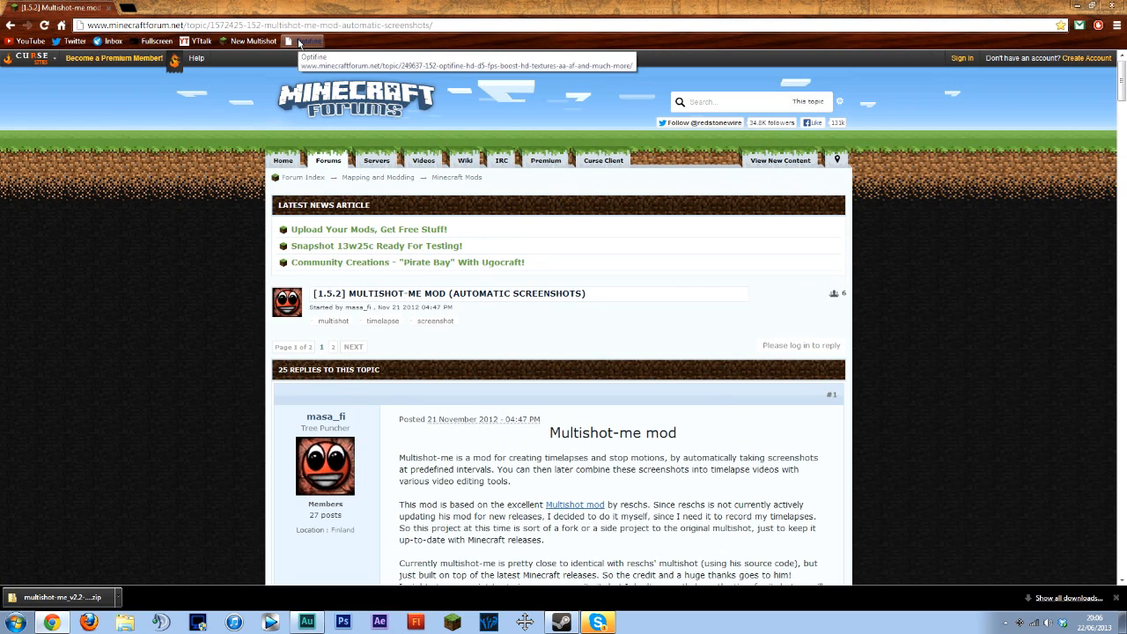
# - Download the OptiFine 1.5.2 HD D5 Standard zip from its thread, then minimize Chrome to the desktop
pyautogui.click(302, 41)
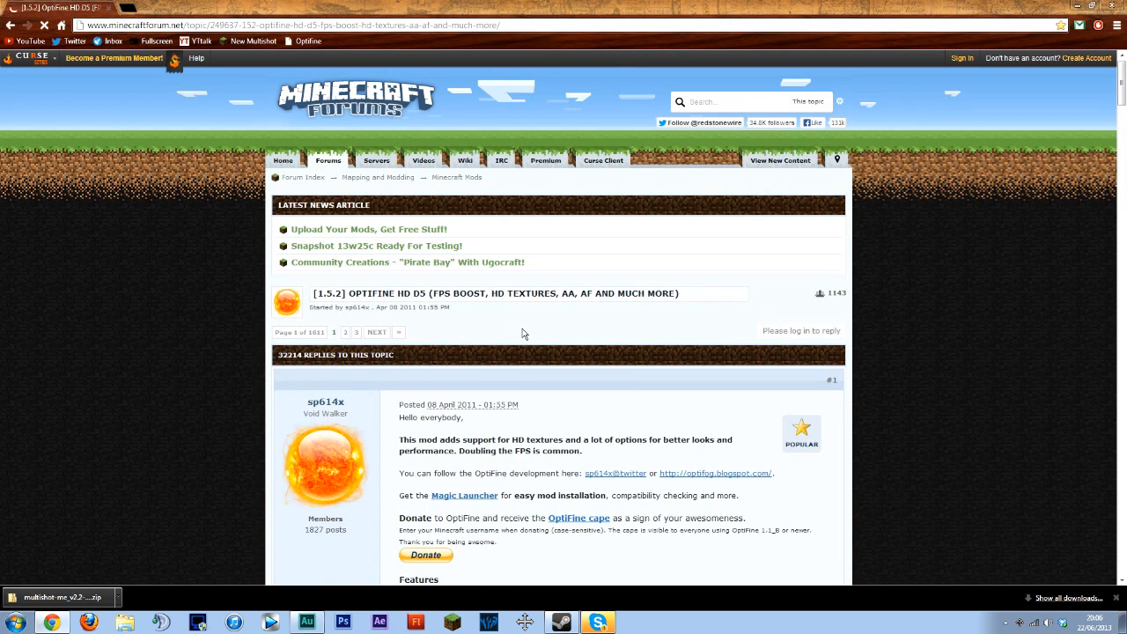
pyautogui.moveTo(507, 333)
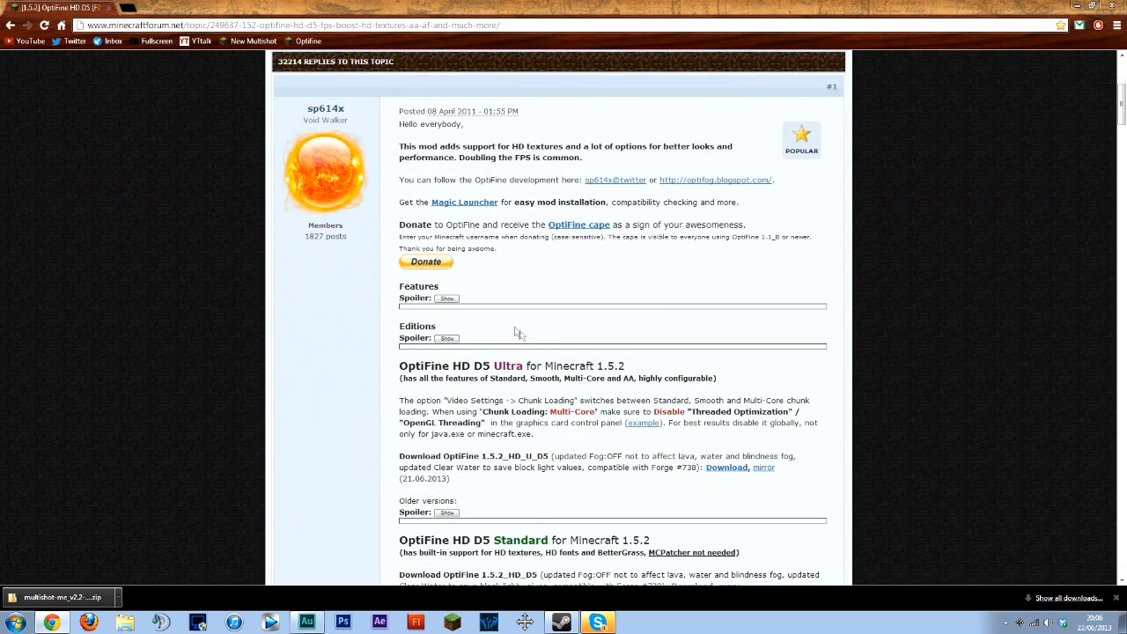
pyautogui.scroll(-3)
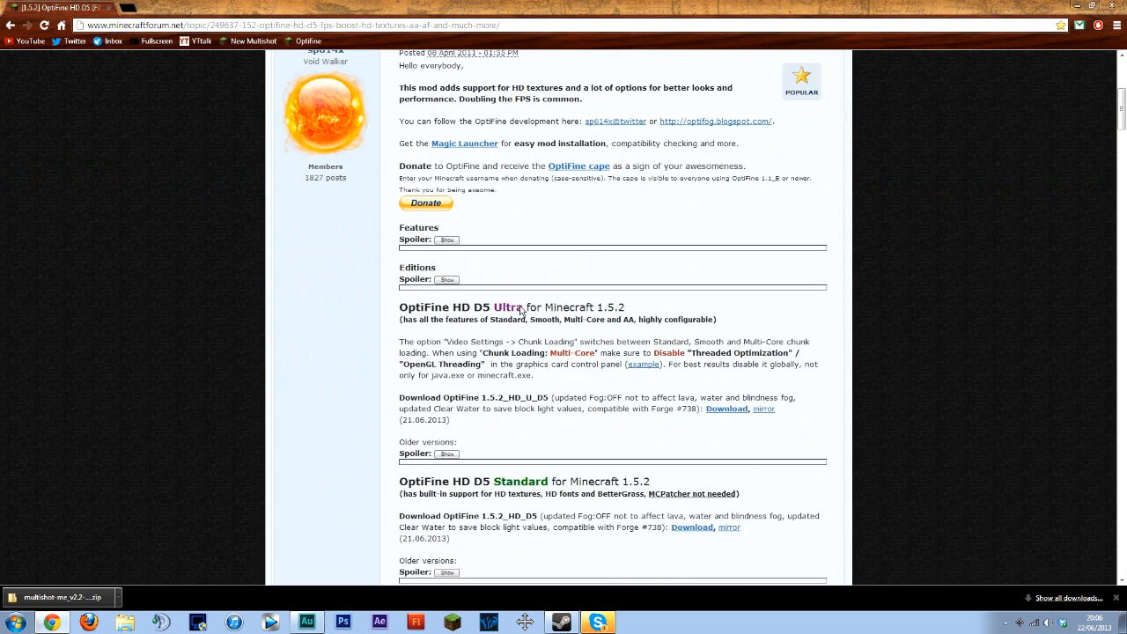
pyautogui.scroll(-3)
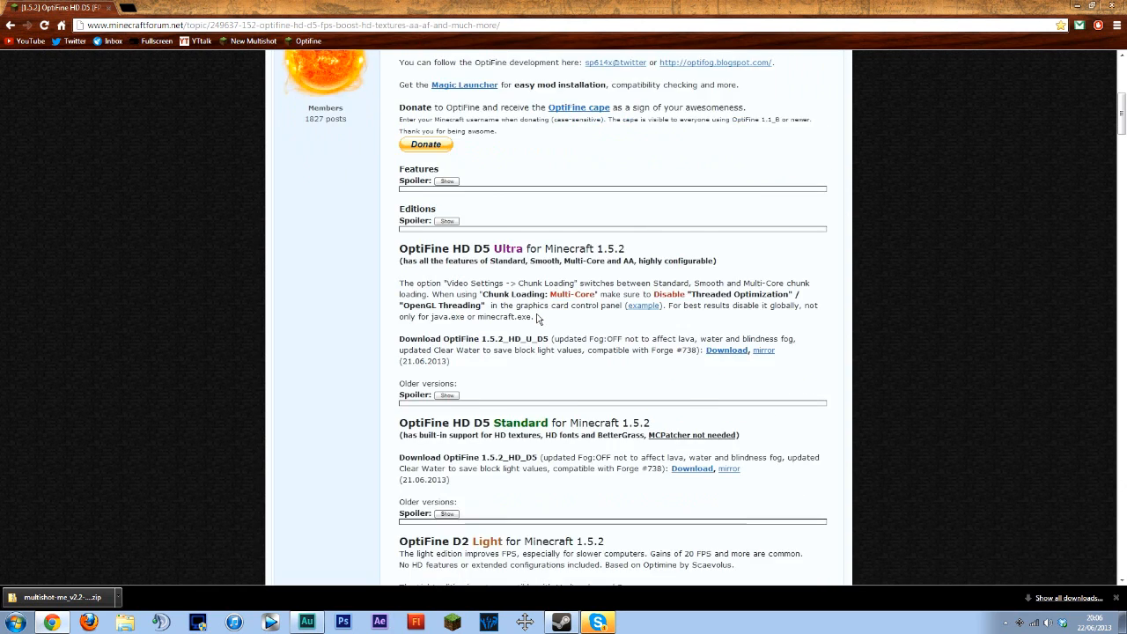
pyautogui.scroll(-3)
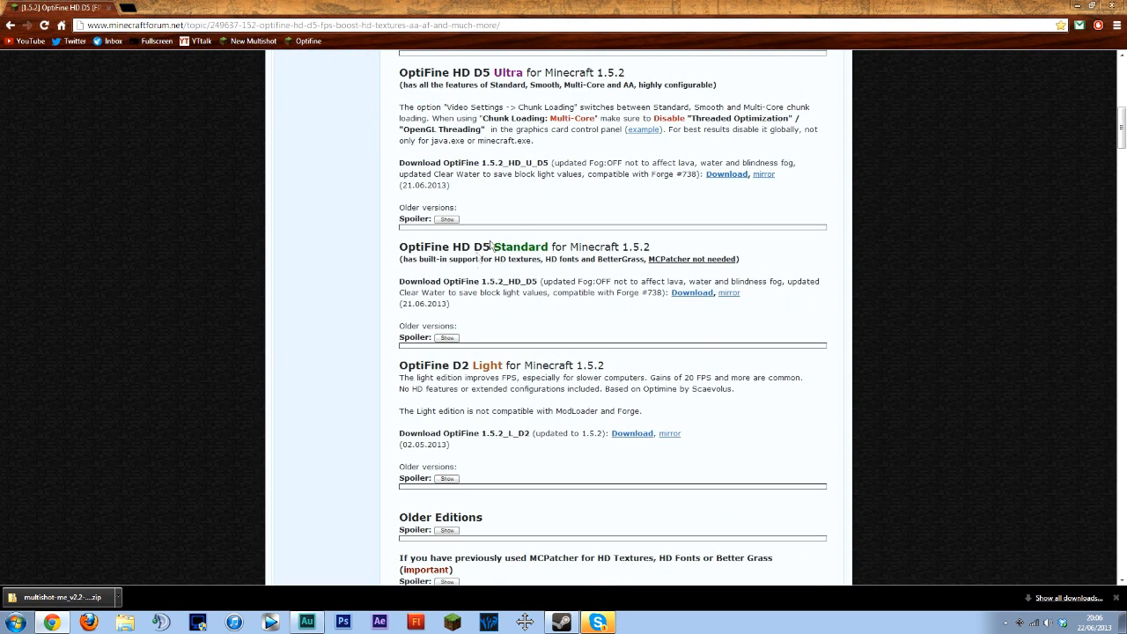
pyautogui.moveTo(666, 338)
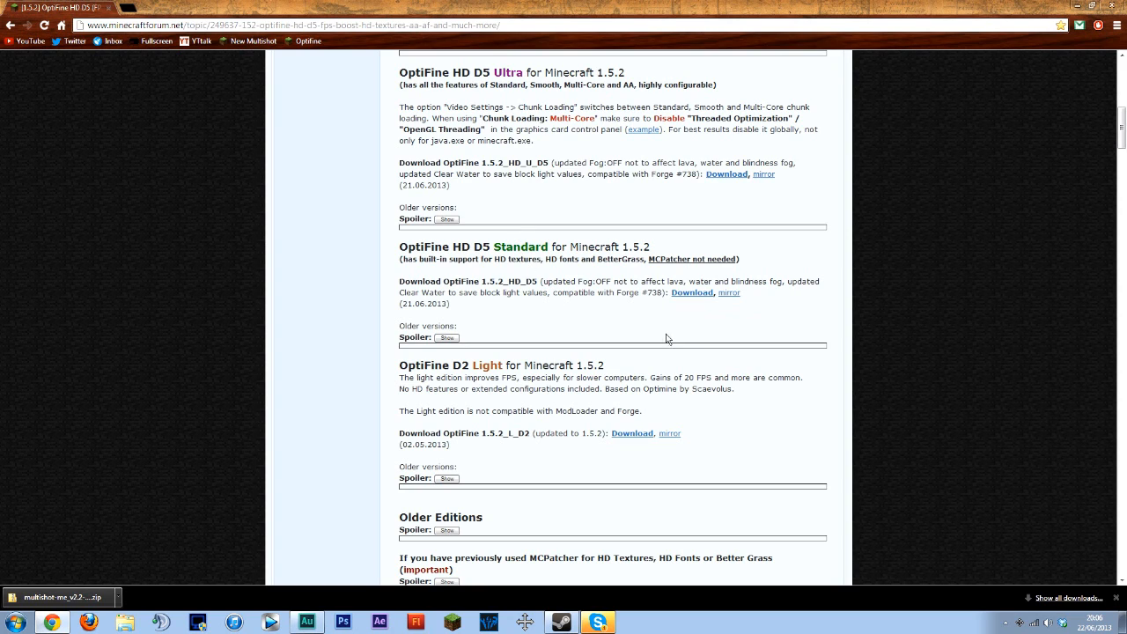
pyautogui.click(690, 292)
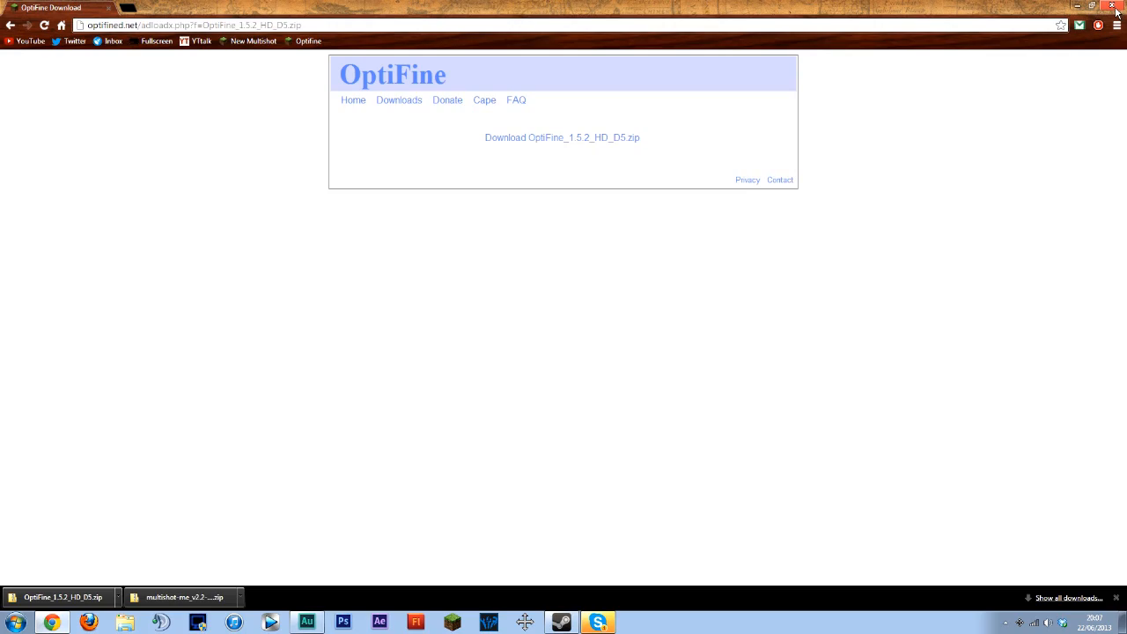
pyautogui.click(1078, 7)
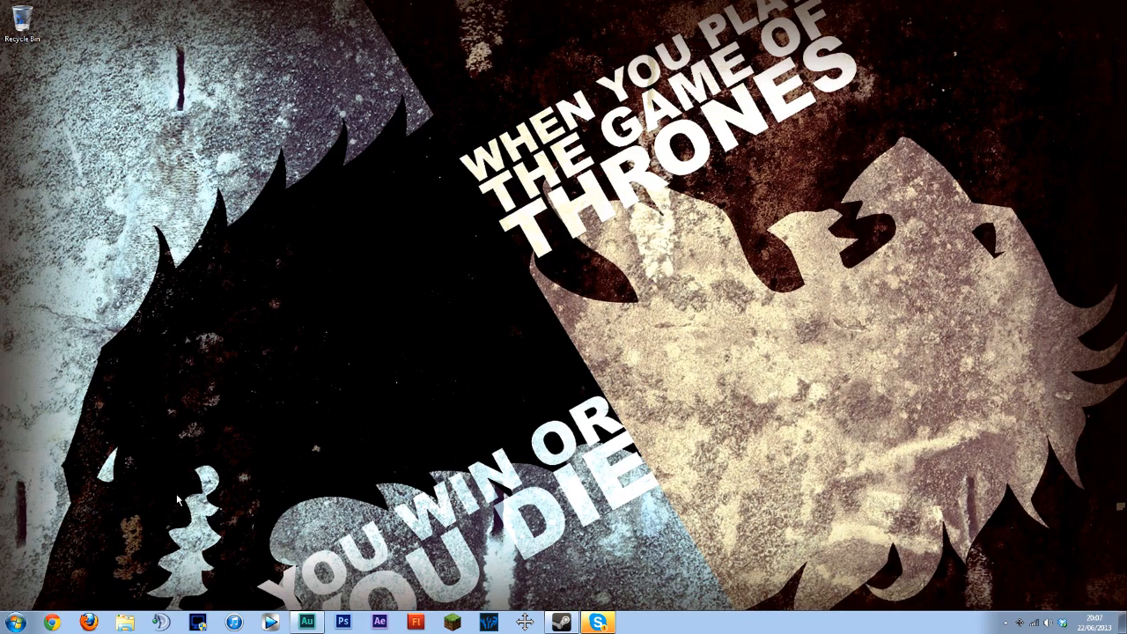
# - Go to %appdata% via Start search and open the .minecraft folder in Roaming
pyautogui.click(13, 620)
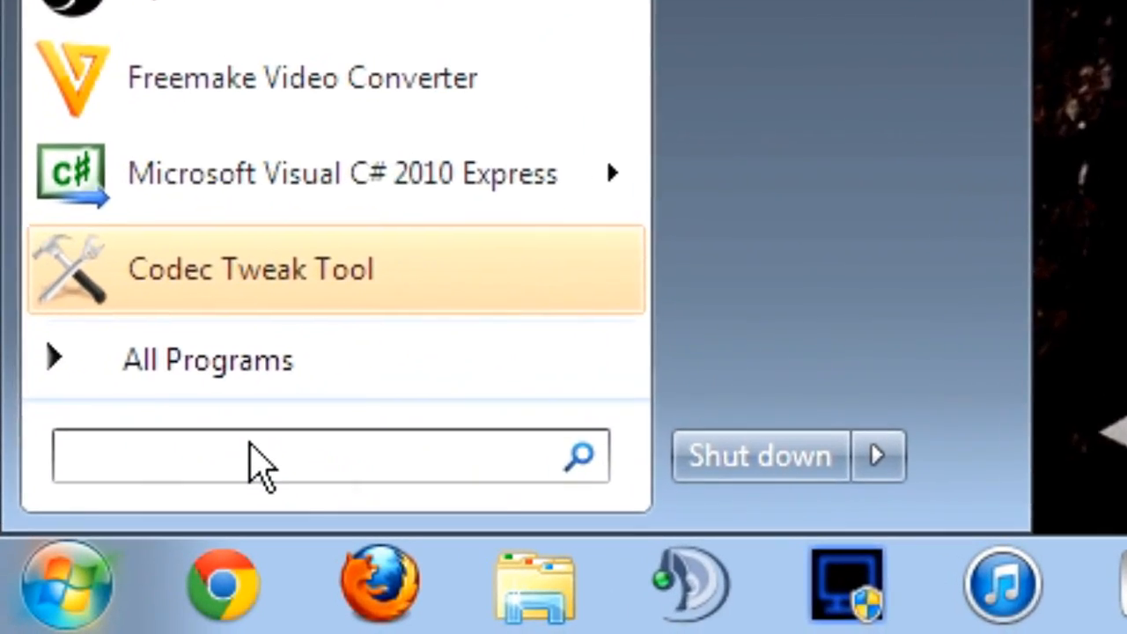
pyautogui.write('%ap')
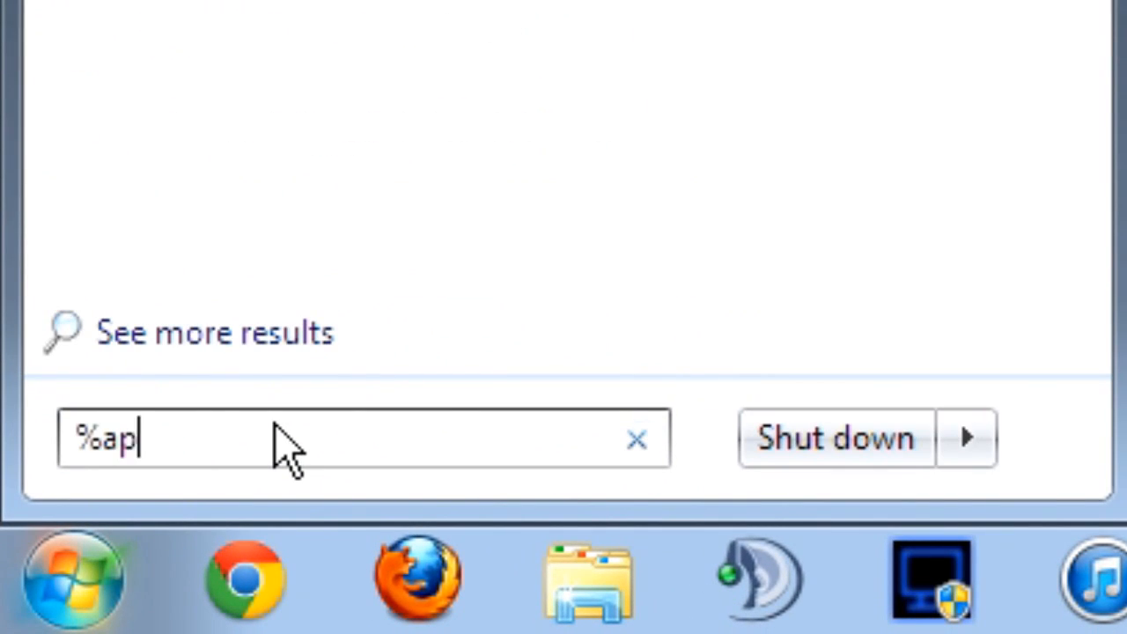
pyautogui.write('pdata')
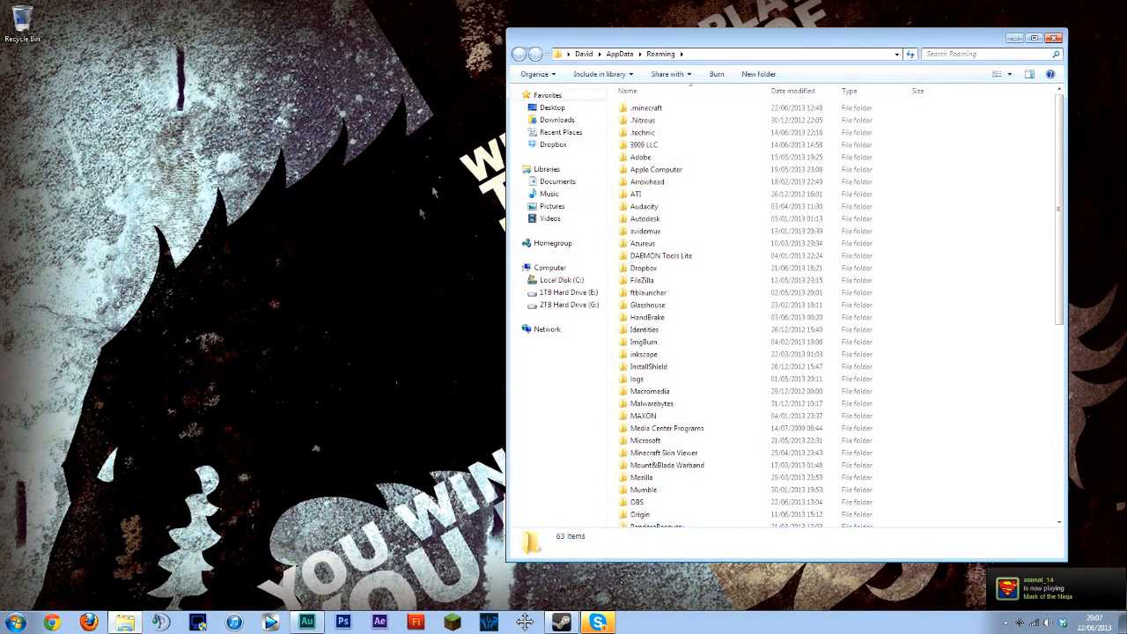
pyautogui.moveTo(784, 39); pyautogui.dragTo(648, 44)
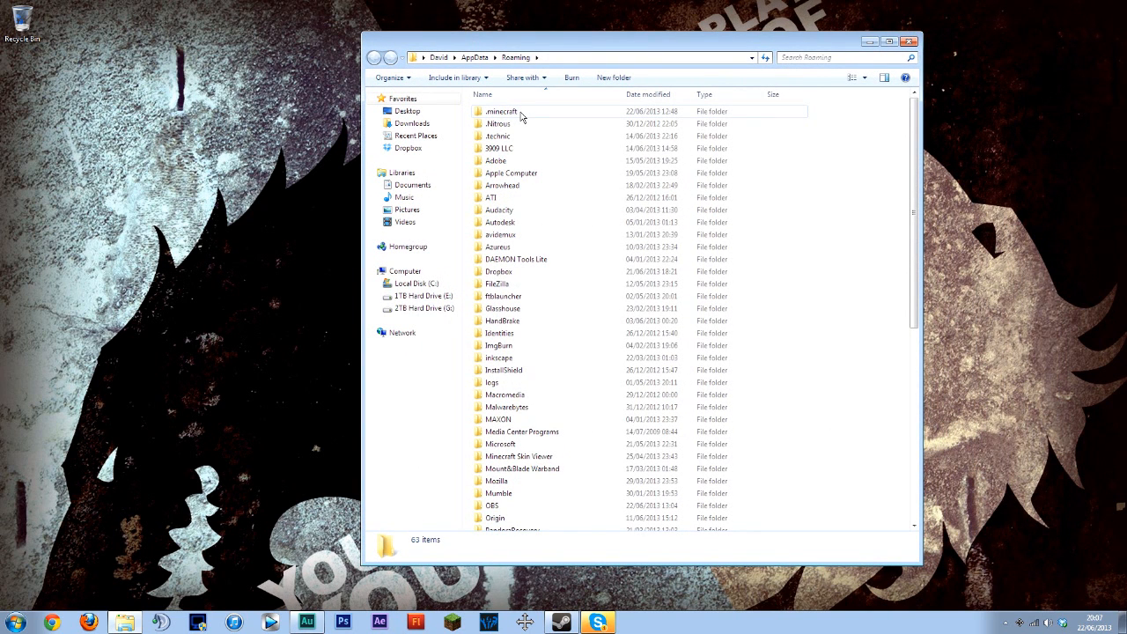
pyautogui.moveTo(642, 39); pyautogui.dragTo(564, 46)
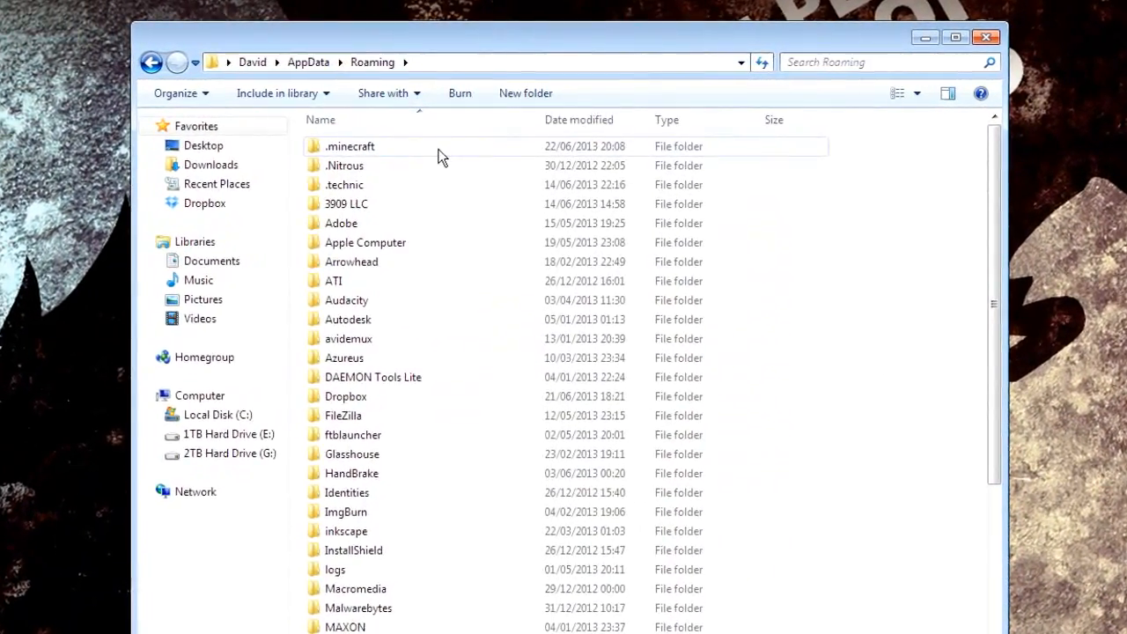
pyautogui.click(351, 146)
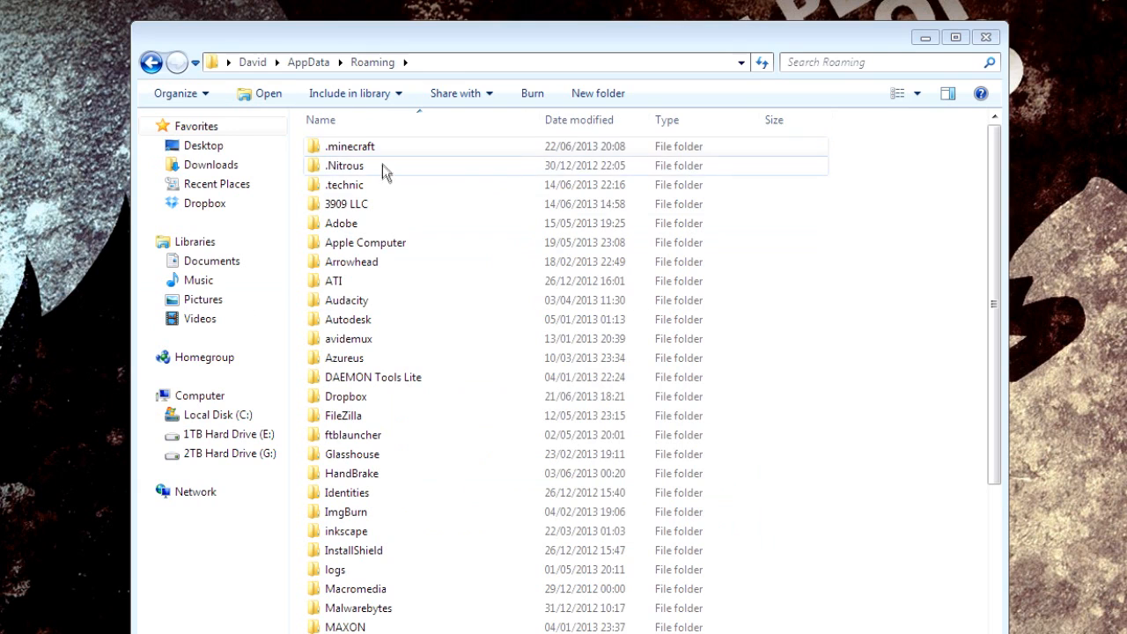
pyautogui.doubleClick(349, 146)
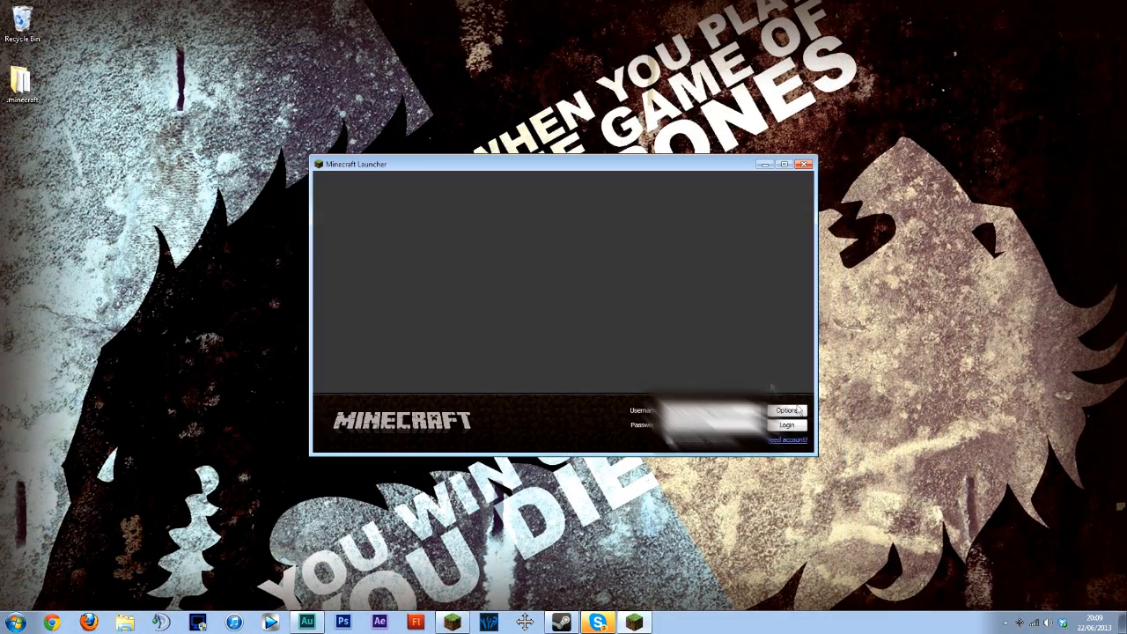
# - Log in to launch Minecraft 1.5.2 to its title screen, then quit the game
pyautogui.click(785, 424)
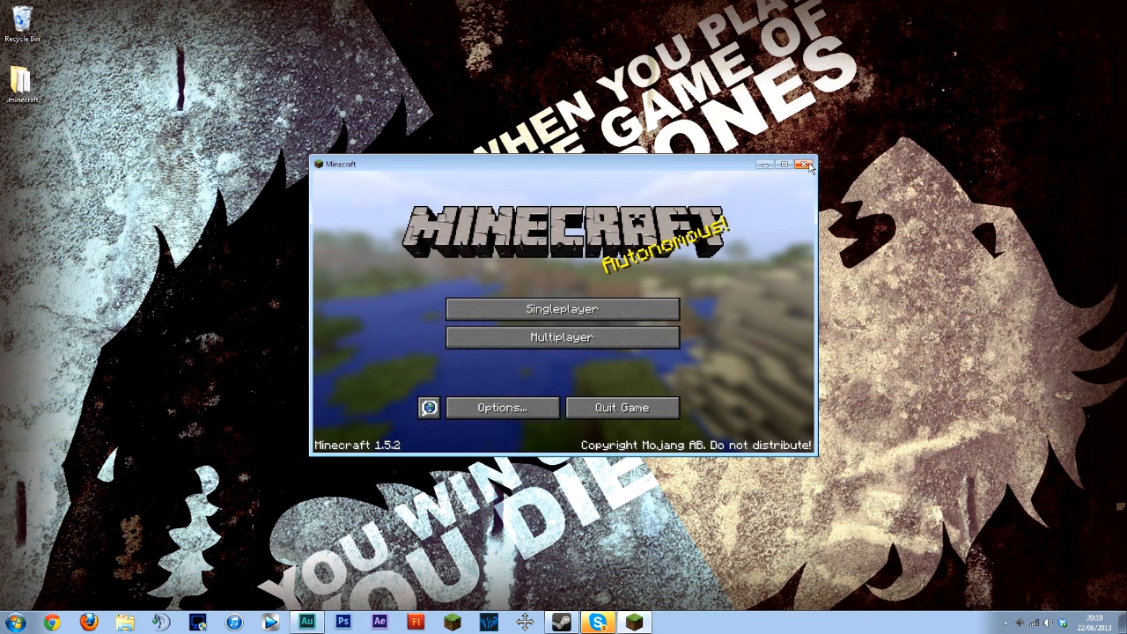
pyautogui.click(802, 165)
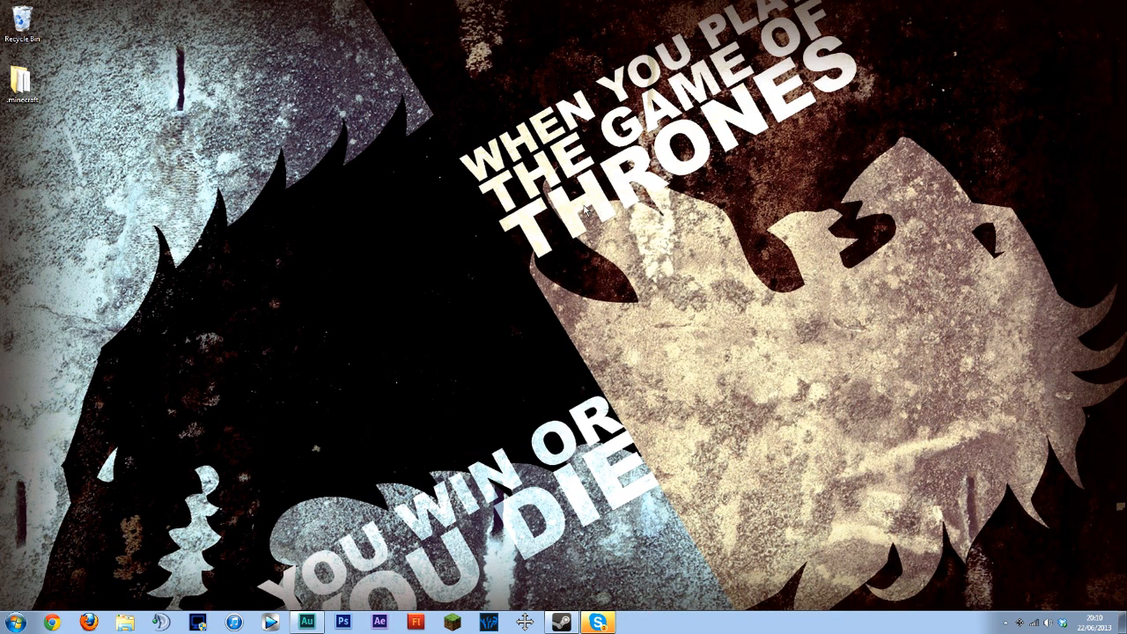
pyautogui.moveTo(265, 424)
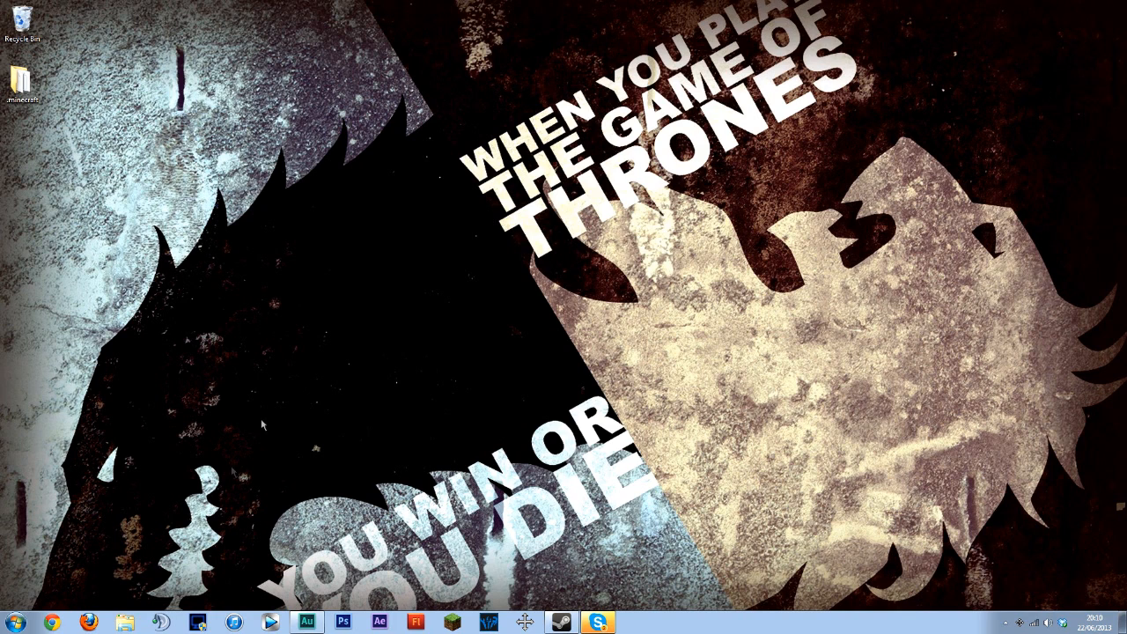
# - Return to %appdata%\.minecraft\bin and bring up the right-click menu on minecraft.jar
pyautogui.click(11, 620)
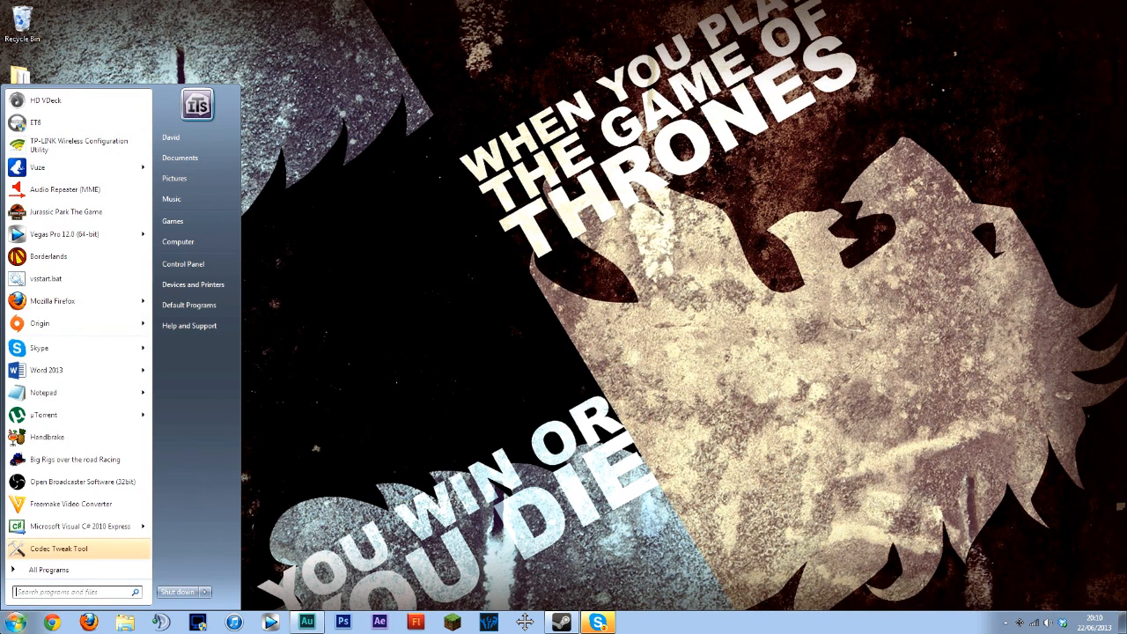
pyautogui.write('%appdata%')
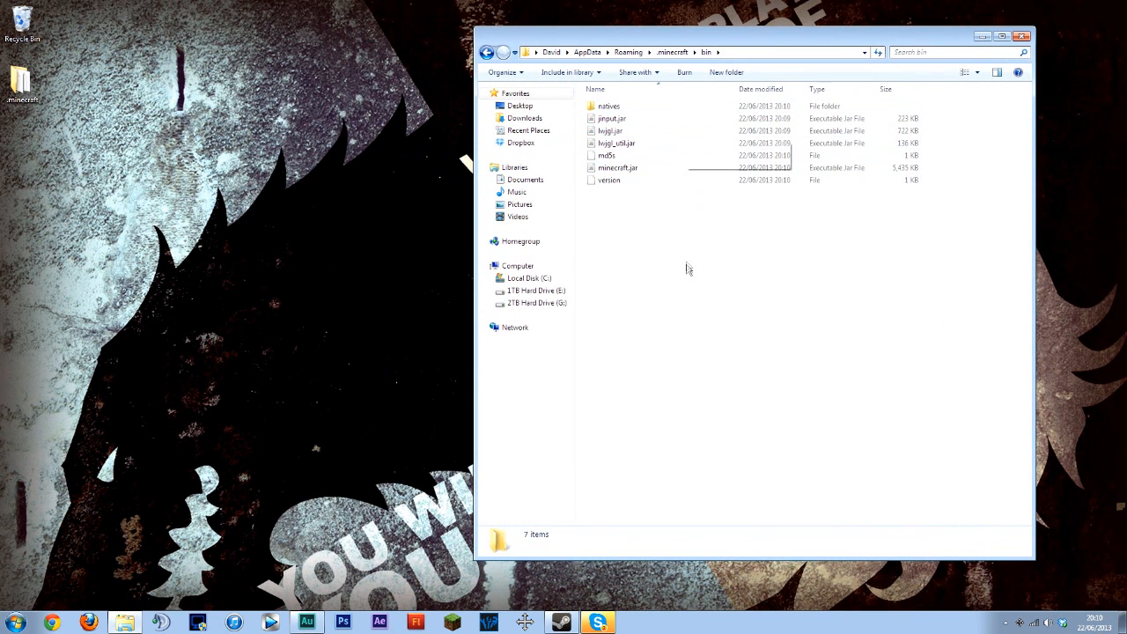
pyautogui.moveTo(690, 310)
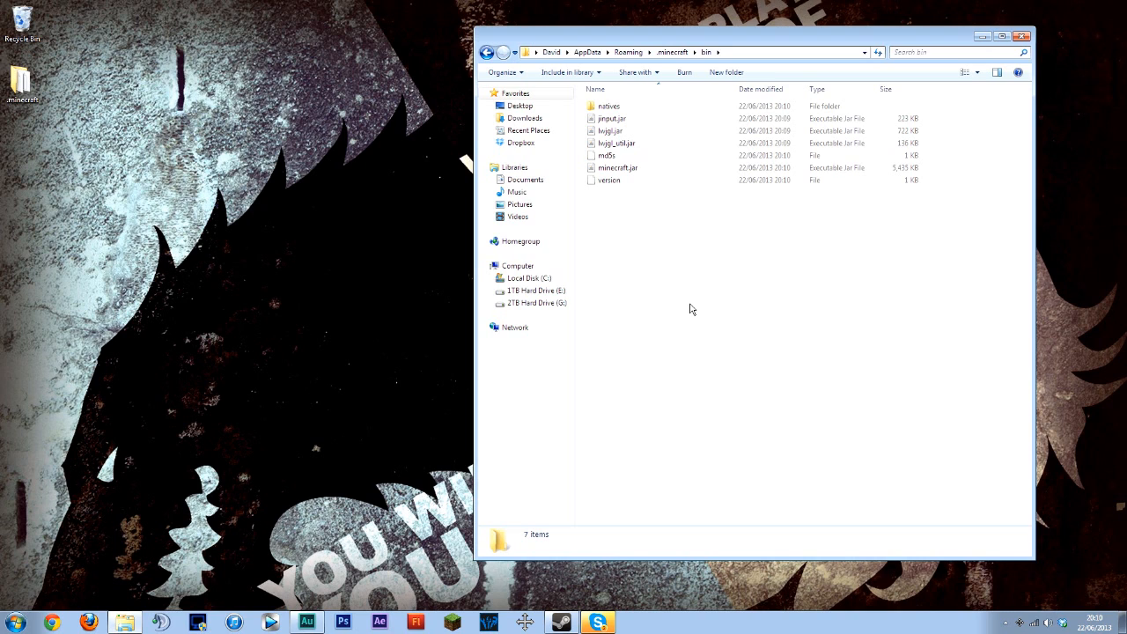
pyautogui.moveTo(714, 262)
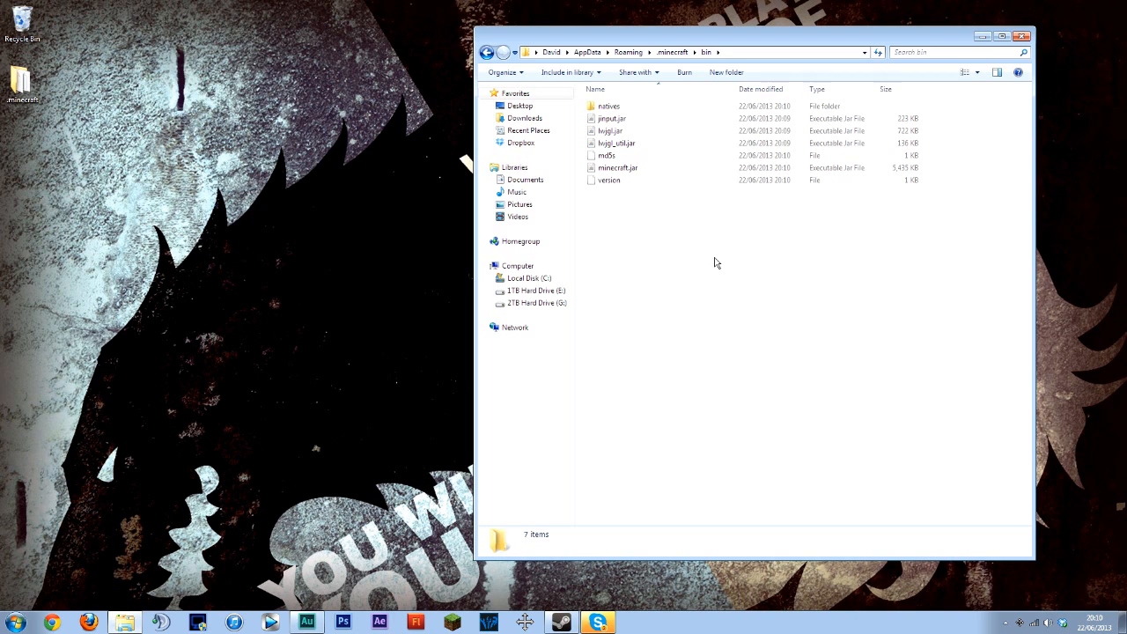
pyautogui.rightClick(616, 168)
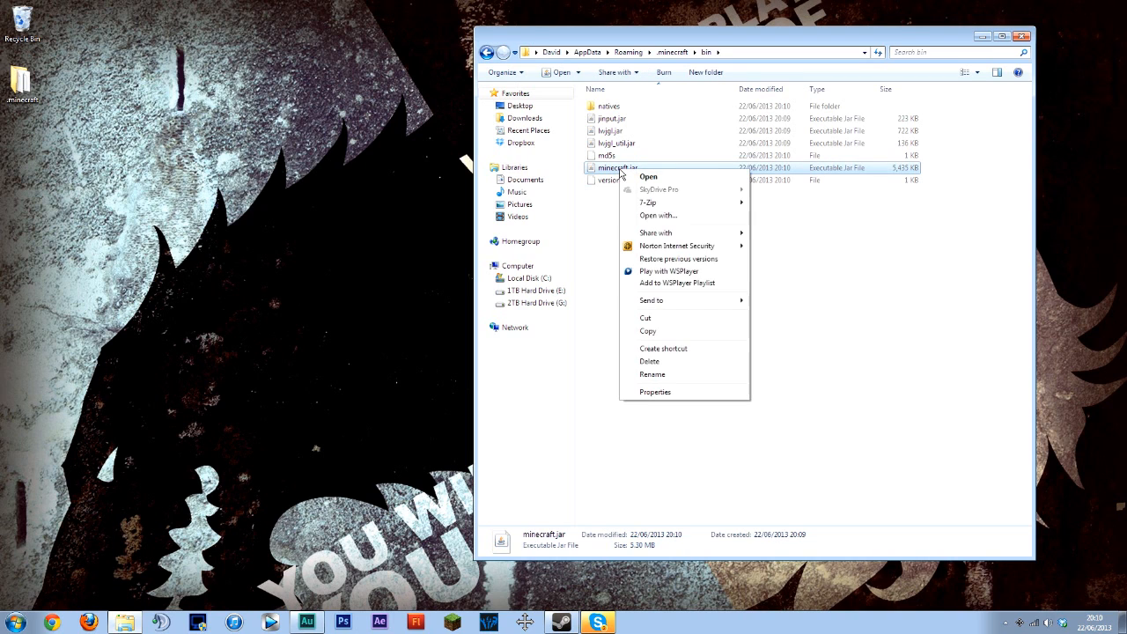
pyautogui.moveTo(648, 203)
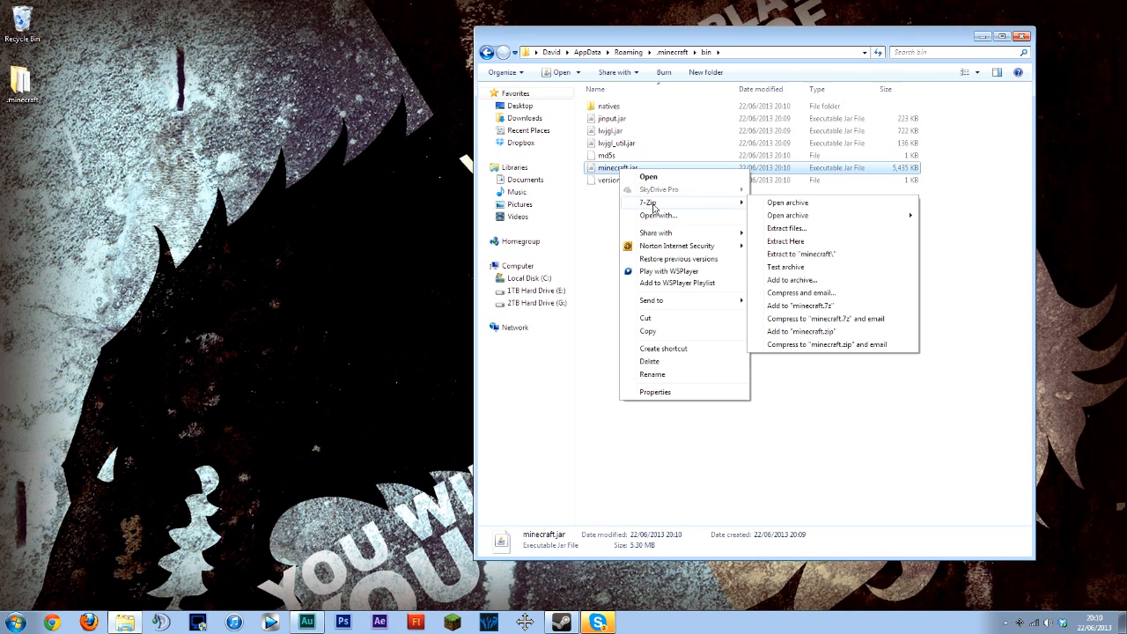
pyautogui.moveTo(795, 204)
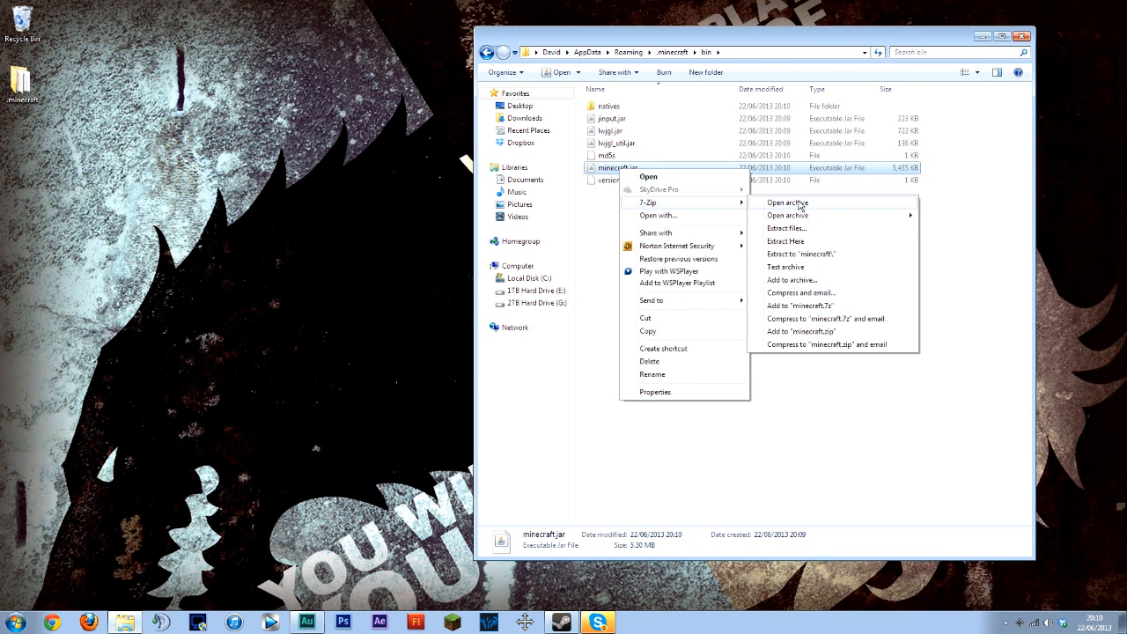
# - Open minecraft.jar in 7-Zip and extract the mod zips on the desktop into their own folders
pyautogui.click(786, 203)
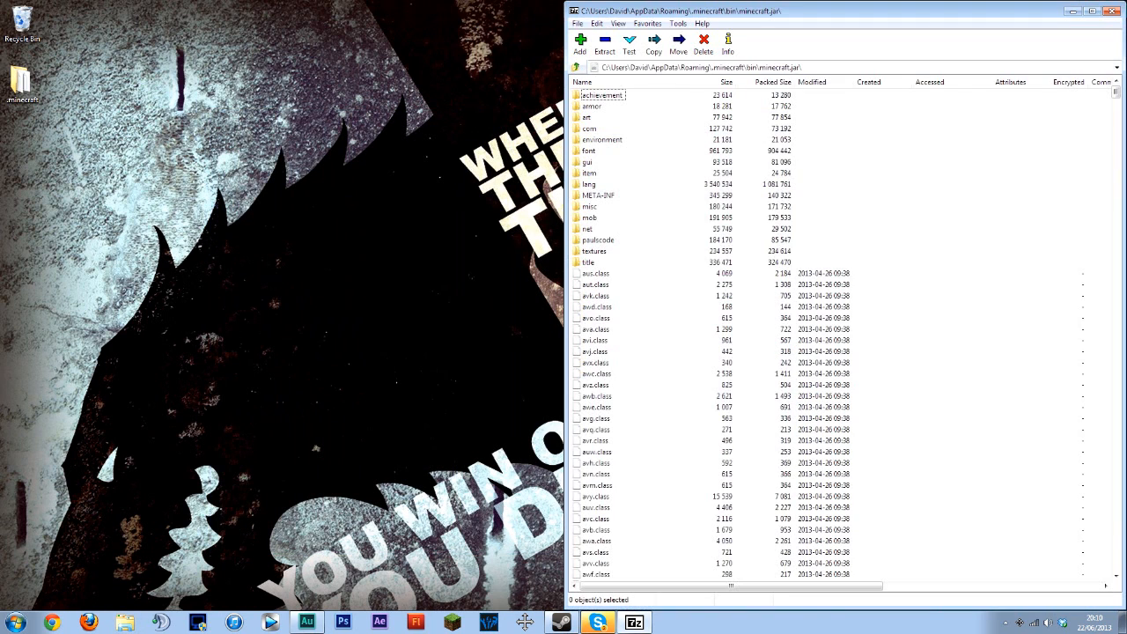
pyautogui.moveTo(173, 412)
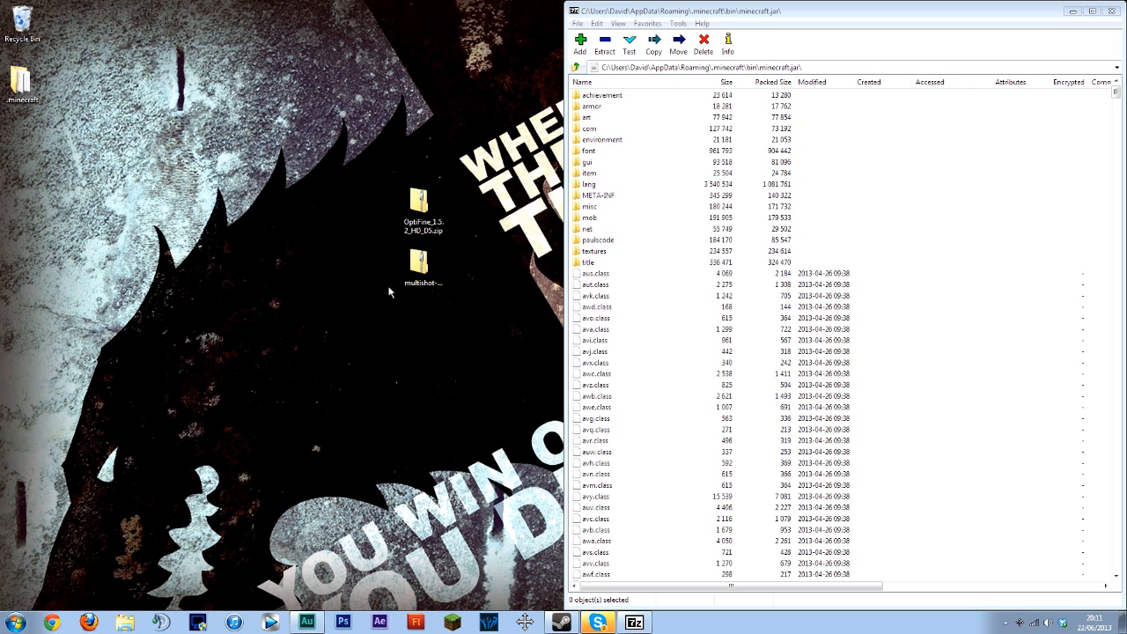
pyautogui.moveTo(423, 203); pyautogui.dragTo(155, 198)
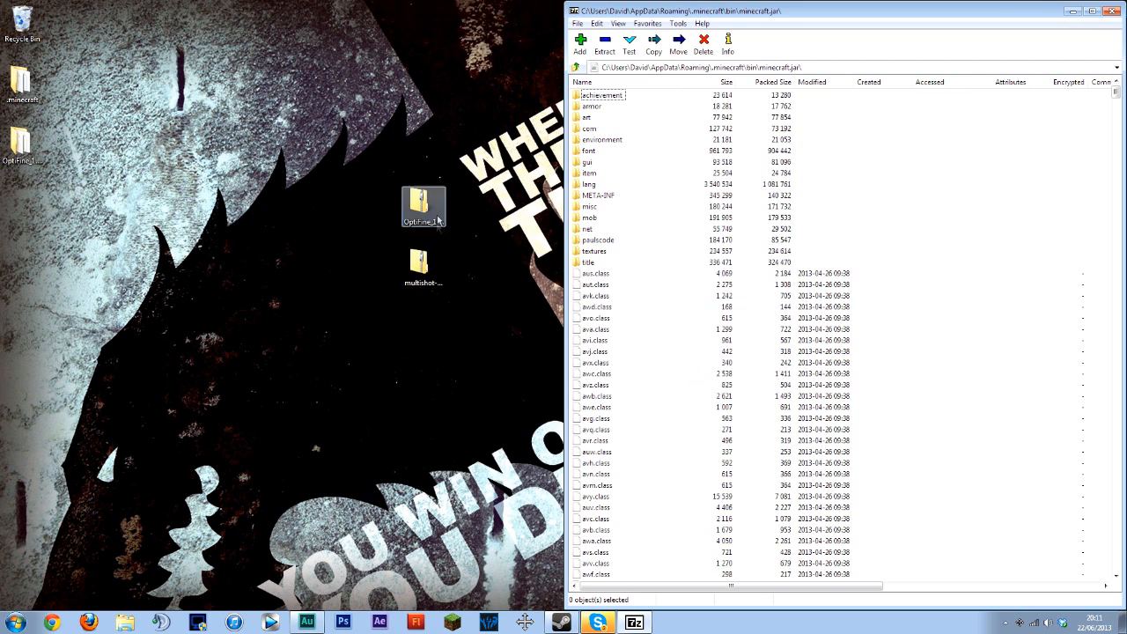
pyautogui.rightClick(419, 264)
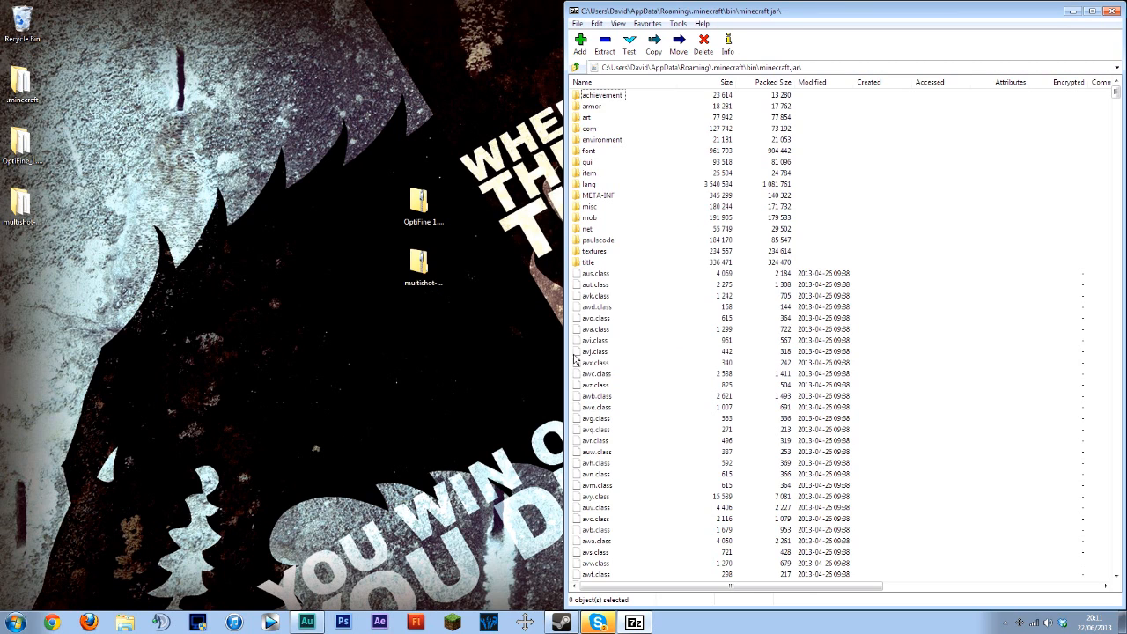
pyautogui.click(423, 205)
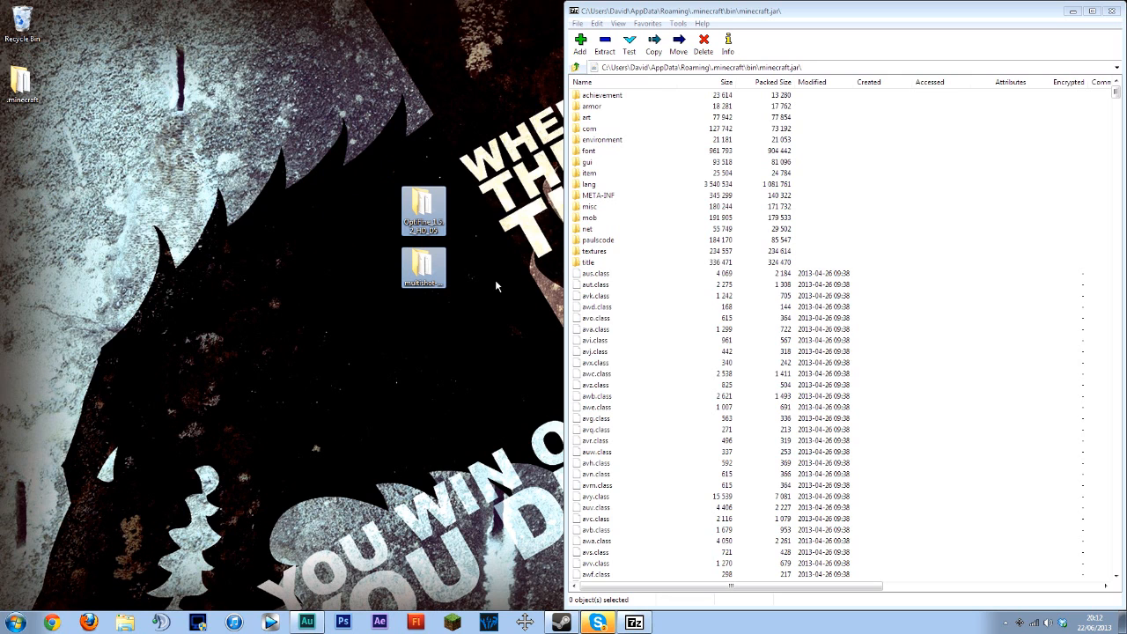
pyautogui.moveTo(484, 296)
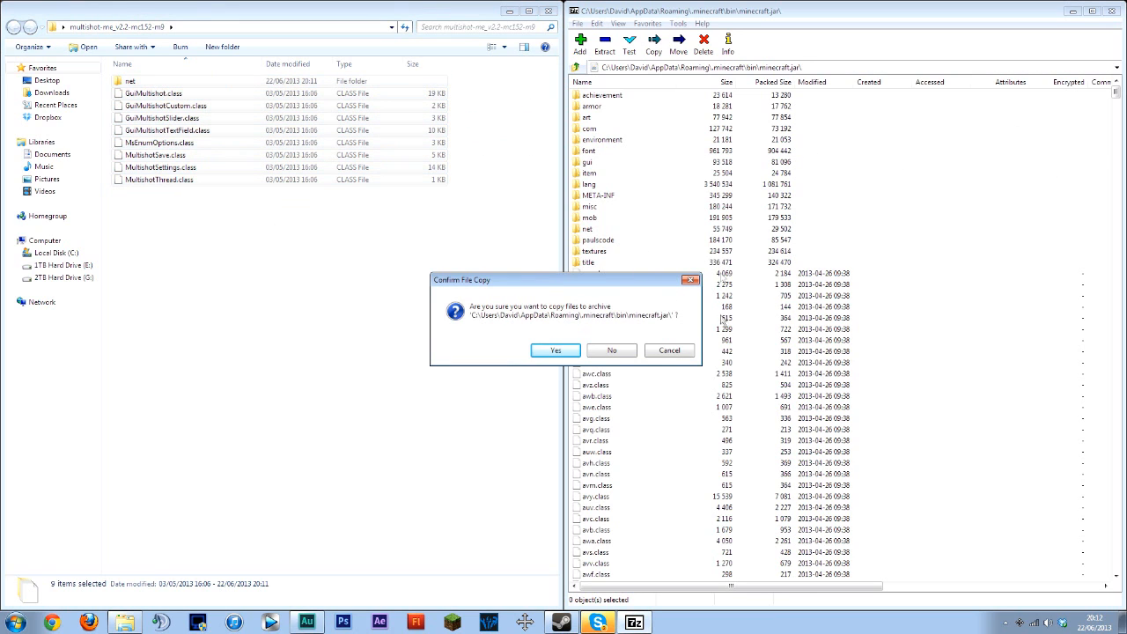
# - Copy the Multishot files into minecraft.jar and delete its META-INF folder
pyautogui.click(555, 348)
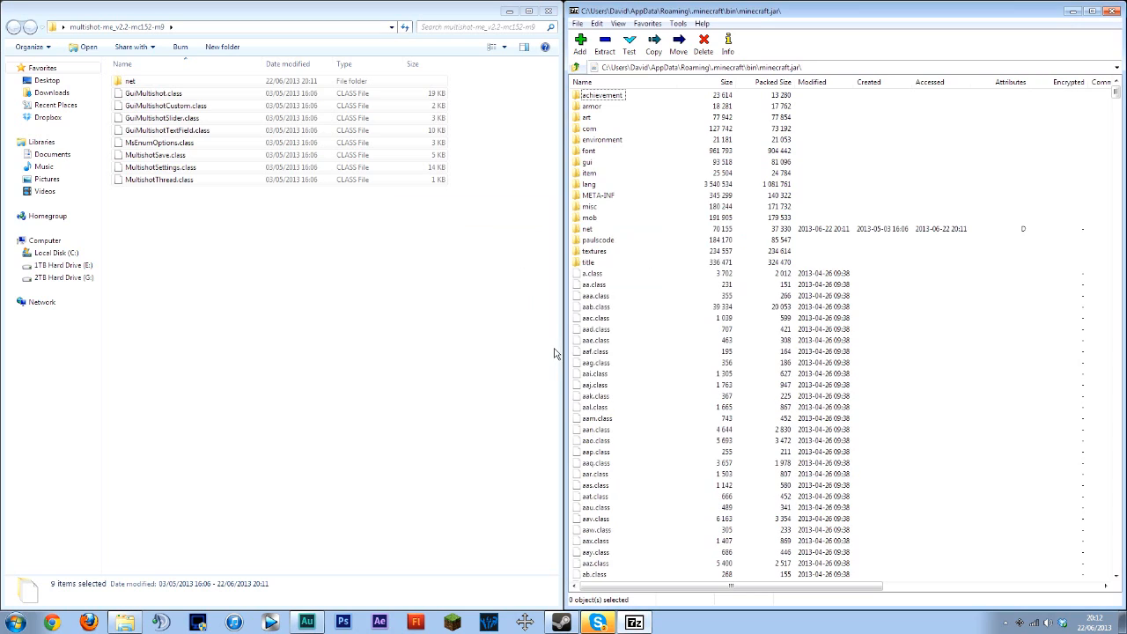
pyautogui.moveTo(602, 194)
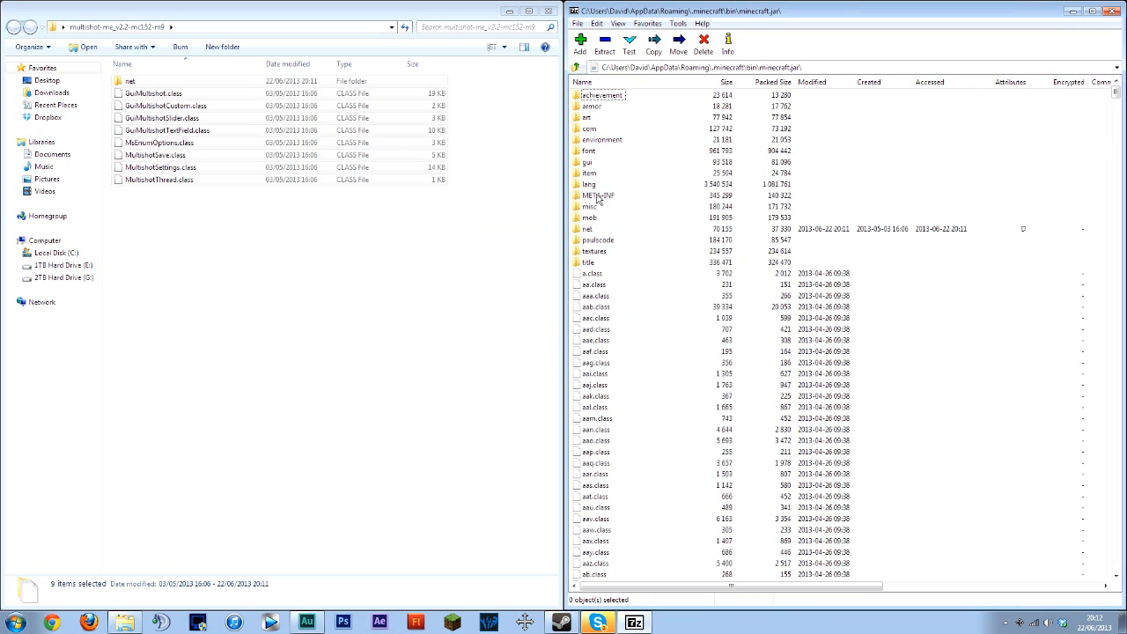
pyautogui.click(597, 193)
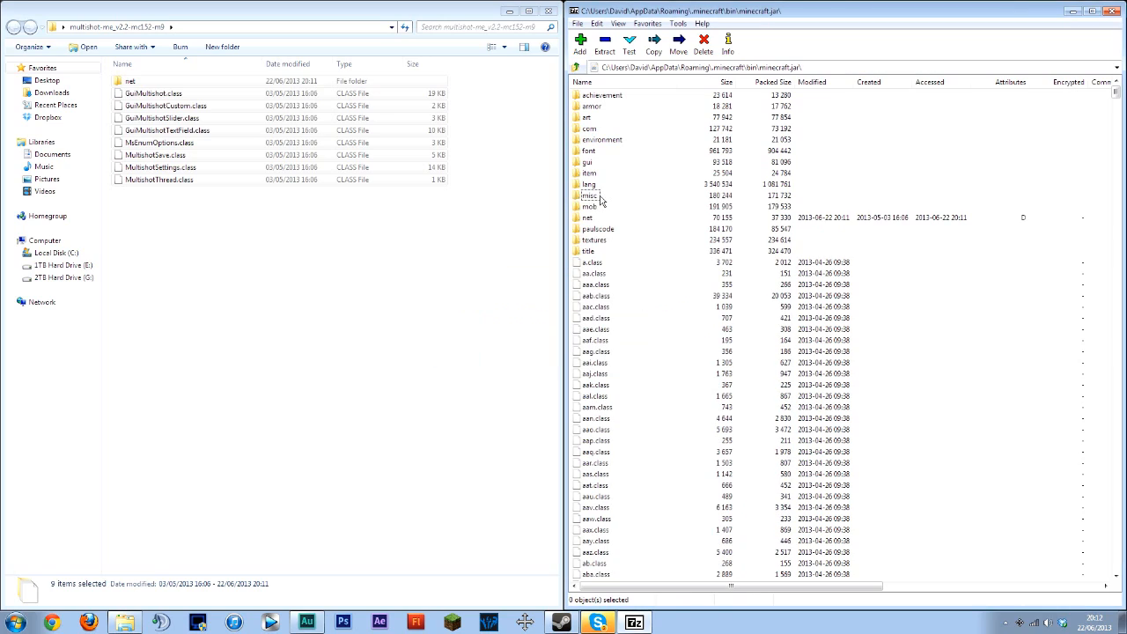
pyautogui.click(528, 10)
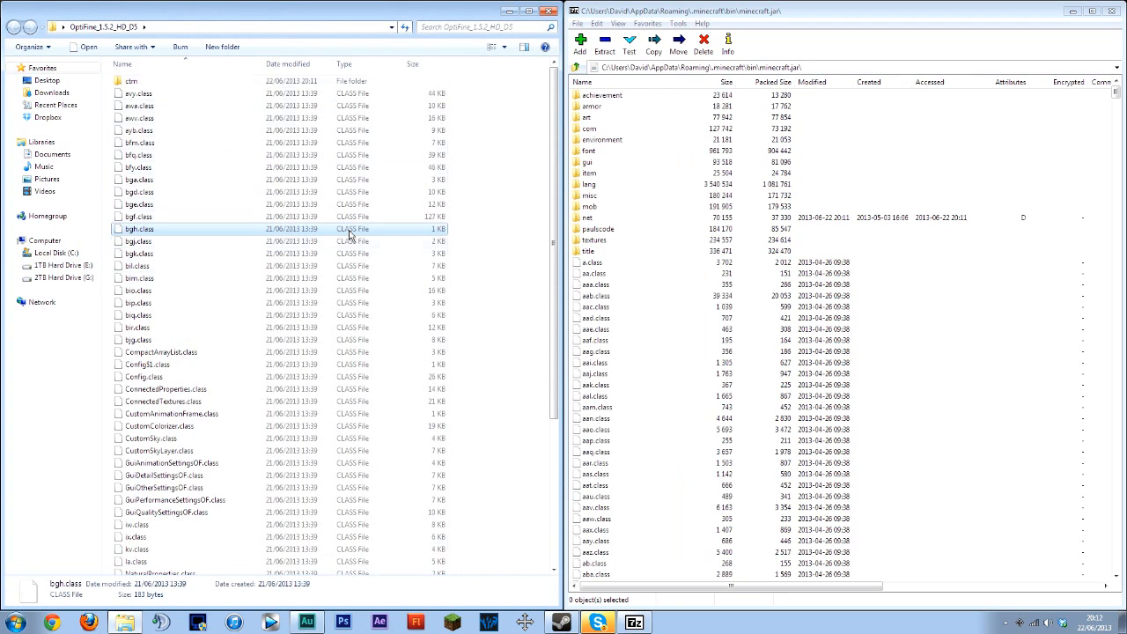
# - Add all OptiFine files to minecraft.jar, delete the desktop mod files, and start the launcher
pyautogui.press('ctrl+a')
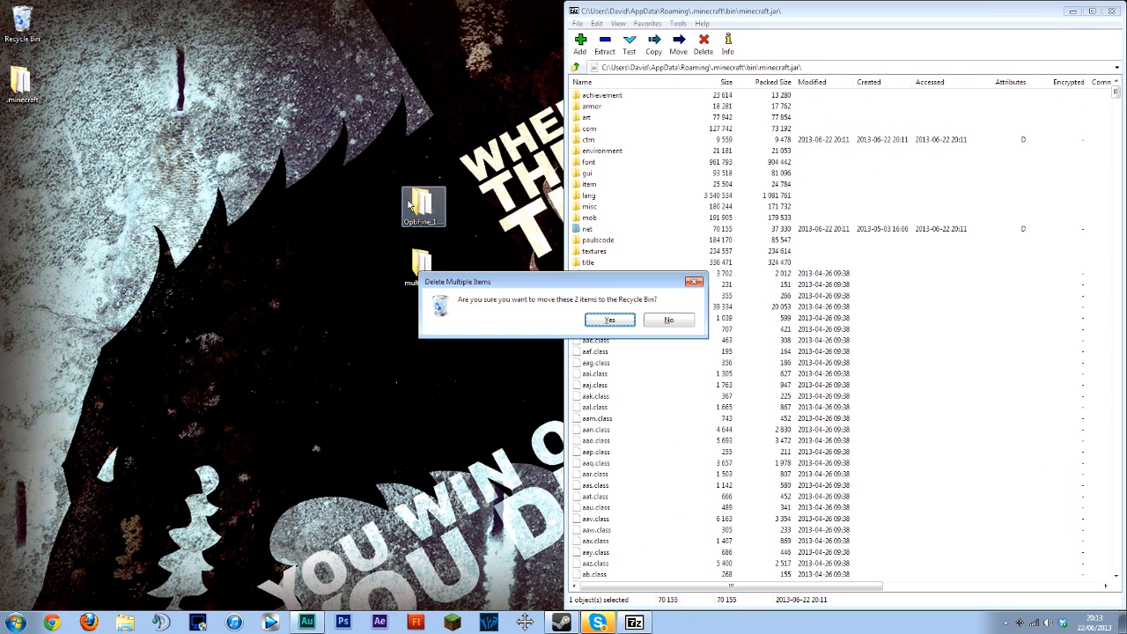
pyautogui.click(610, 321)
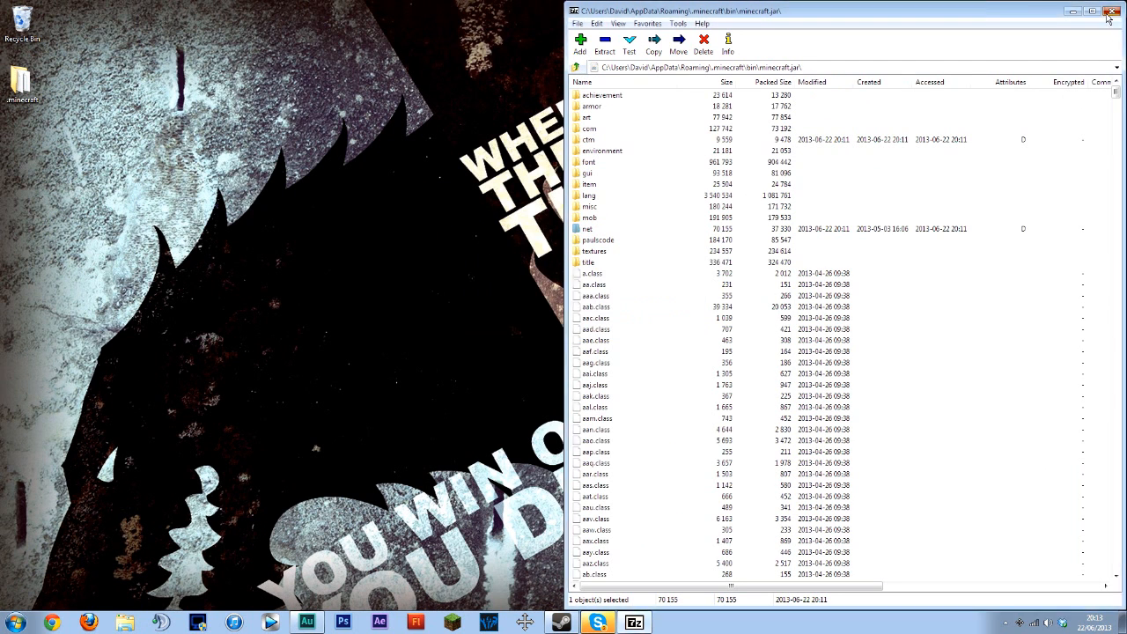
pyautogui.click(1108, 11)
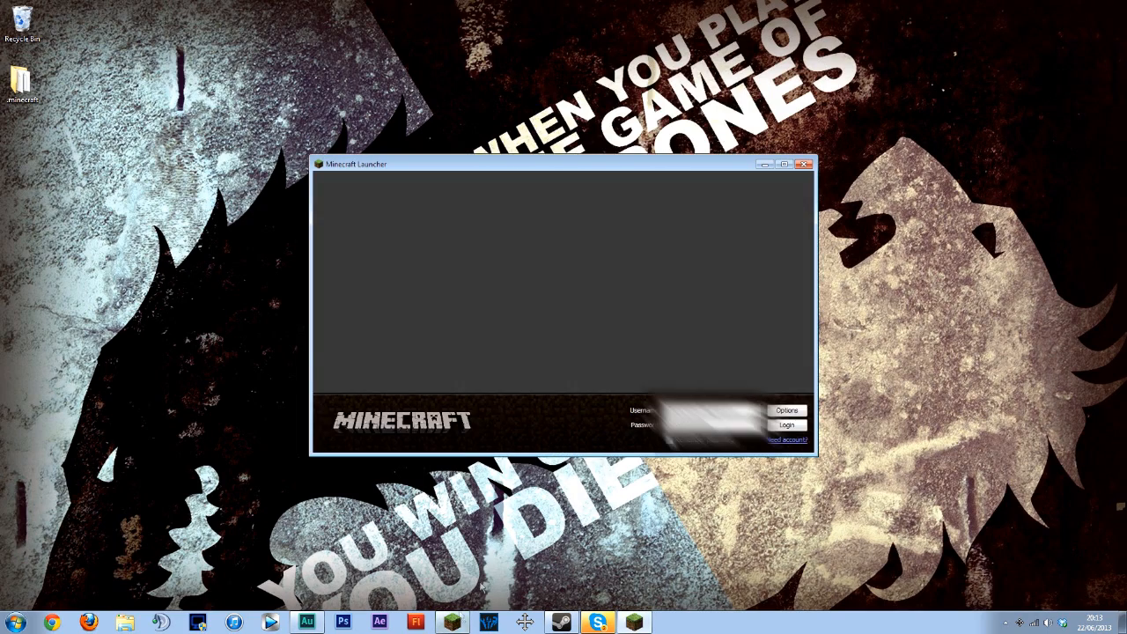
# - Launch the game and create a new Creative singleplayer world named Multishot
pyautogui.click(785, 425)
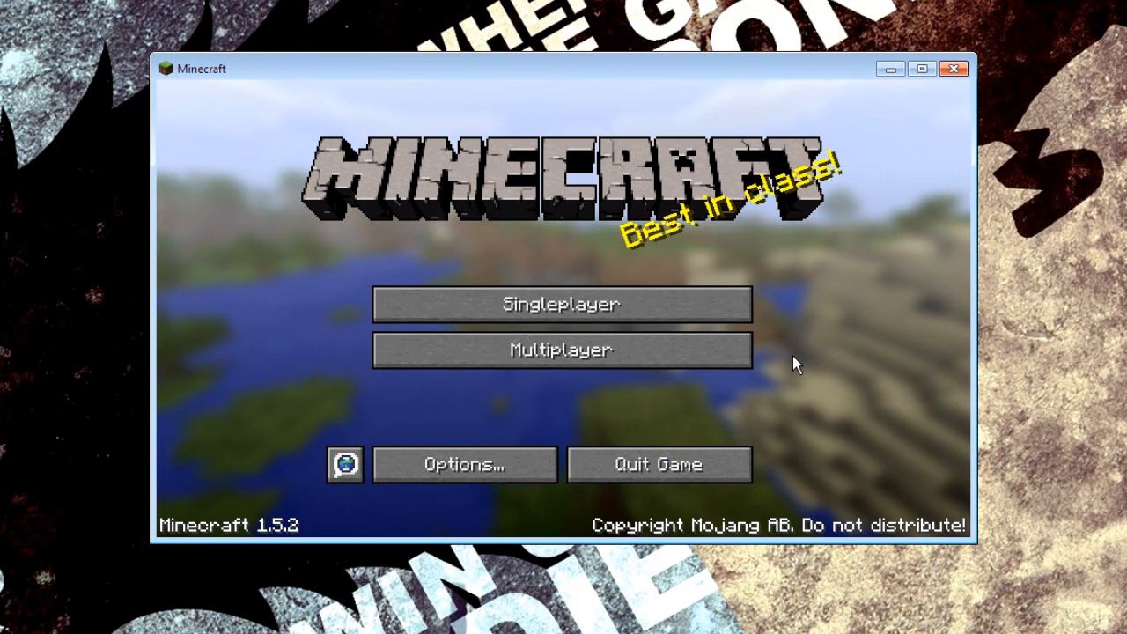
pyautogui.click(559, 303)
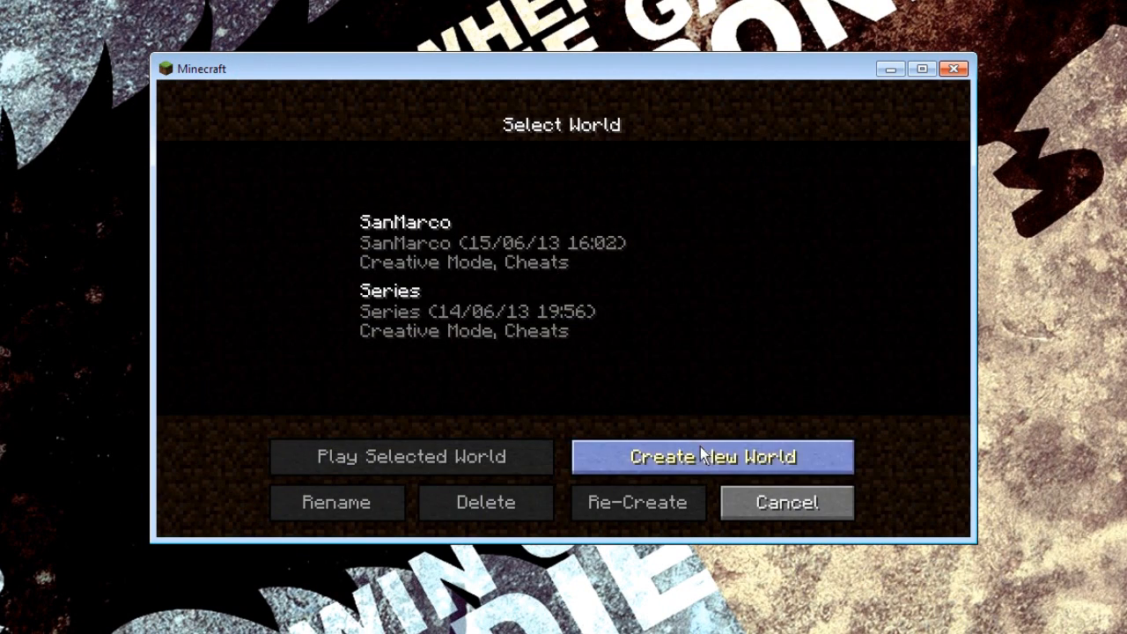
pyautogui.click(711, 456)
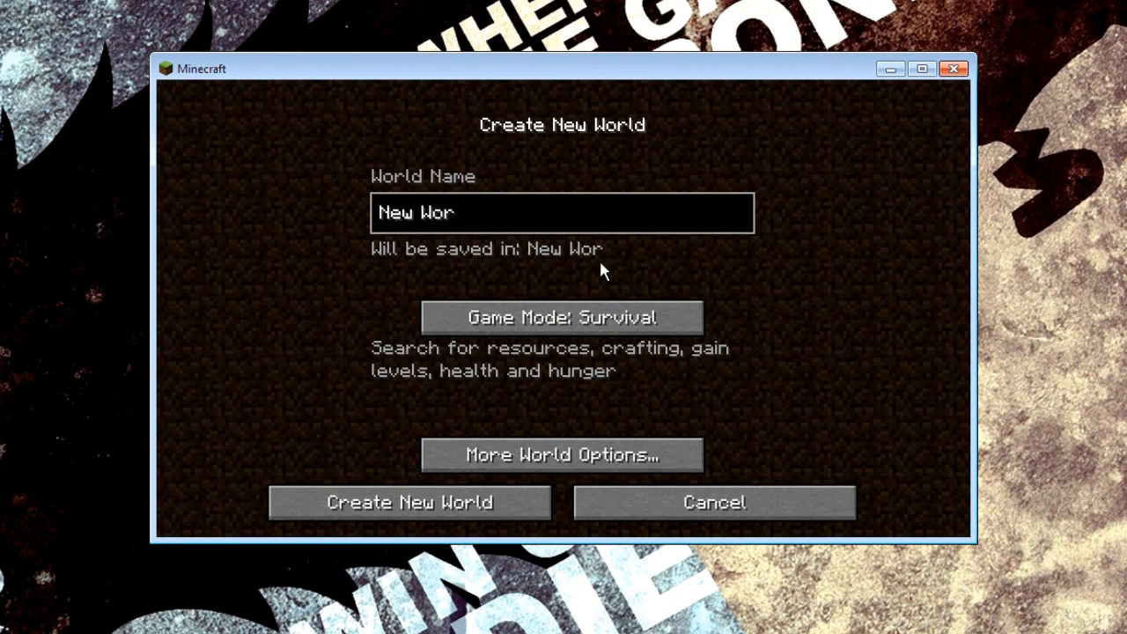
pyautogui.write('Multishot')
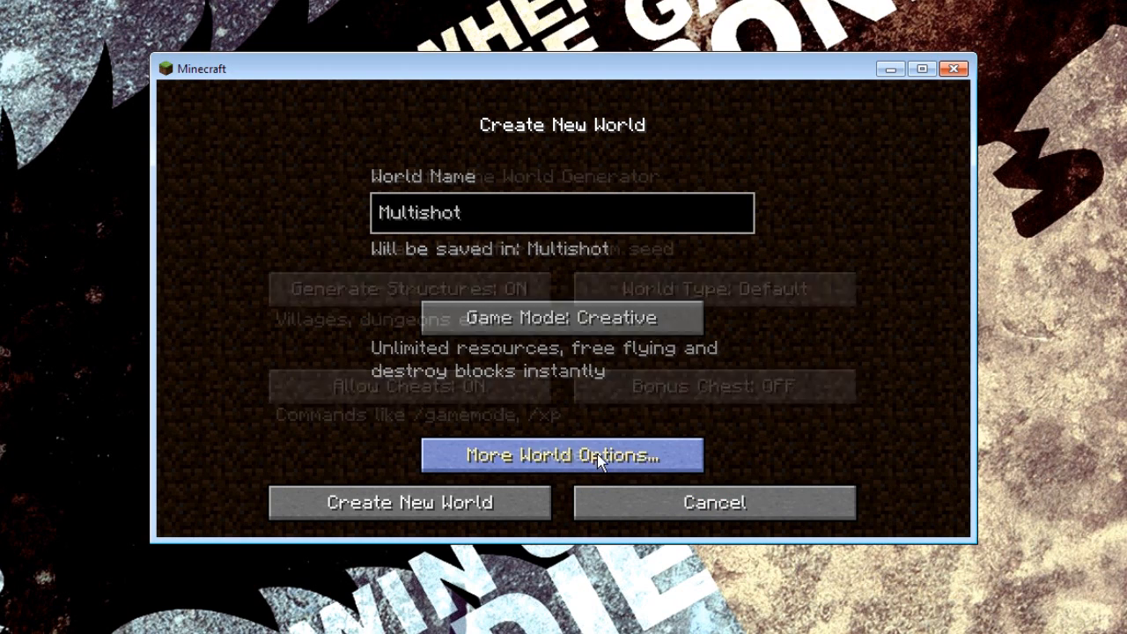
pyautogui.click(560, 454)
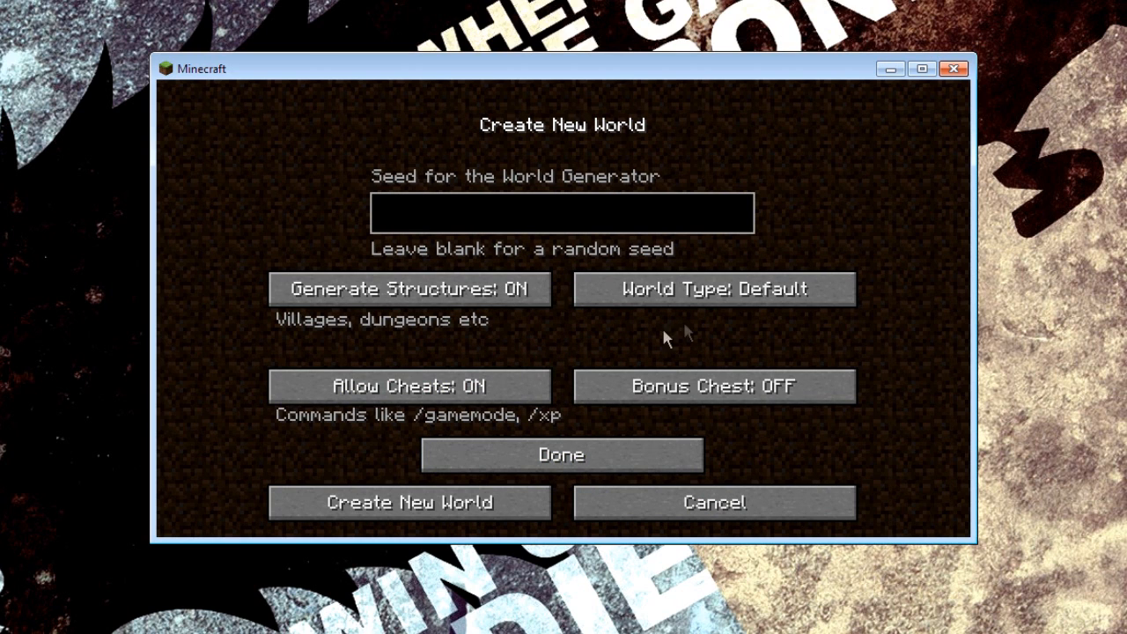
pyautogui.click(408, 502)
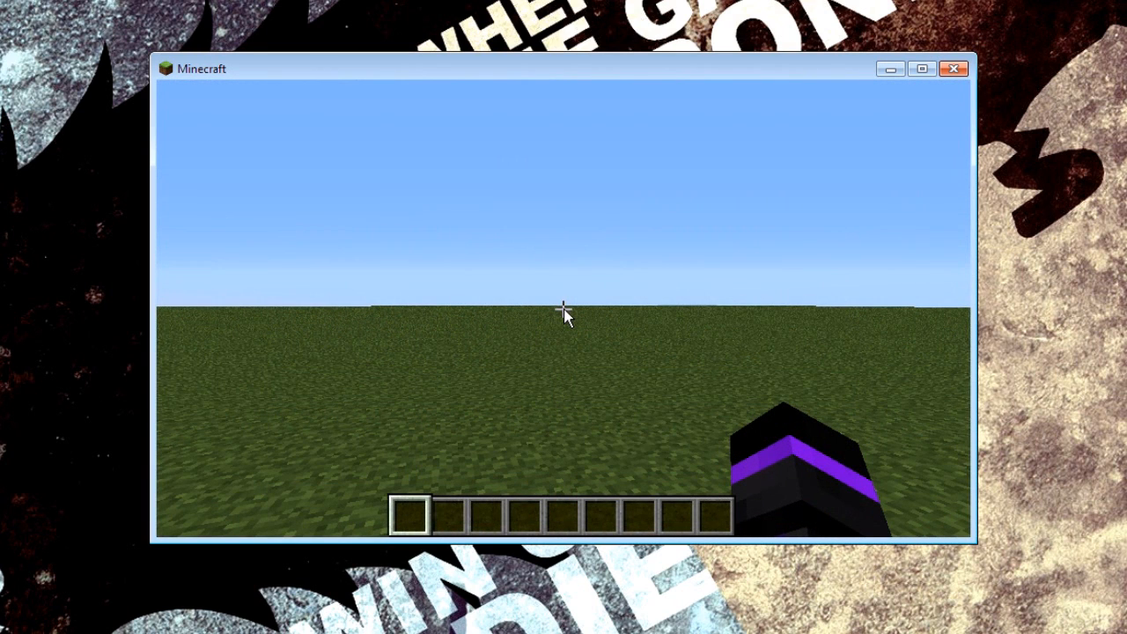
# - Set Render Distance to Far +32 in Video Settings, then return to the Video Settings screen
pyautogui.press('Escape')
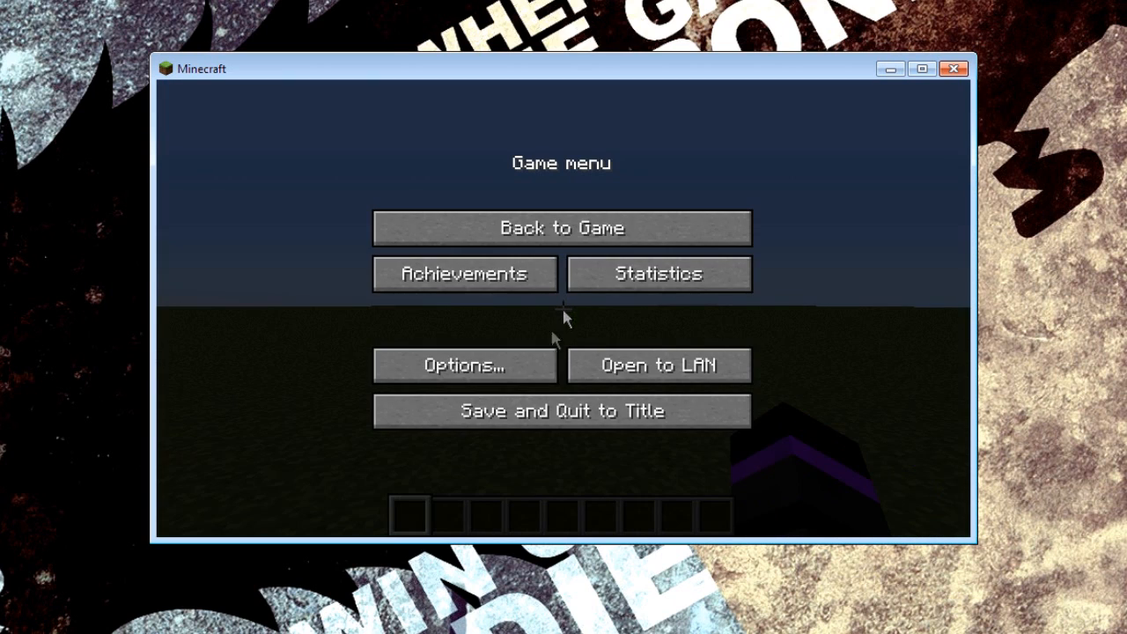
pyautogui.click(464, 365)
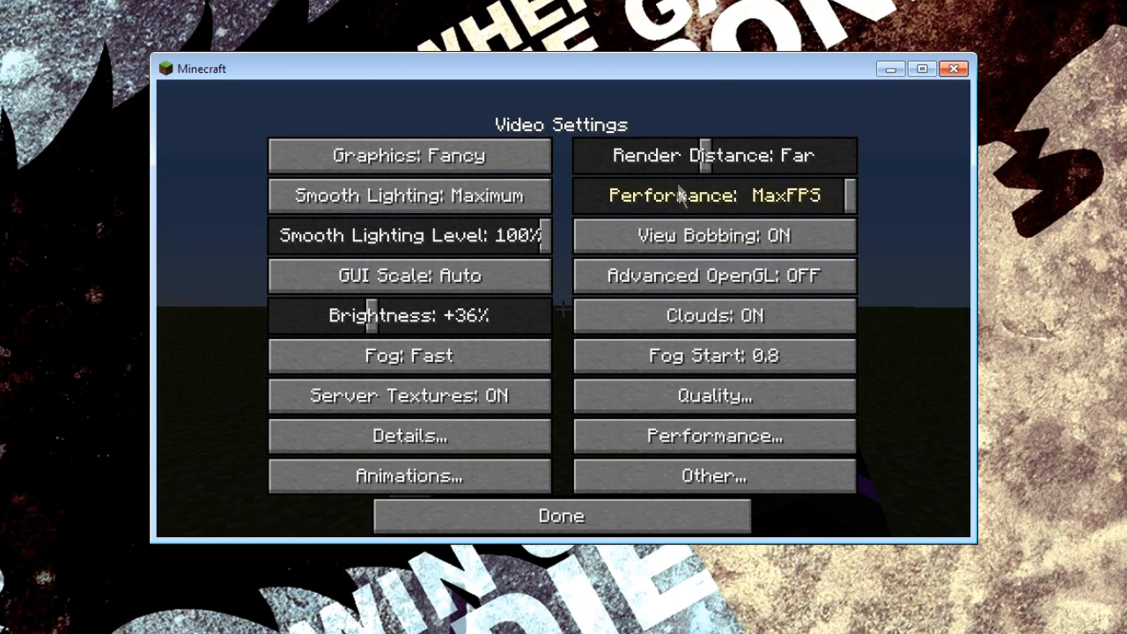
pyautogui.moveTo(765, 162)
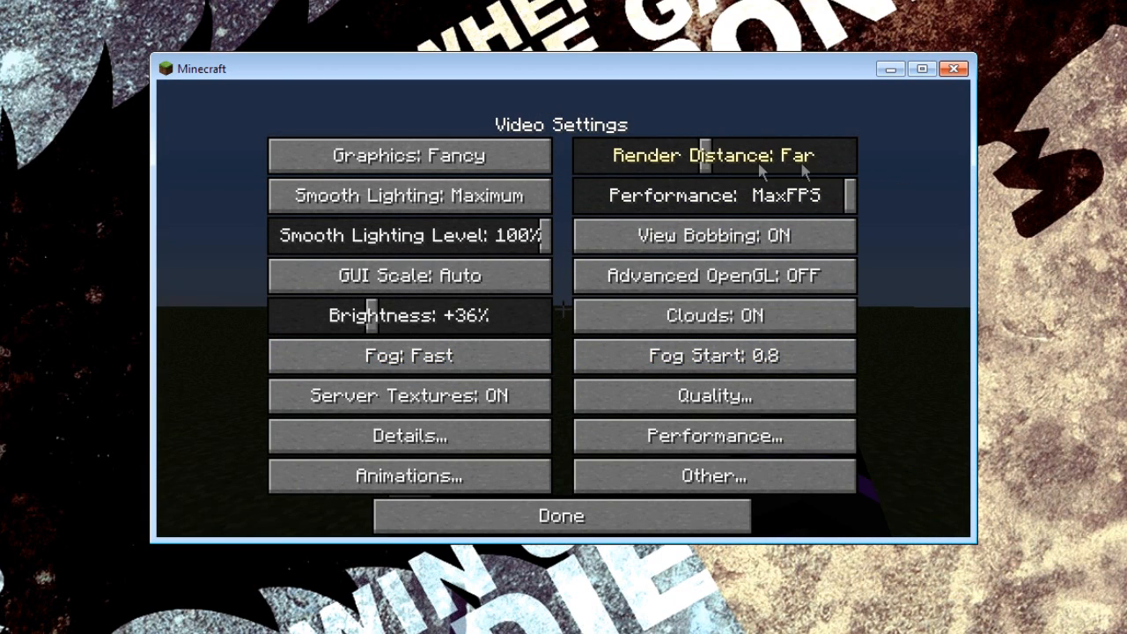
pyautogui.moveTo(848, 162)
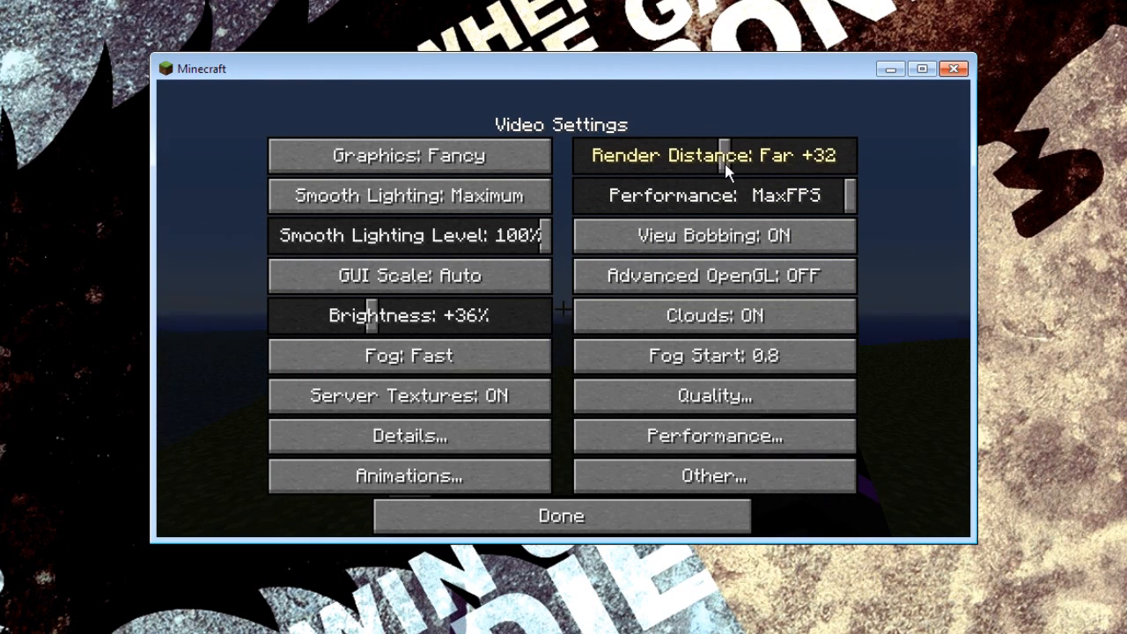
pyautogui.click(559, 514)
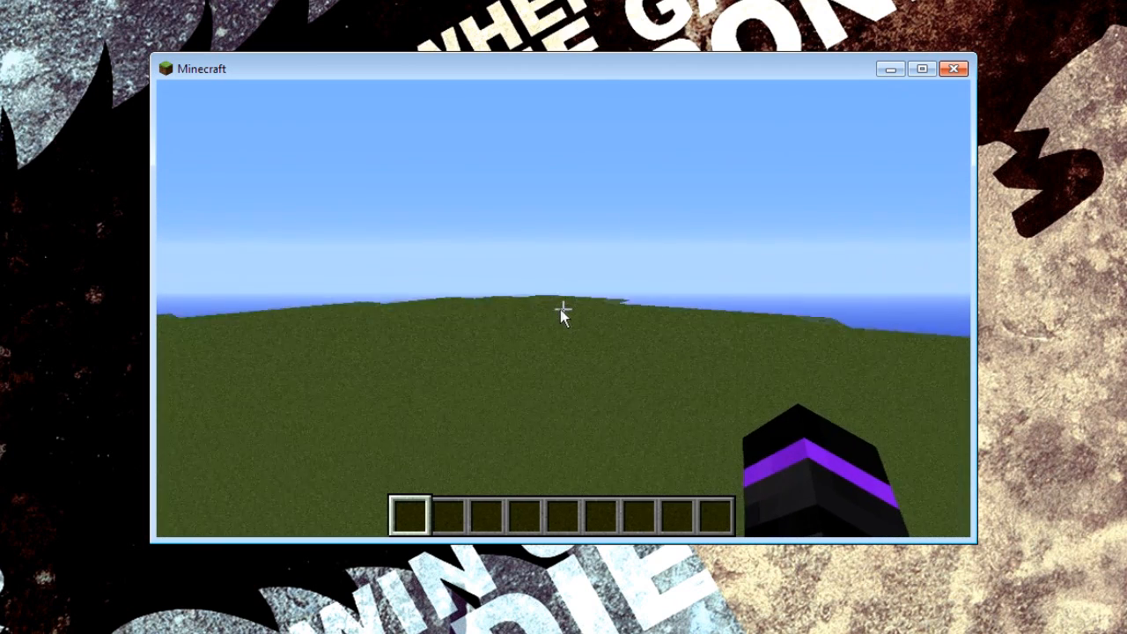
pyautogui.press('Escape')
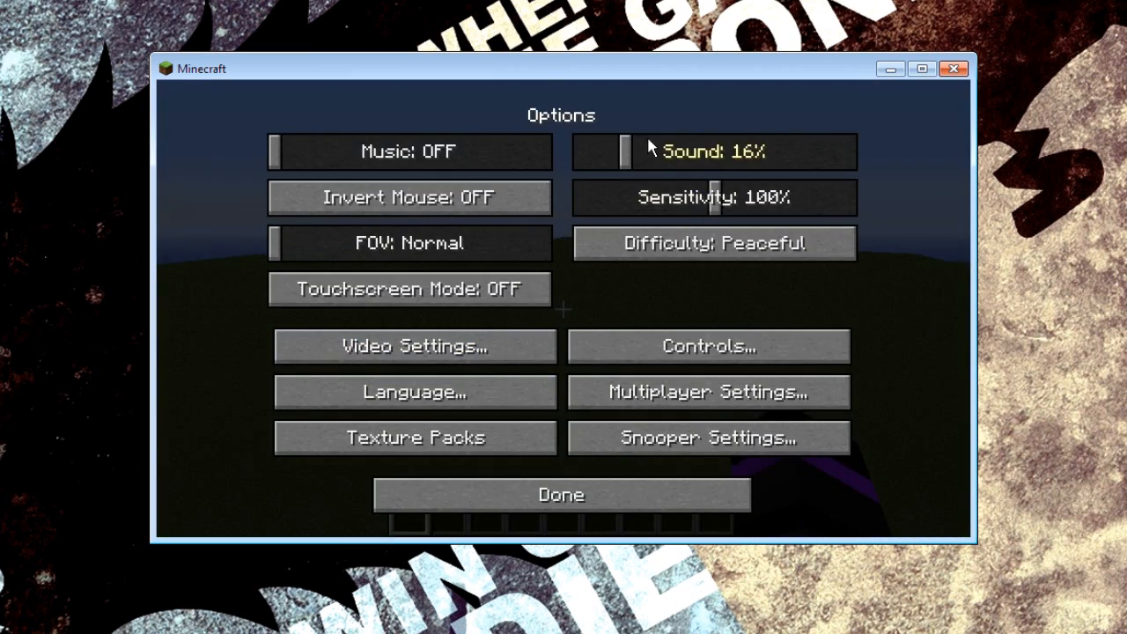
pyautogui.click(414, 345)
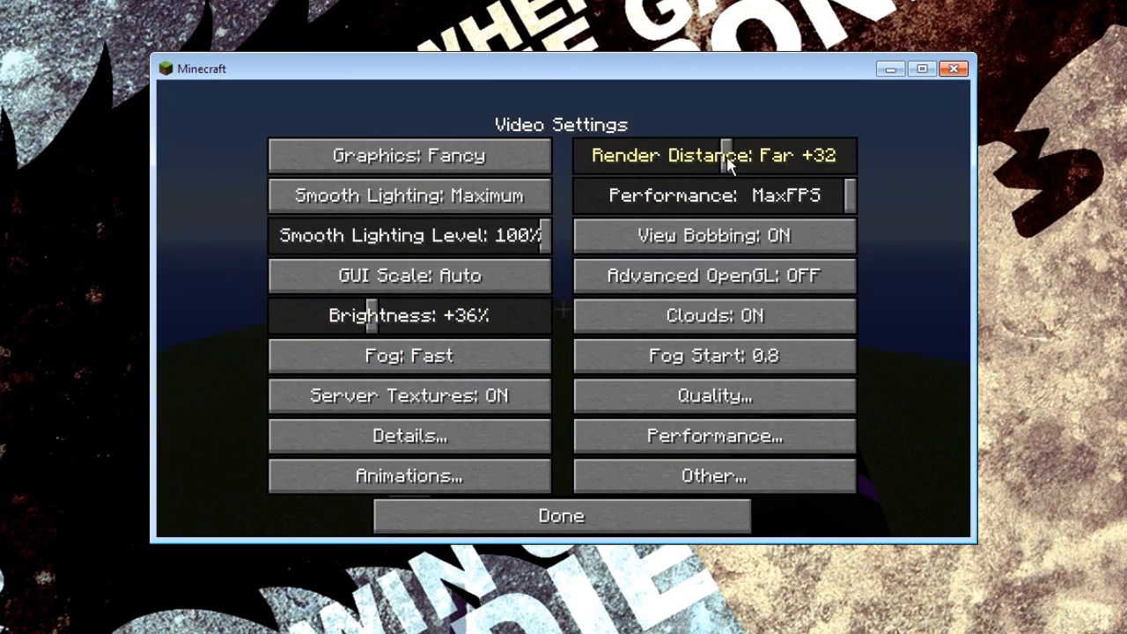
pyautogui.click(560, 514)
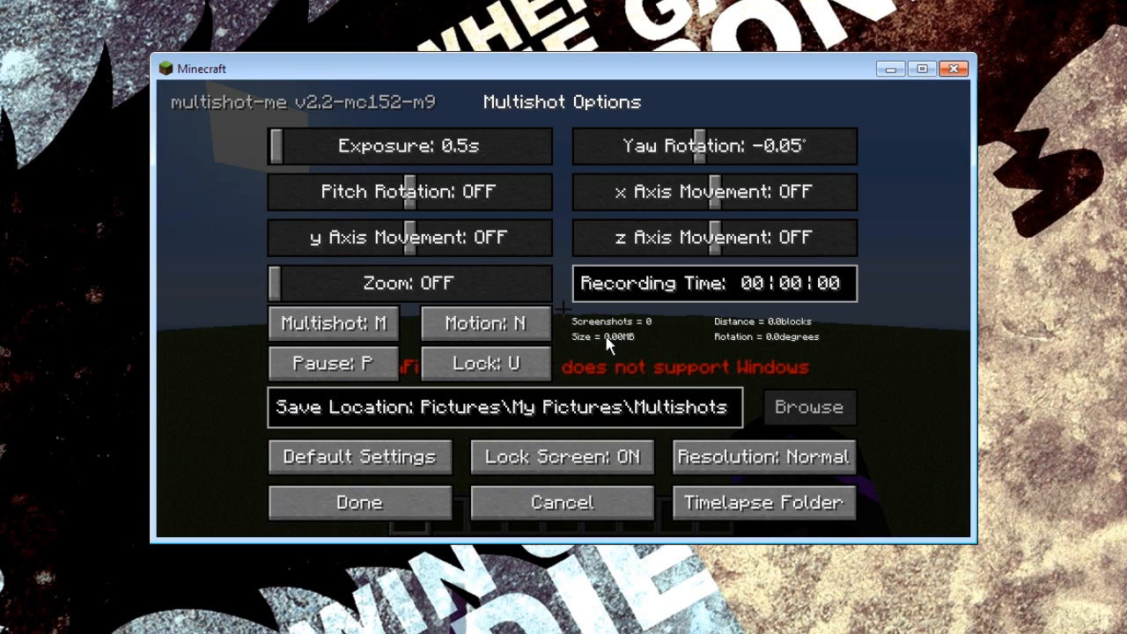
pyautogui.moveTo(669, 350)
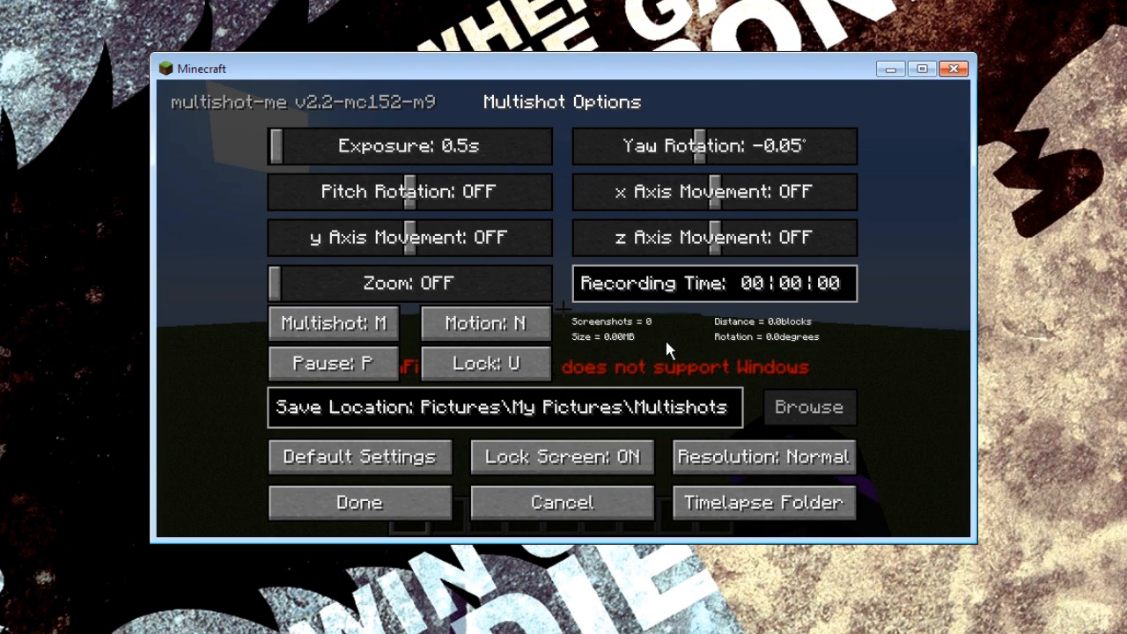
pyautogui.moveTo(689, 378)
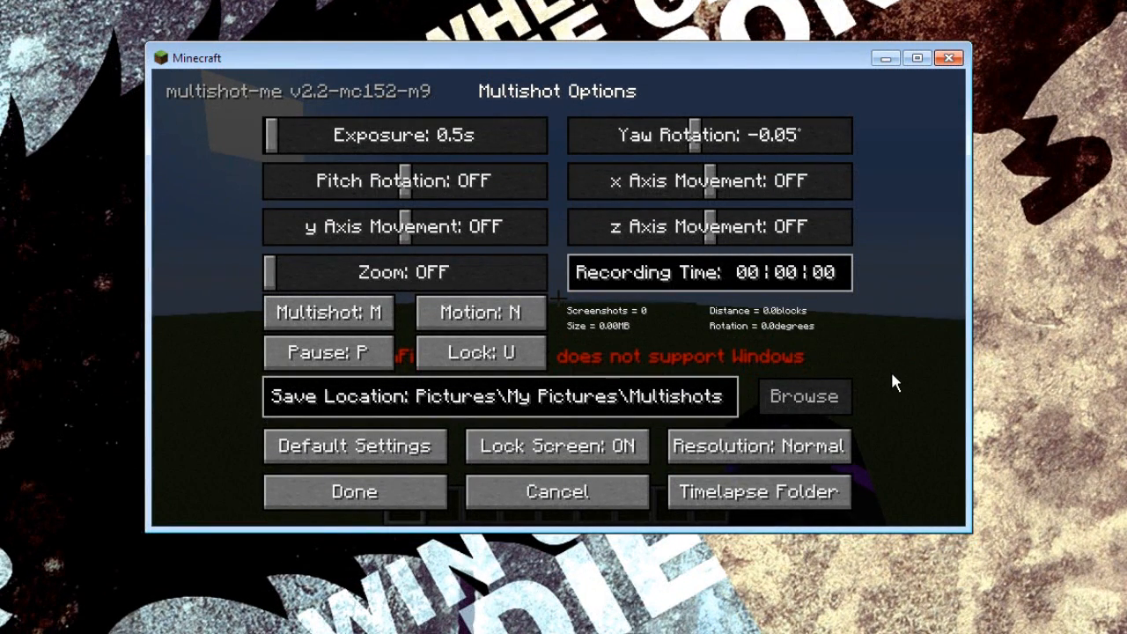
pyautogui.moveTo(808, 424)
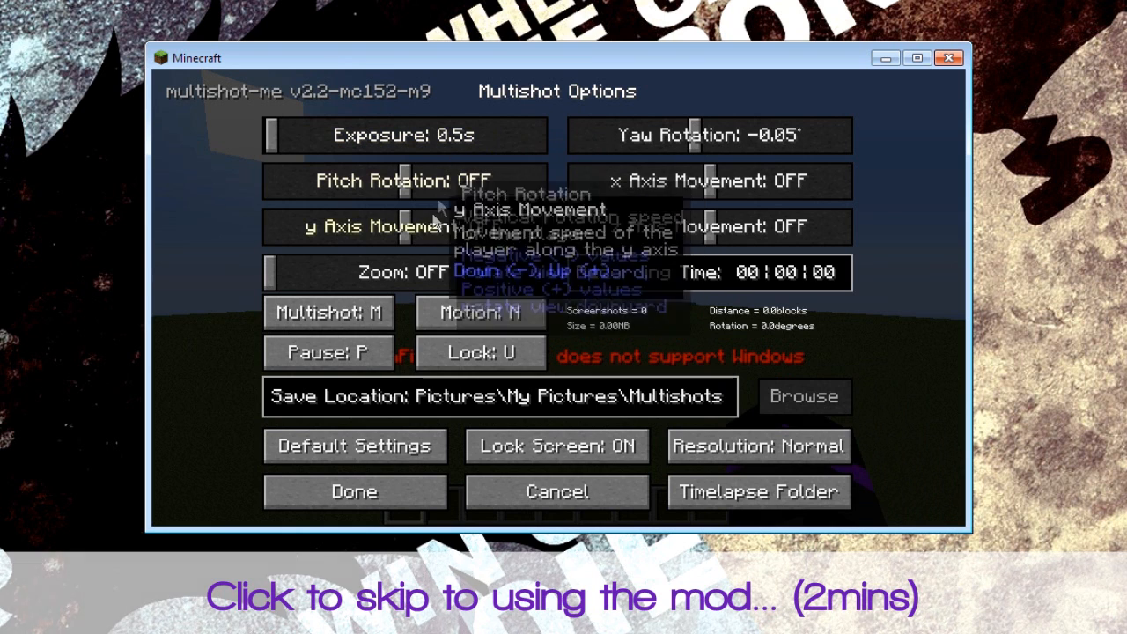
pyautogui.moveTo(403, 134)
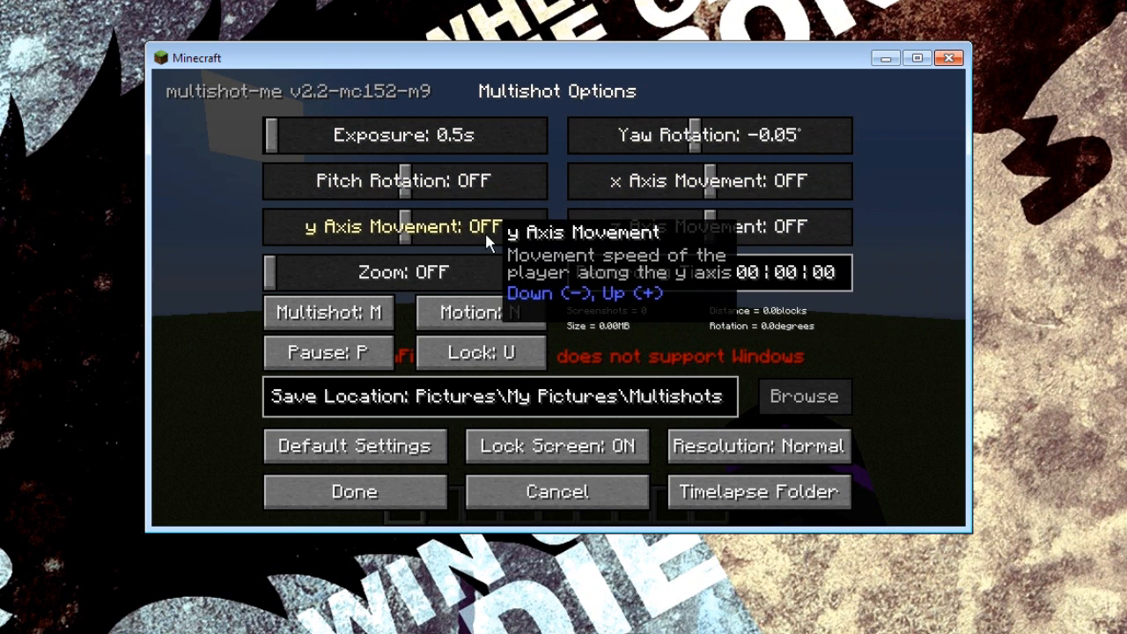
pyautogui.moveTo(563, 343)
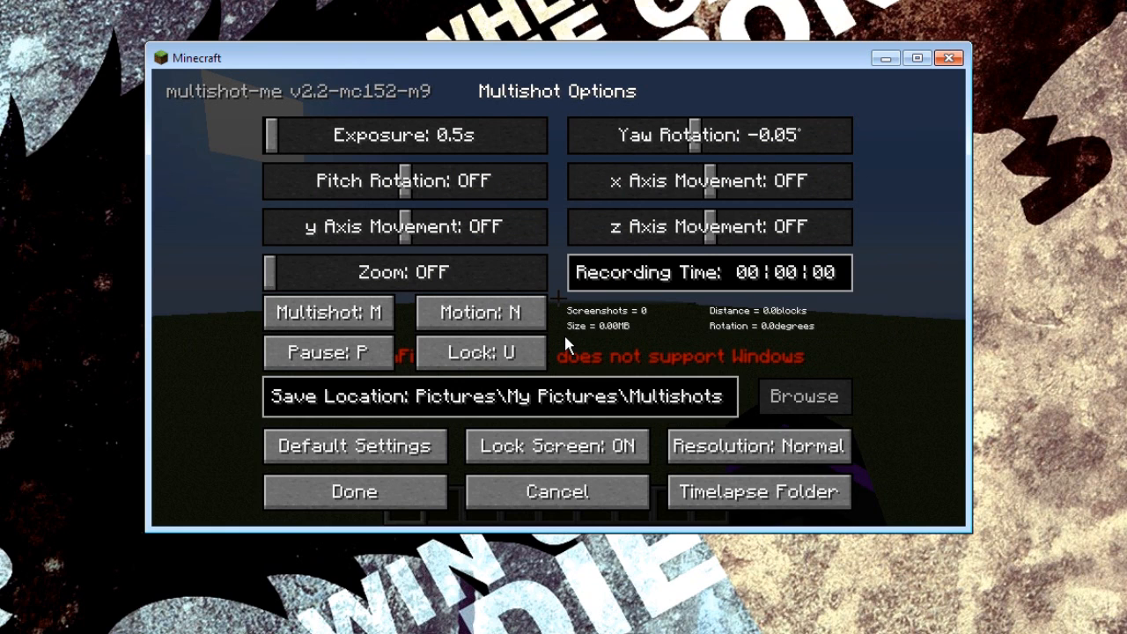
pyautogui.moveTo(660, 261)
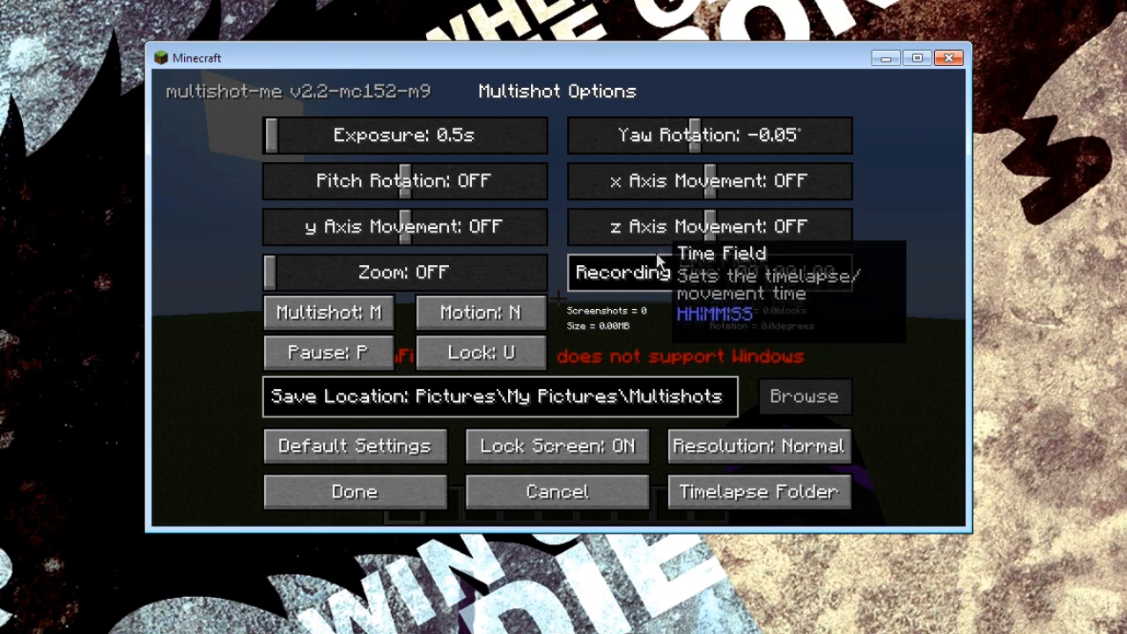
pyautogui.moveTo(711, 180)
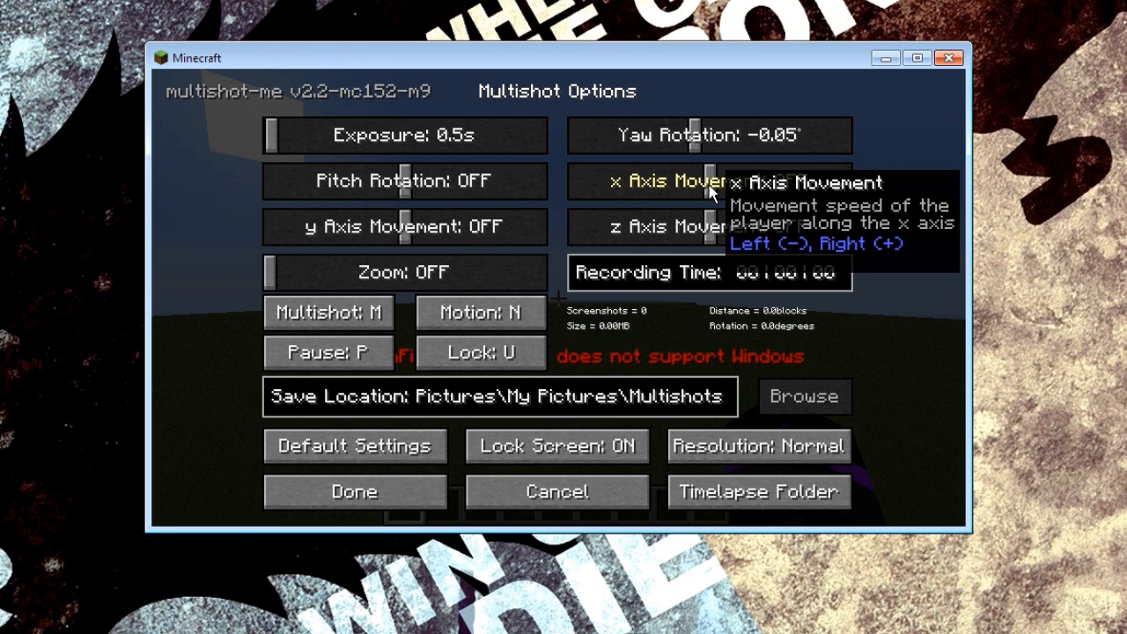
pyautogui.moveTo(696, 134)
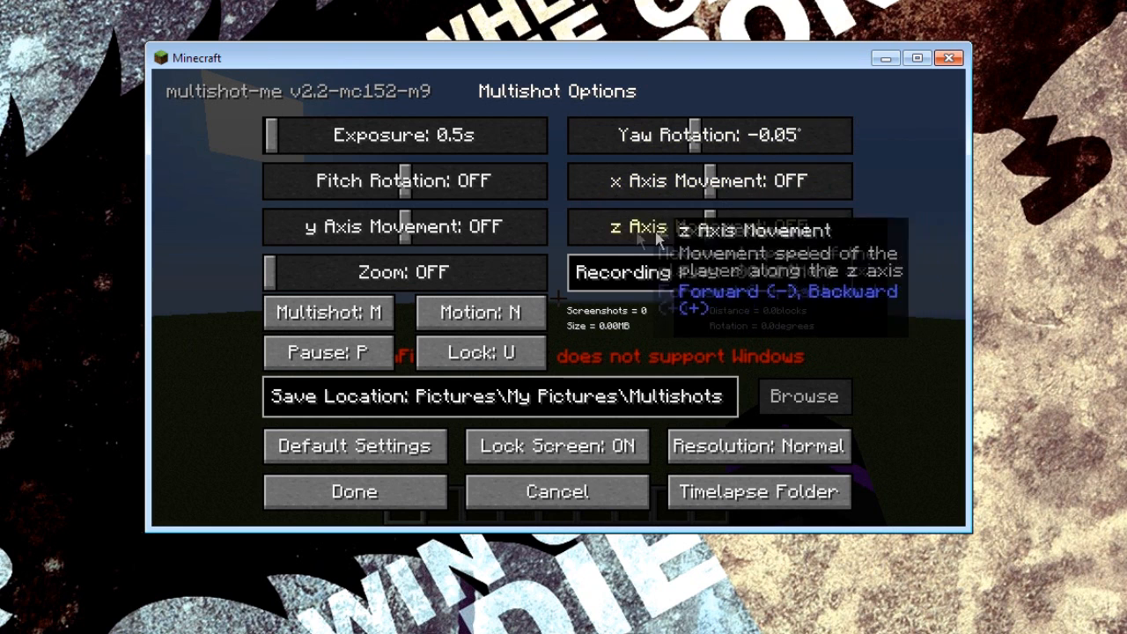
pyautogui.moveTo(405, 180)
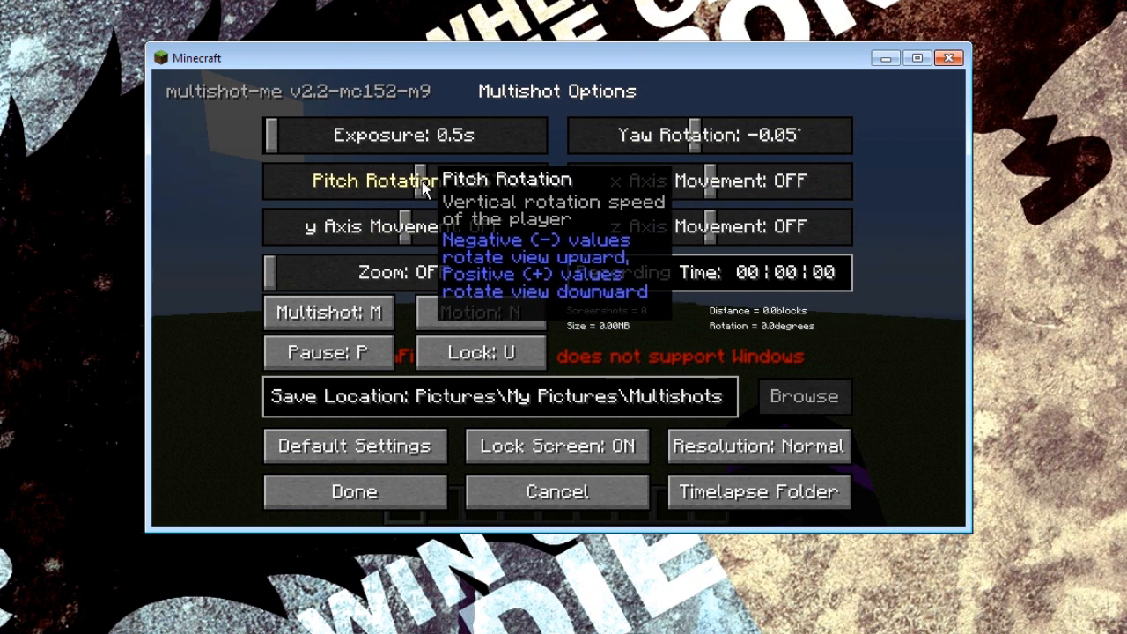
# - Set both Pitch Rotation and Yaw Rotation sliders back to OFF
pyautogui.moveTo(414, 180); pyautogui.dragTo(436, 179)
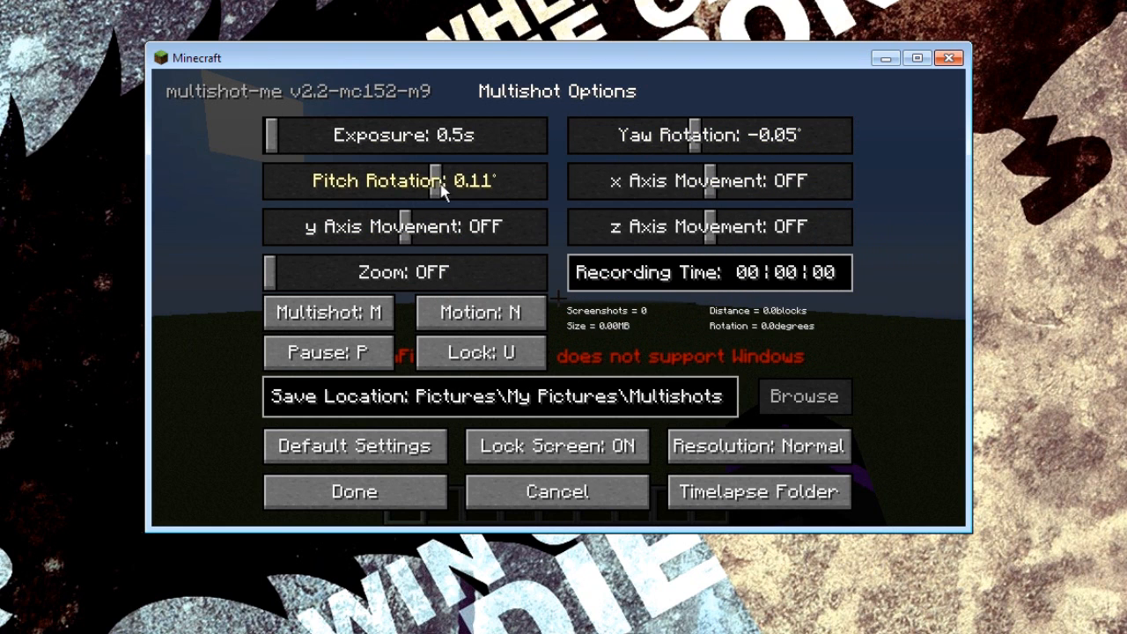
pyautogui.moveTo(436, 180); pyautogui.dragTo(401, 179)
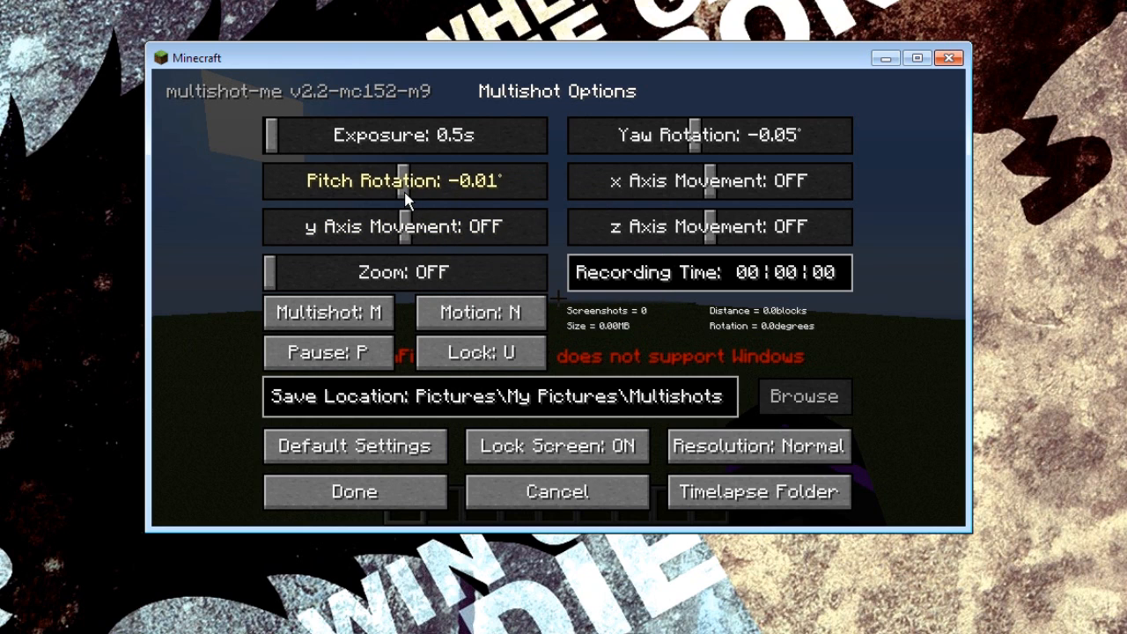
pyautogui.click(704, 133)
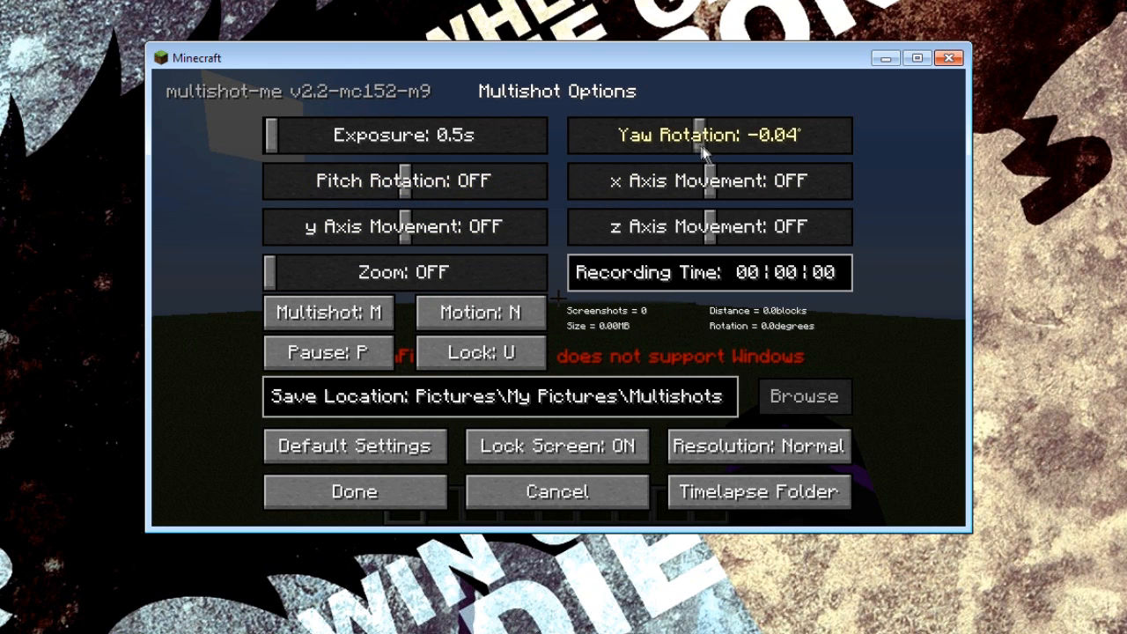
pyautogui.click(707, 134)
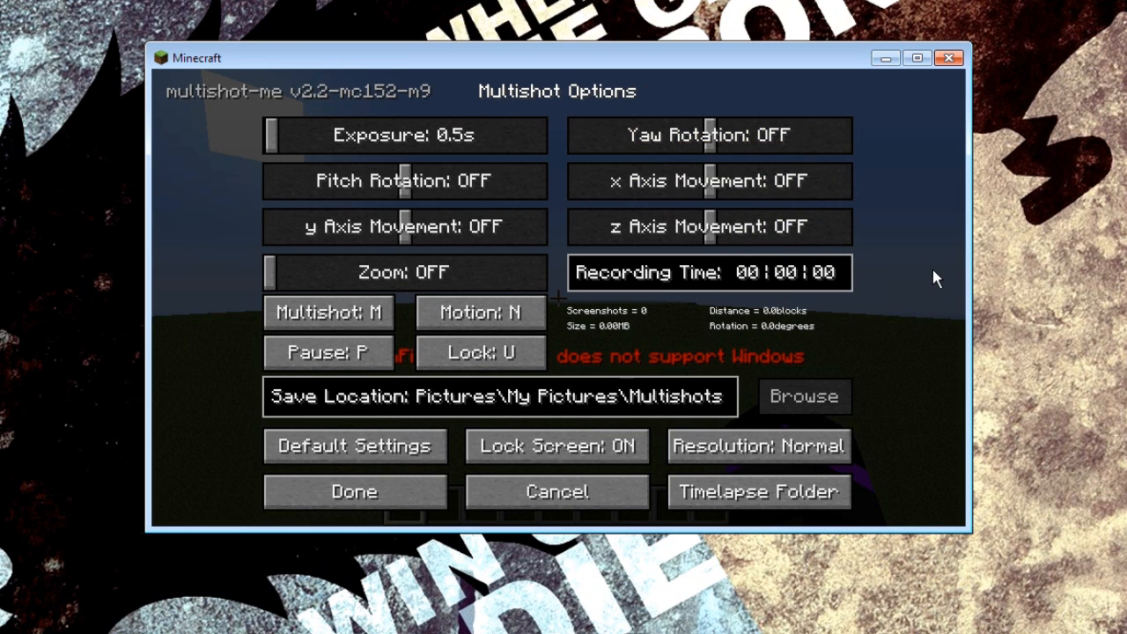
pyautogui.moveTo(916, 274)
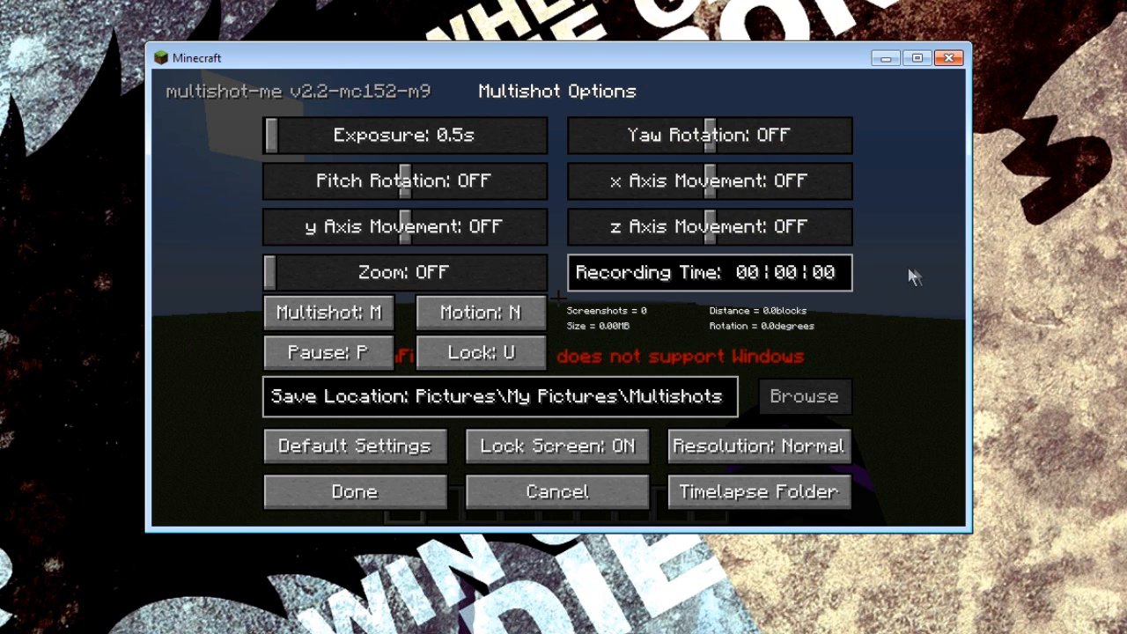
pyautogui.moveTo(690, 290)
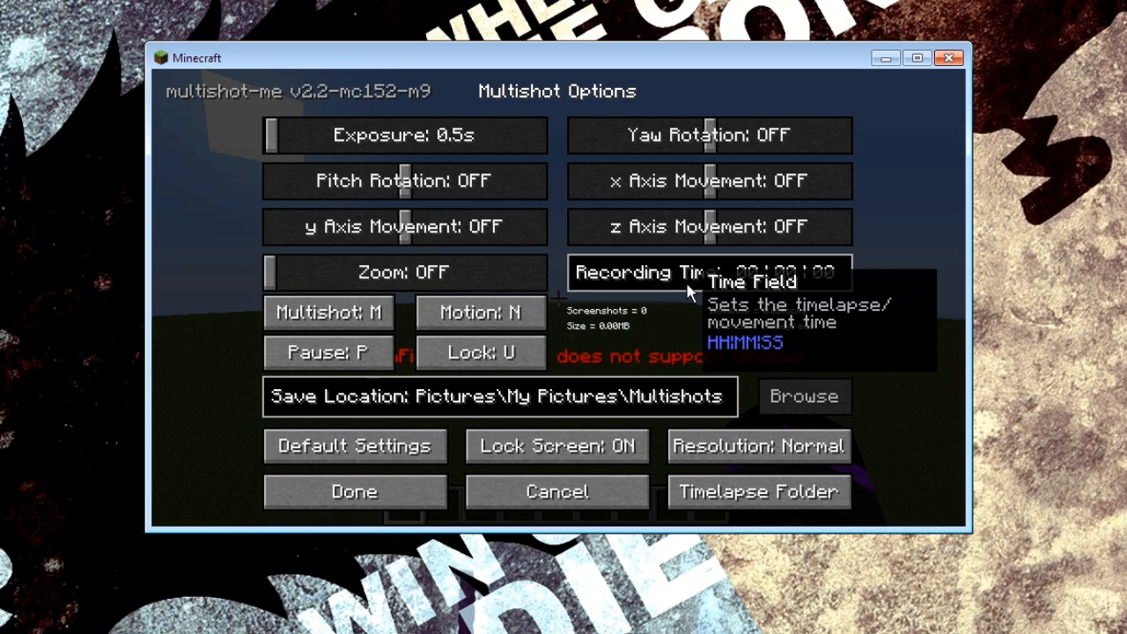
pyautogui.moveTo(809, 341)
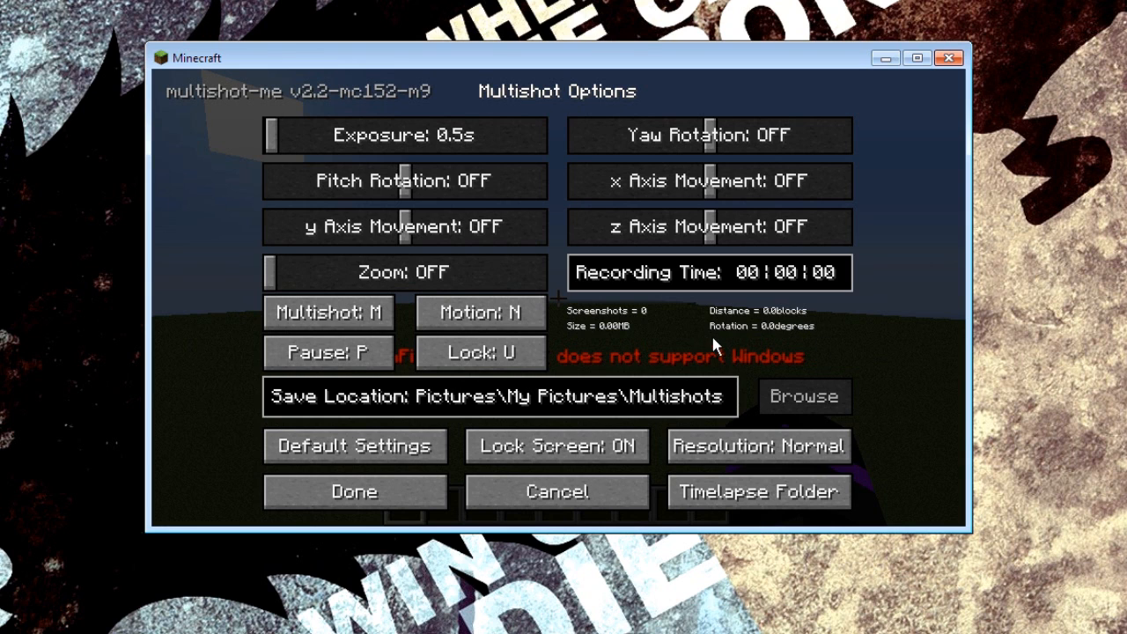
pyautogui.moveTo(327, 352)
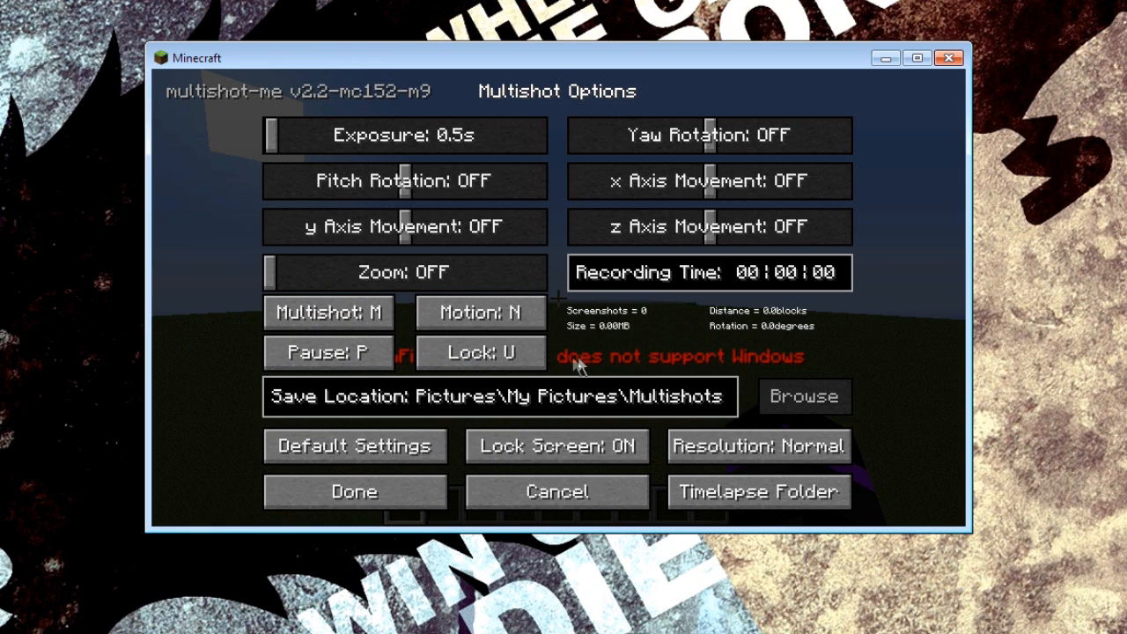
pyautogui.moveTo(328, 313)
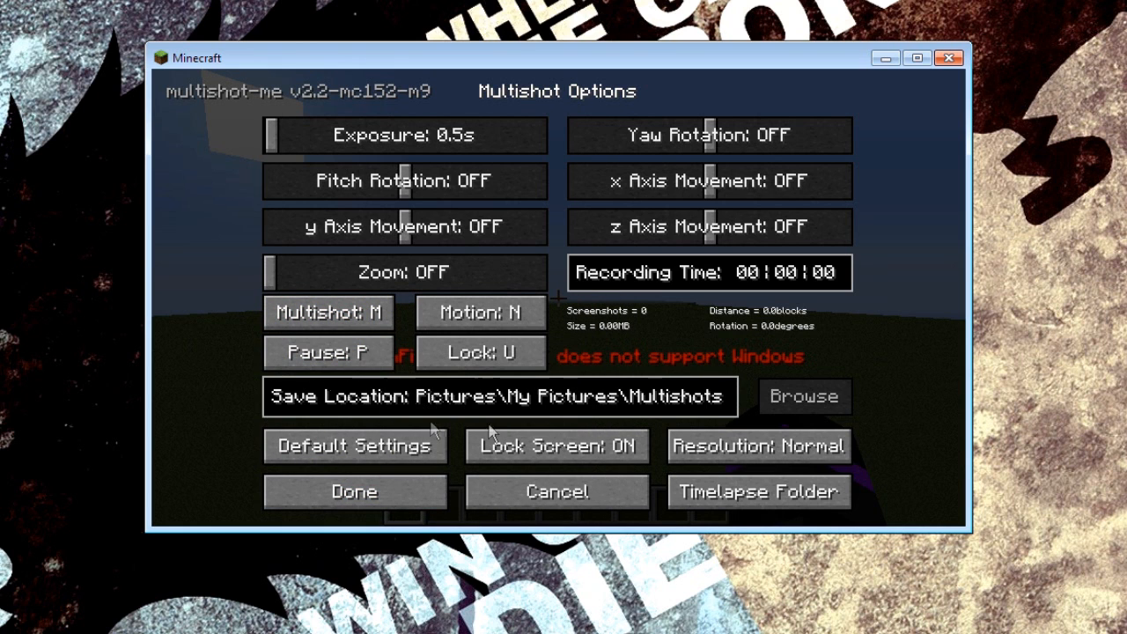
pyautogui.moveTo(584, 401)
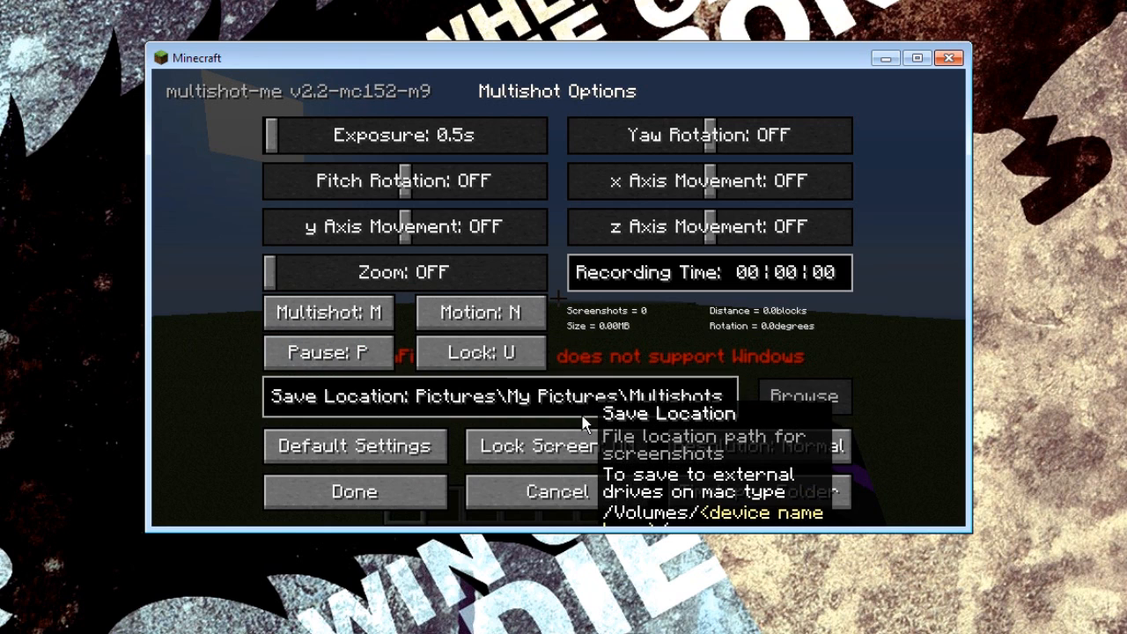
pyautogui.moveTo(605, 415)
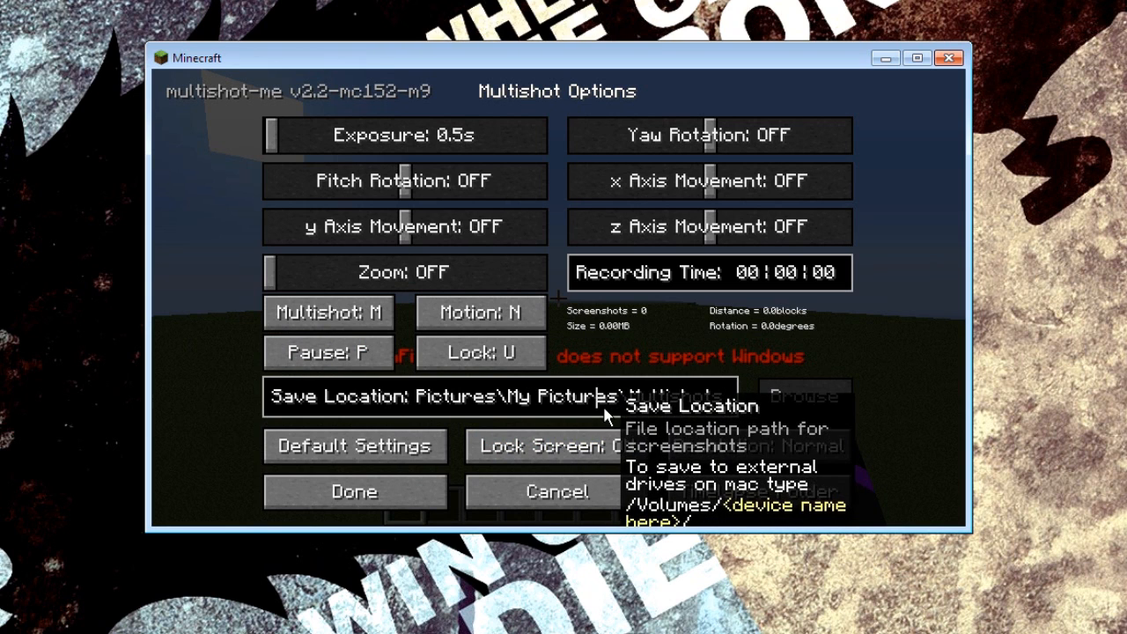
pyautogui.moveTo(725, 405)
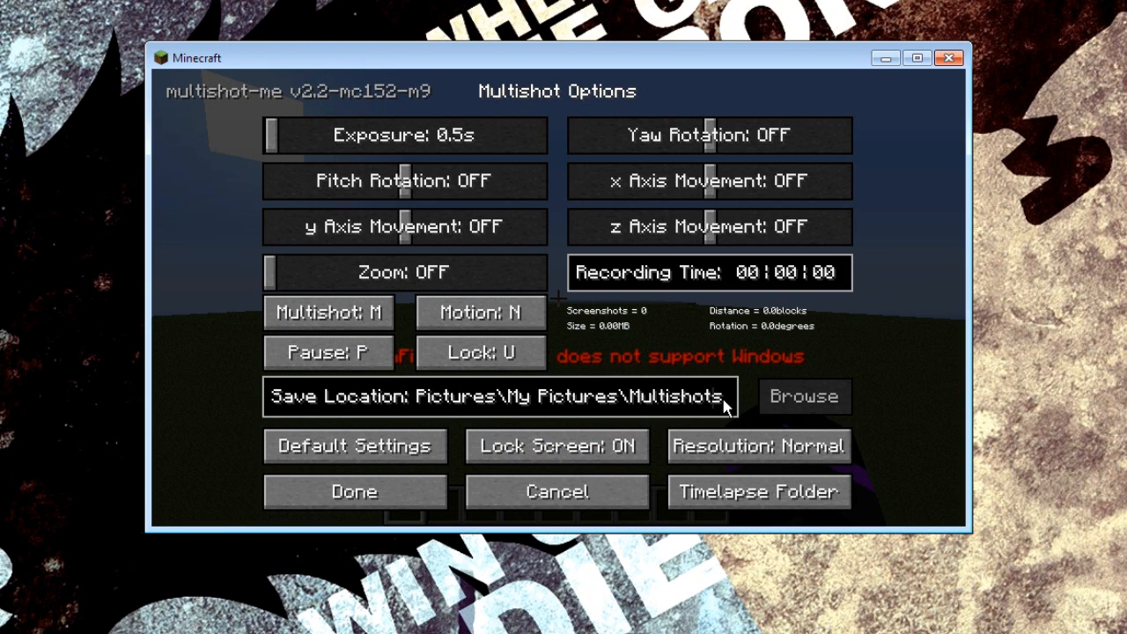
pyautogui.moveTo(493, 401)
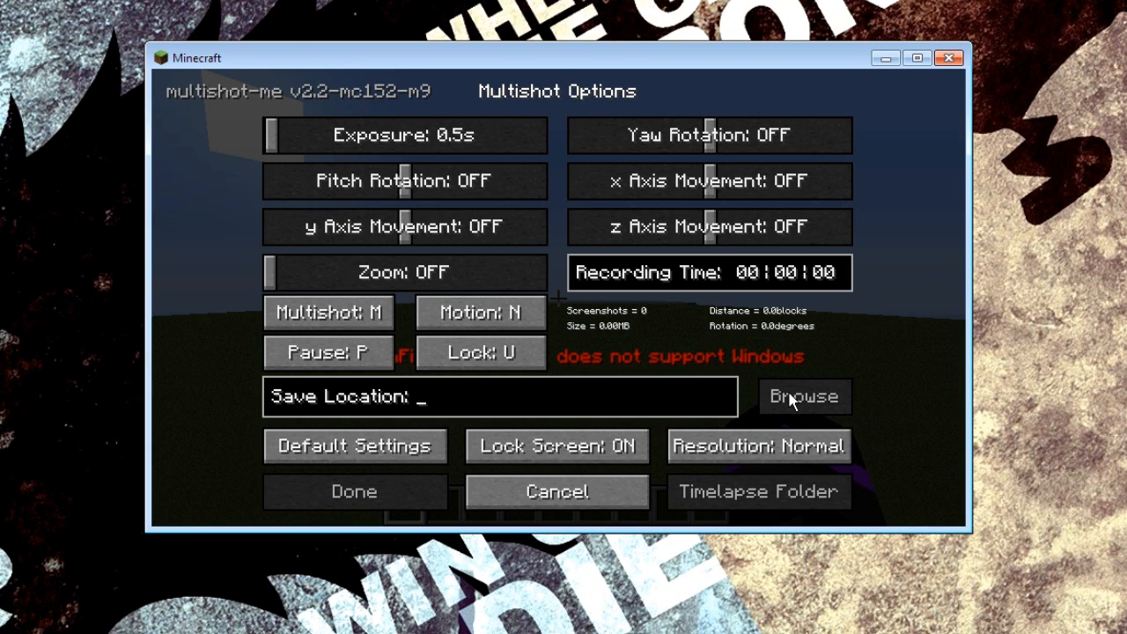
# - Retype the Save Location as a C:\Users\Davi... Desktop path and apply it
pyautogui.write('C')
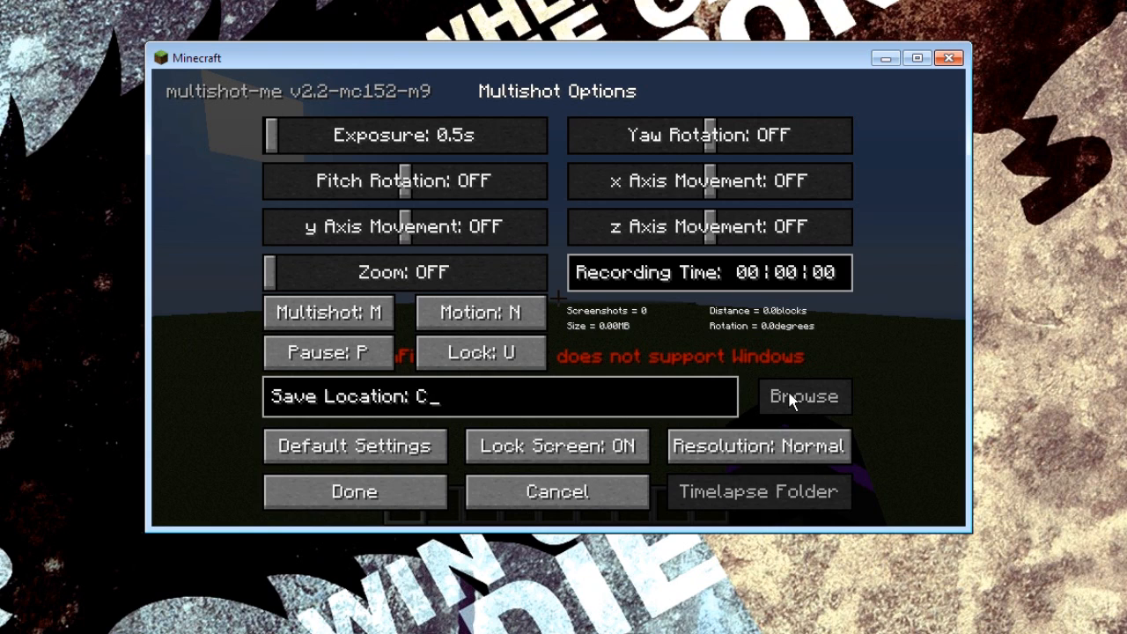
pyautogui.write('\\Users')
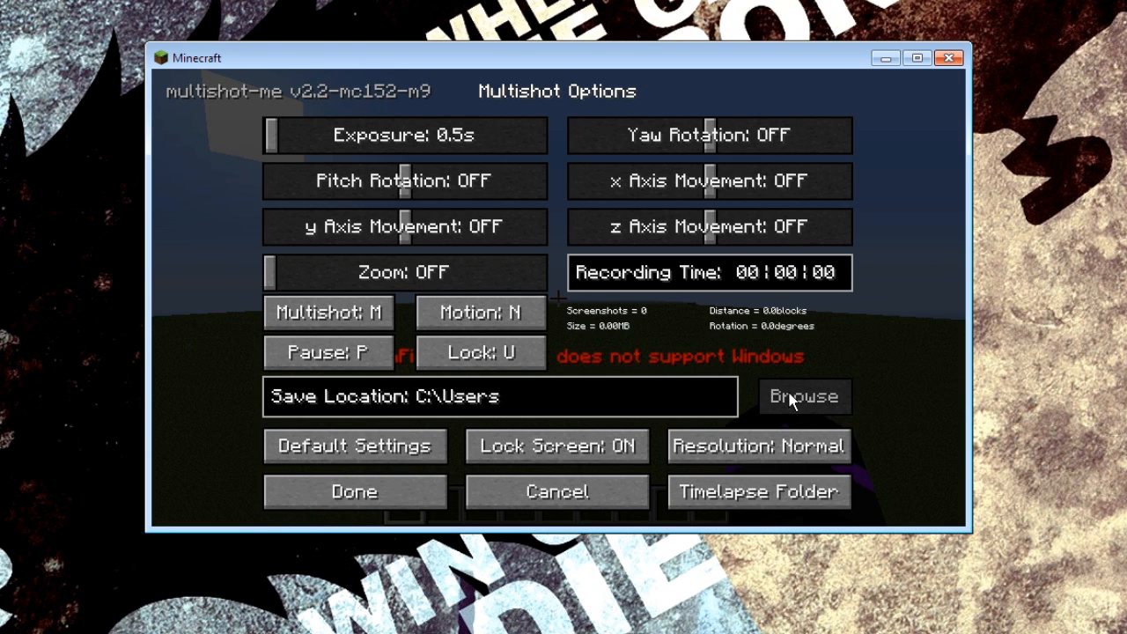
pyautogui.write('\\David\\Desktop')
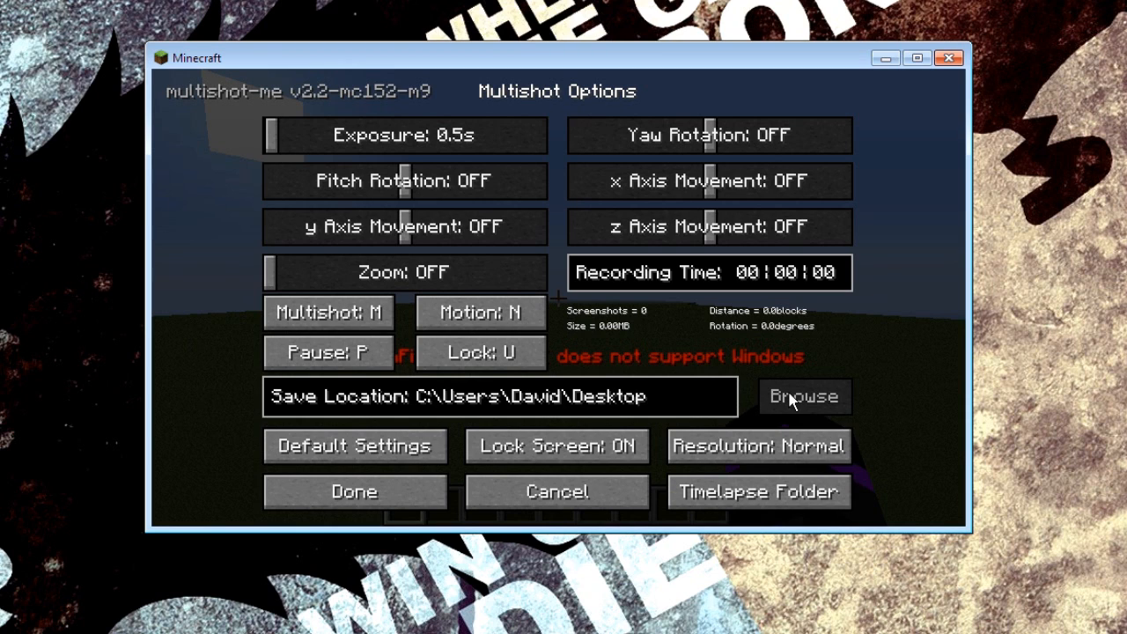
pyautogui.click(502, 396)
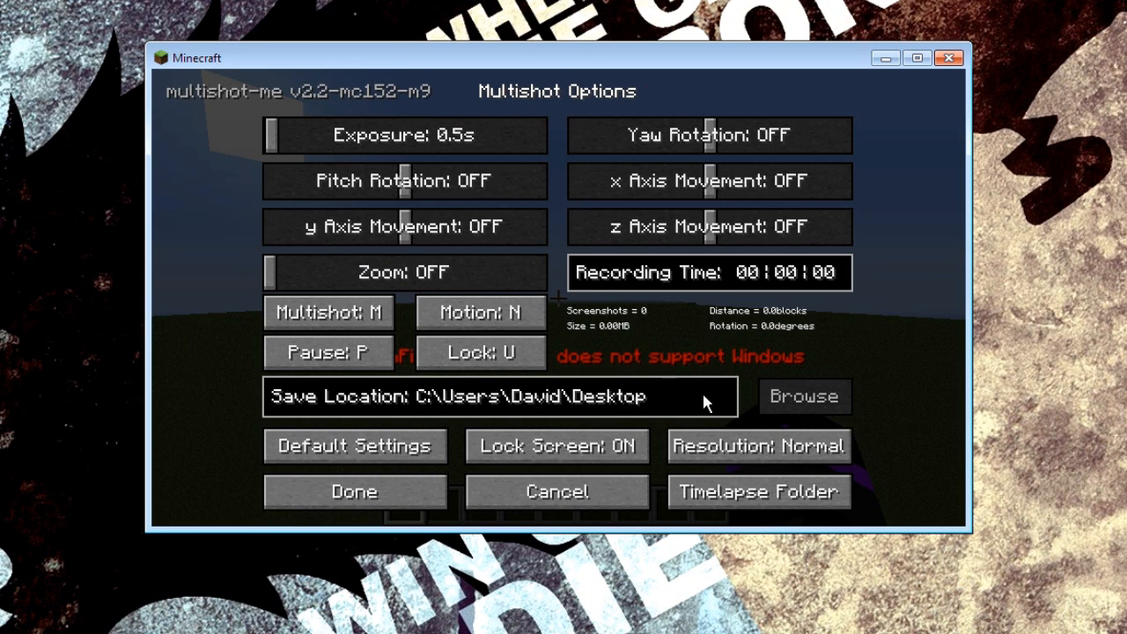
pyautogui.moveTo(686, 403)
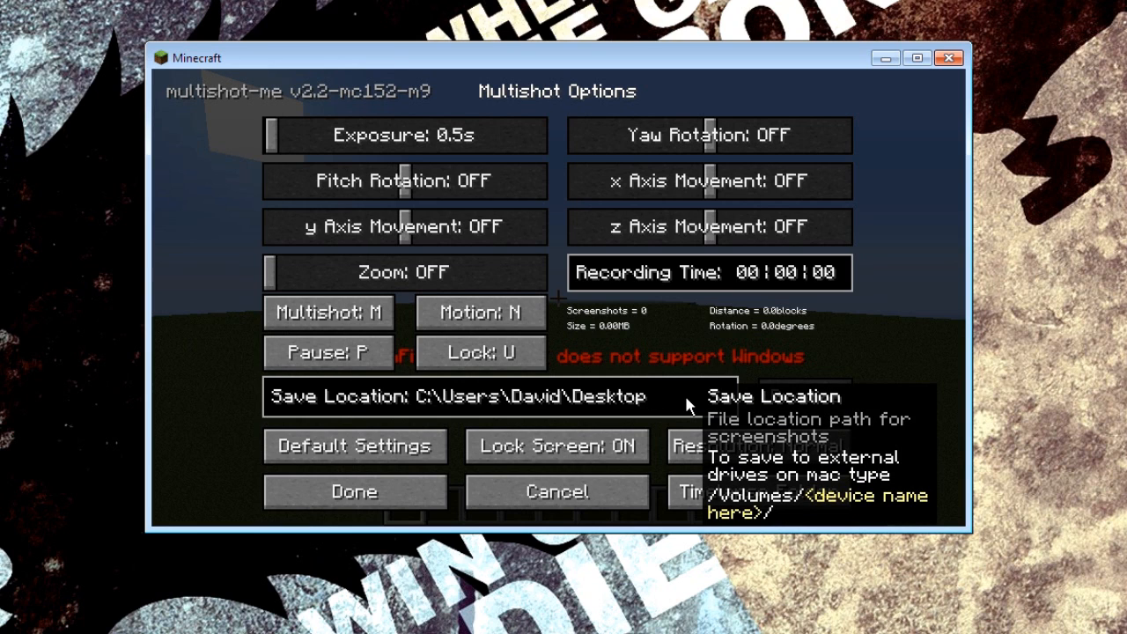
pyautogui.moveTo(478, 544)
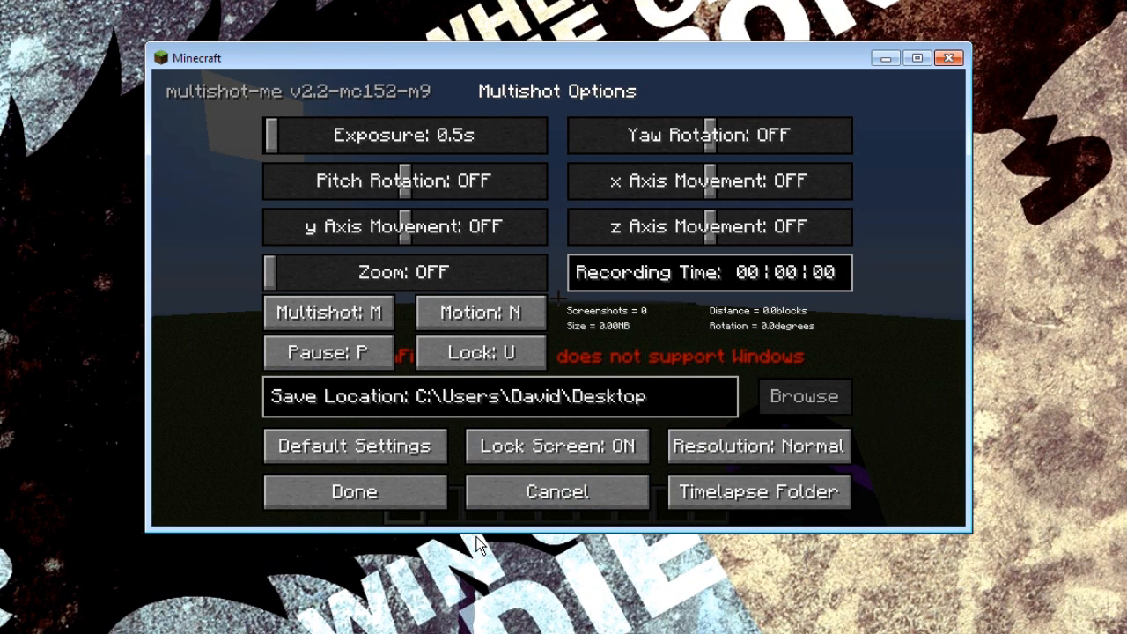
pyautogui.moveTo(378, 450)
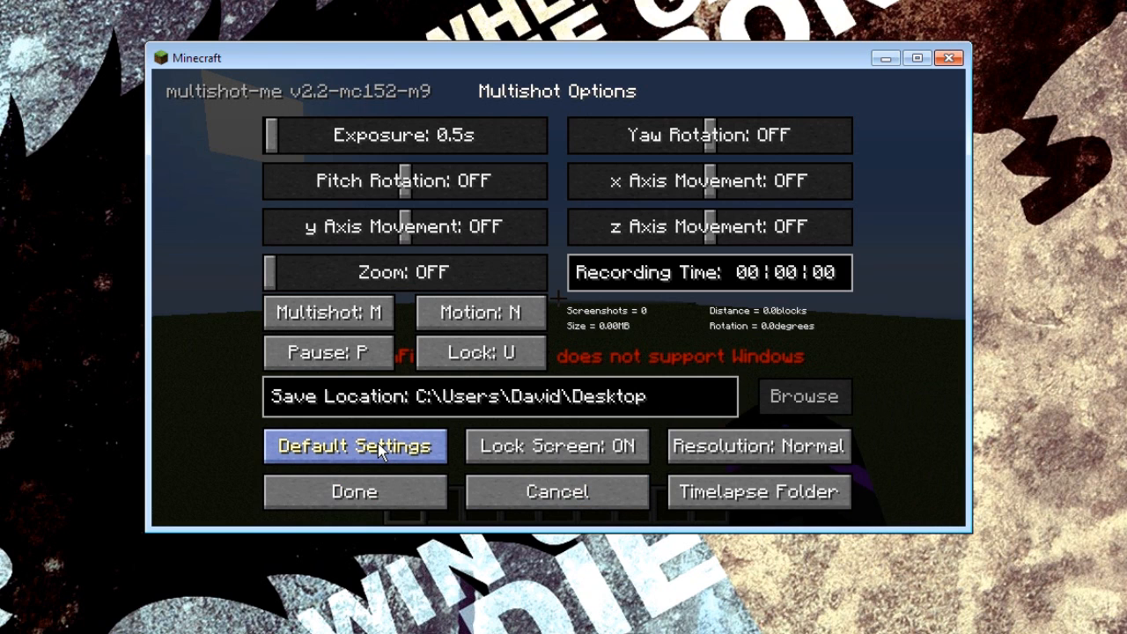
pyautogui.moveTo(391, 479)
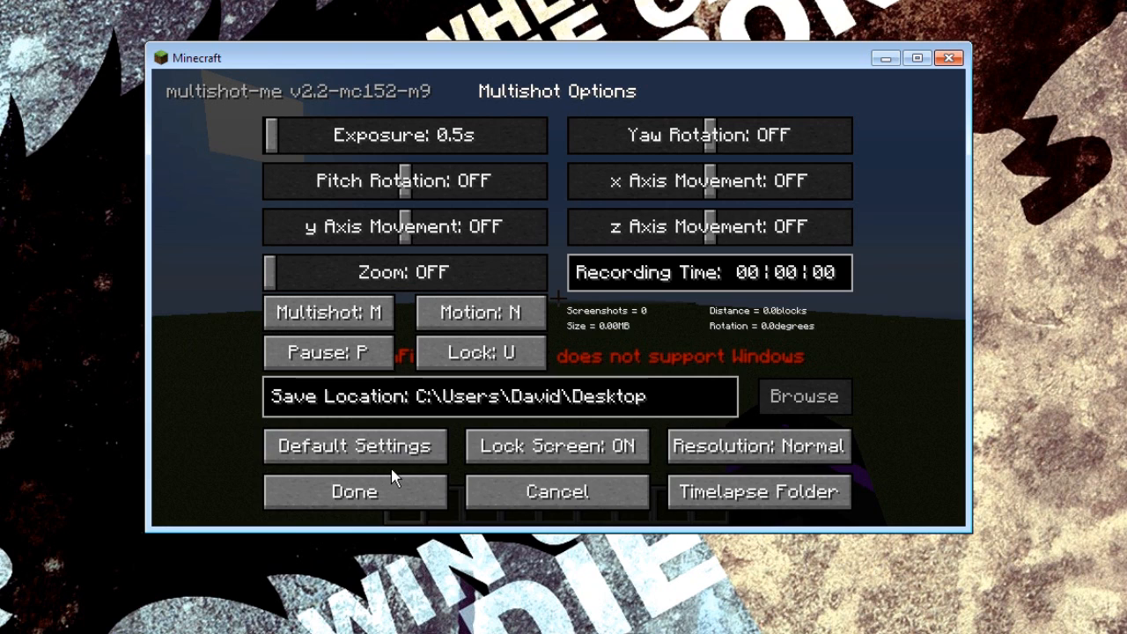
pyautogui.moveTo(449, 519)
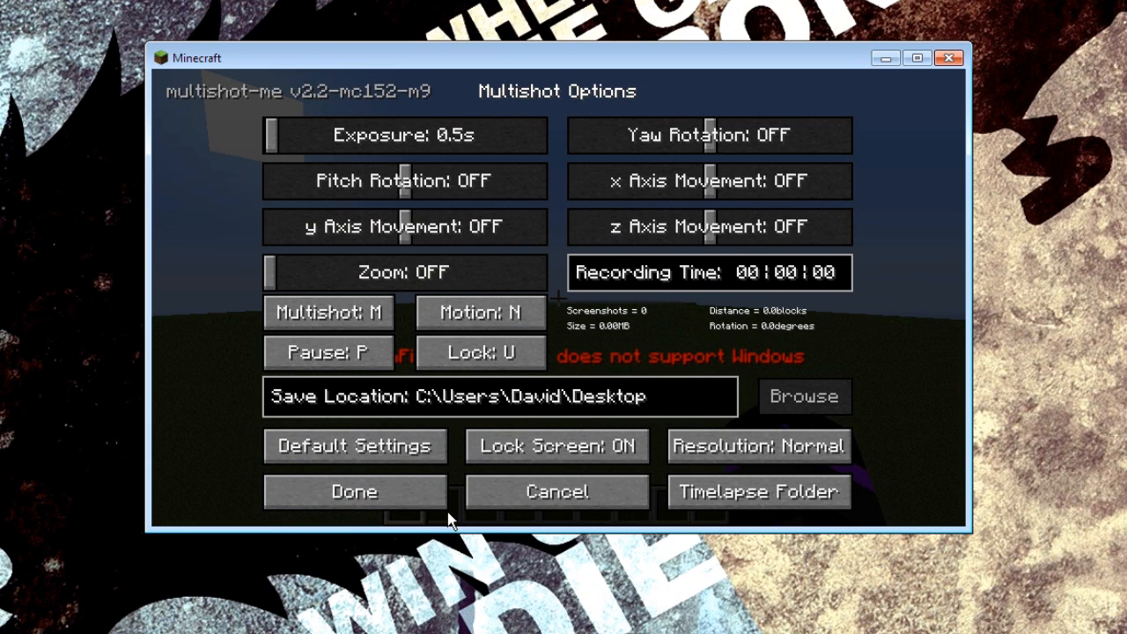
pyautogui.moveTo(543, 449)
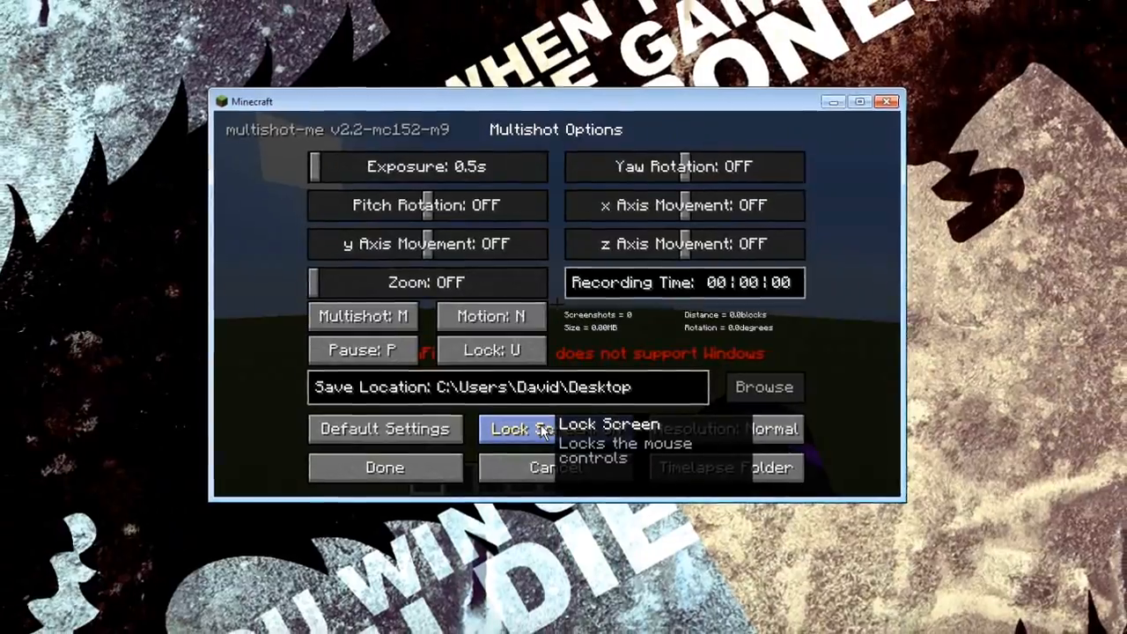
# - Switch Lock Screen to ON so mouse controls stay locked while recording
pyautogui.click(517, 430)
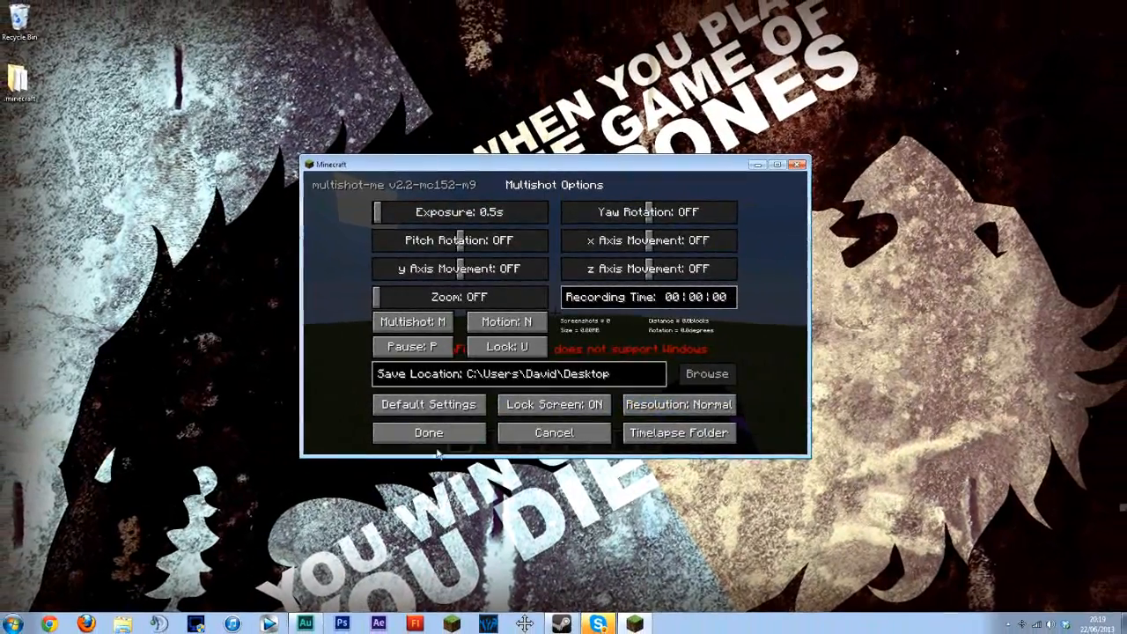
pyautogui.click(706, 373)
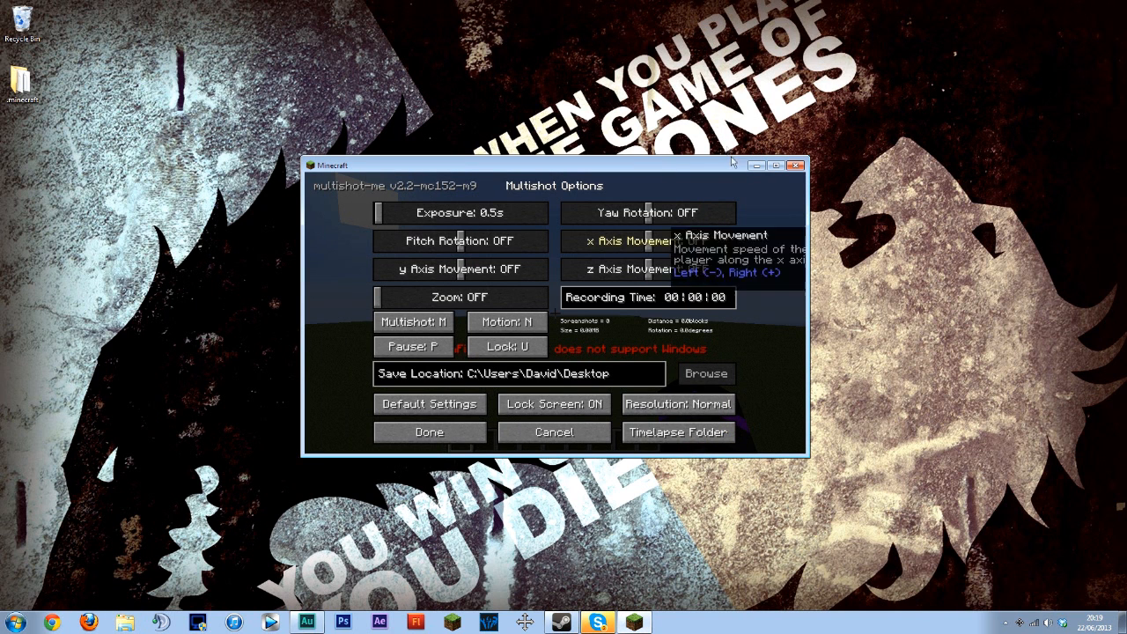
pyautogui.moveTo(677, 403)
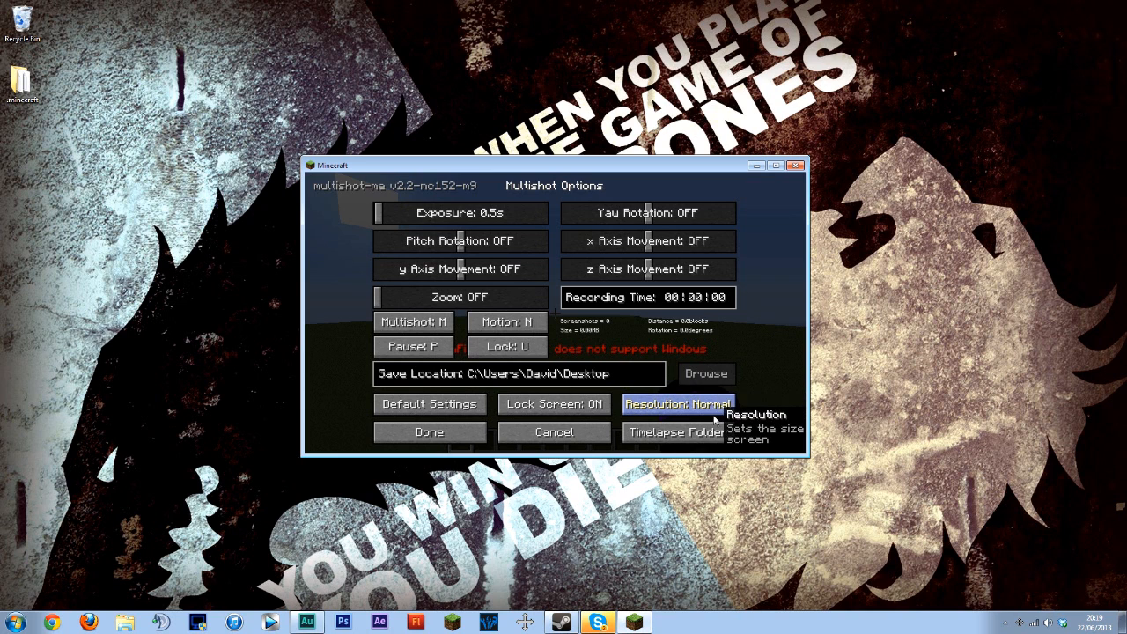
pyautogui.moveTo(669, 361)
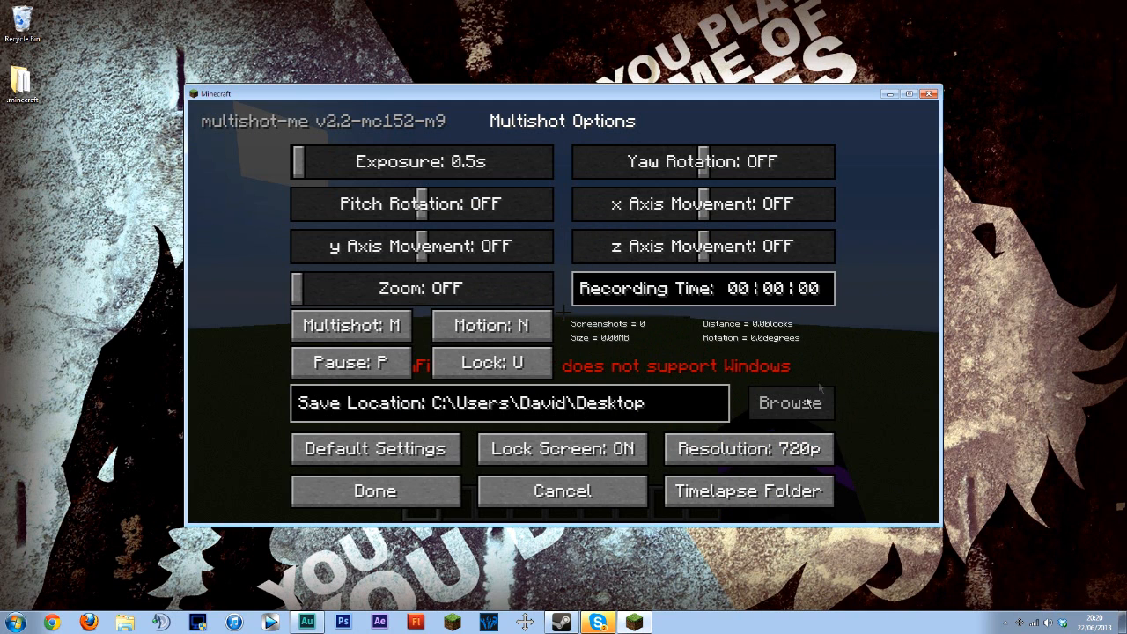
pyautogui.moveTo(852, 321)
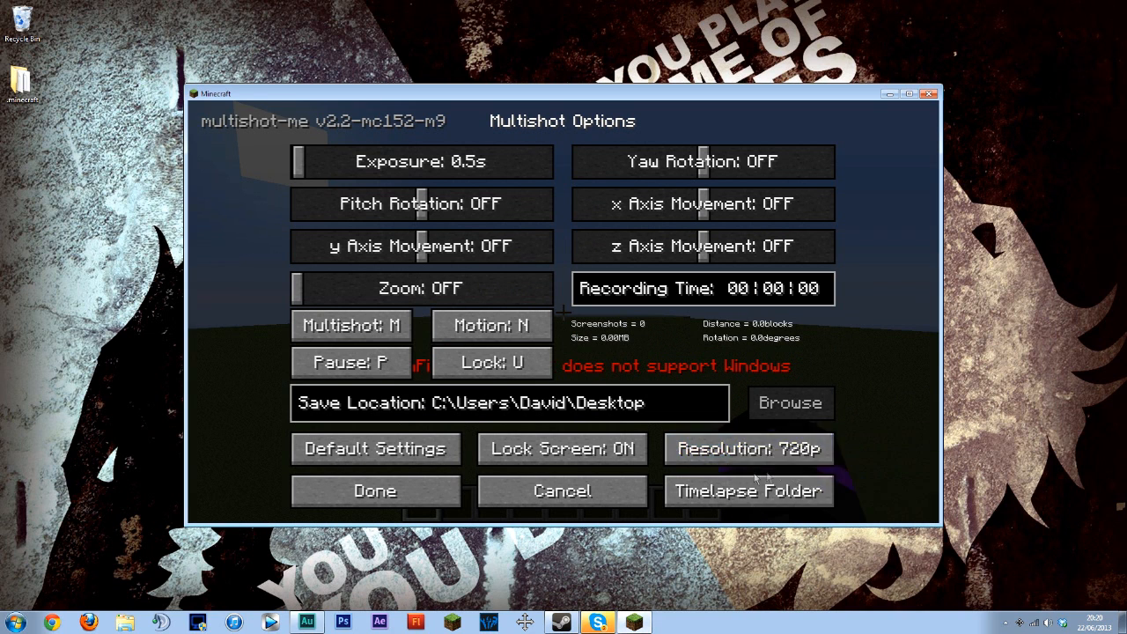
pyautogui.moveTo(942, 531)
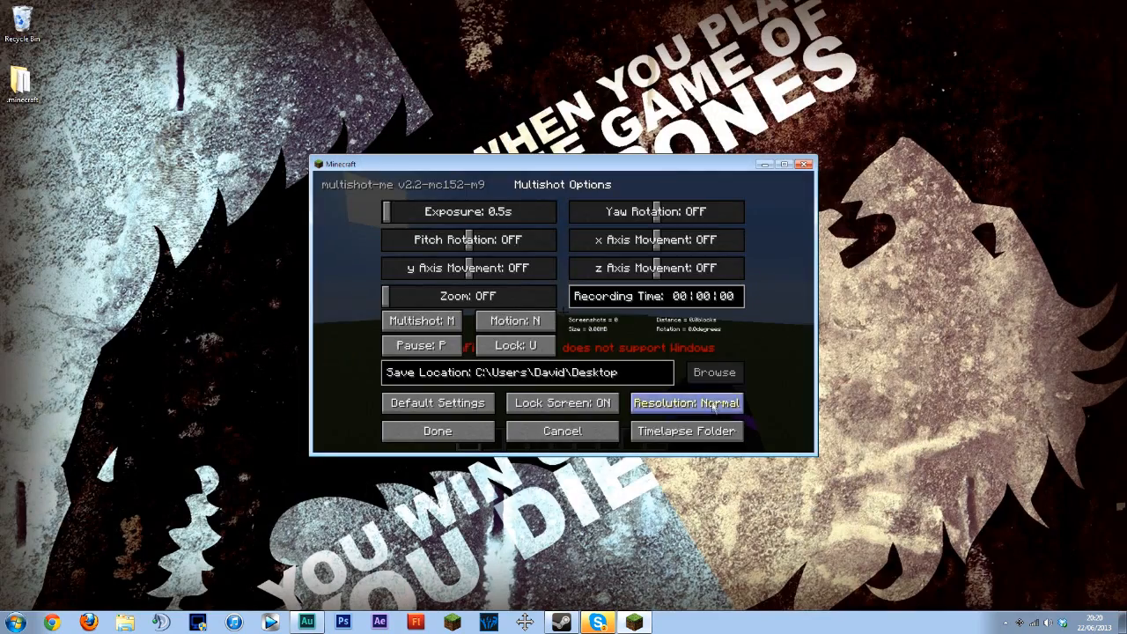
# - Cycle the Resolution setting to 720p and leave the Multishot options screen
pyautogui.click(687, 401)
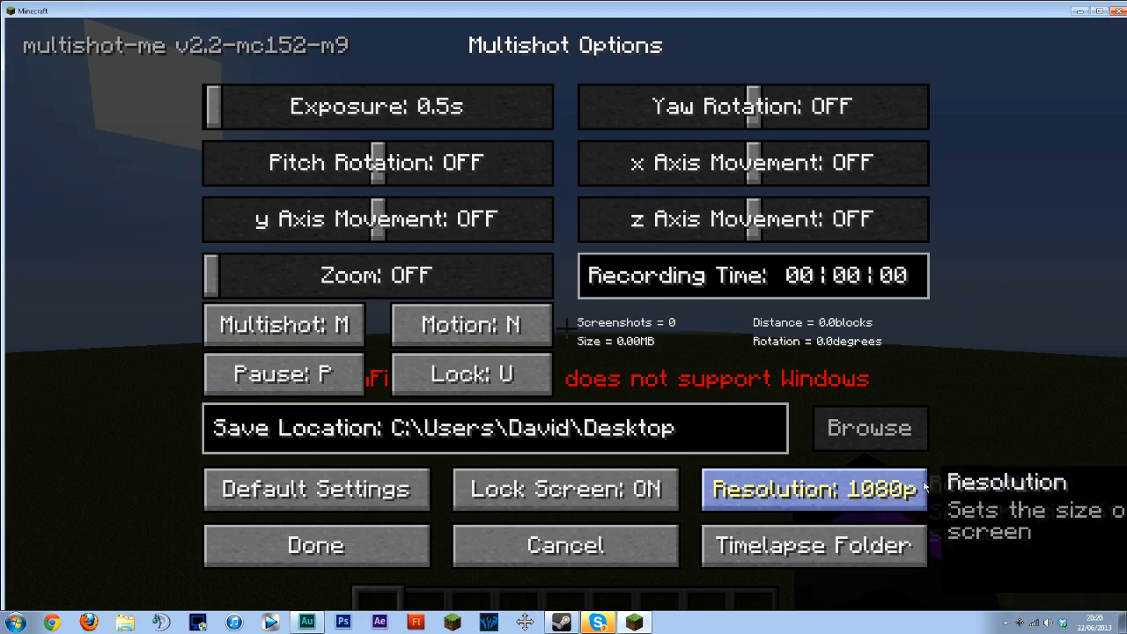
pyautogui.moveTo(854, 502)
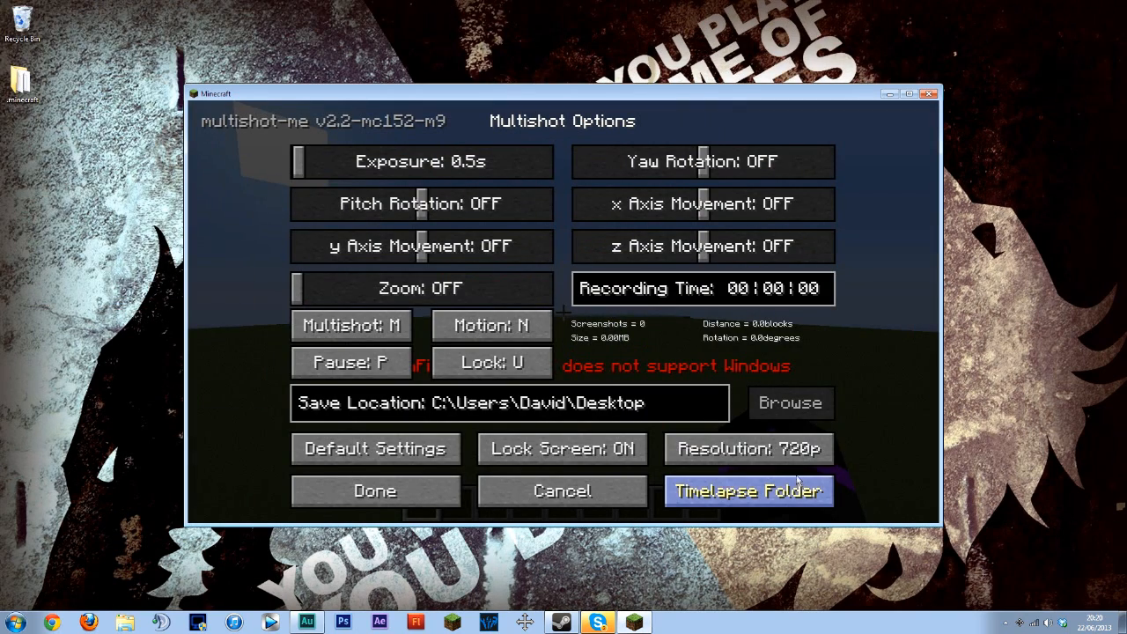
pyautogui.click(374, 490)
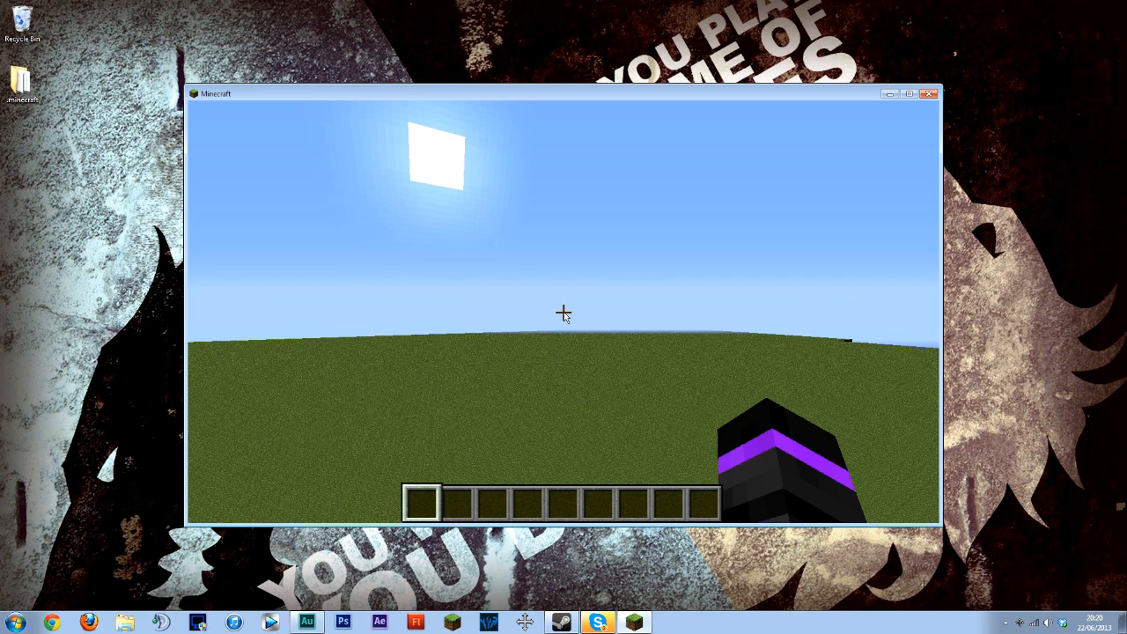
# - Save the flat creative world and quit to the title screen via the game menu
pyautogui.press('Escape')
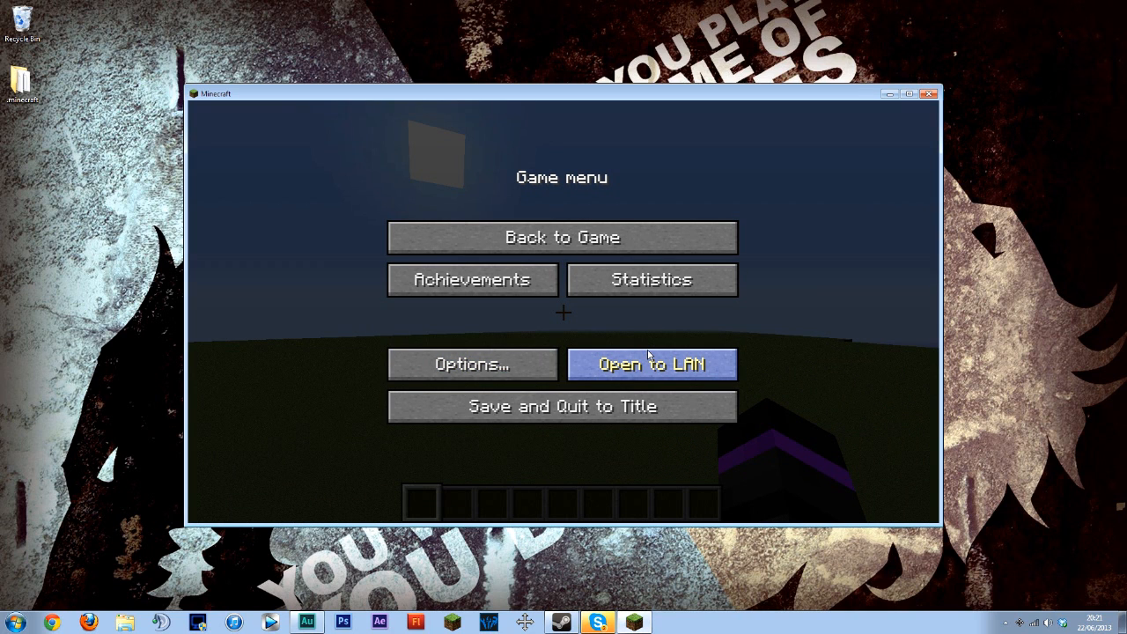
pyautogui.click(561, 235)
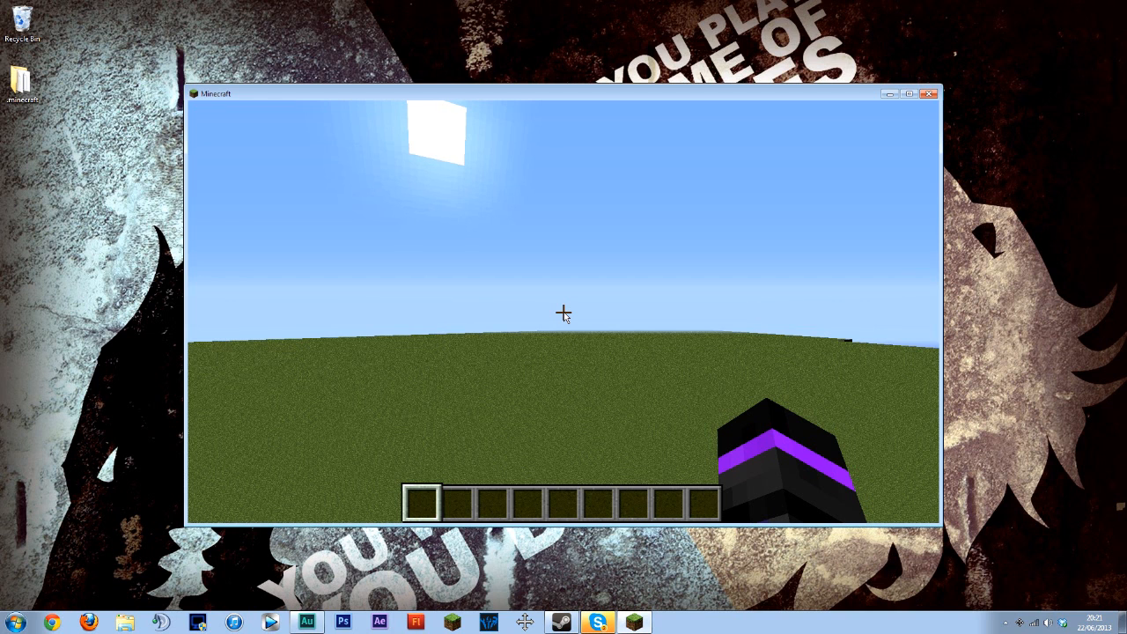
pyautogui.press('Escape')
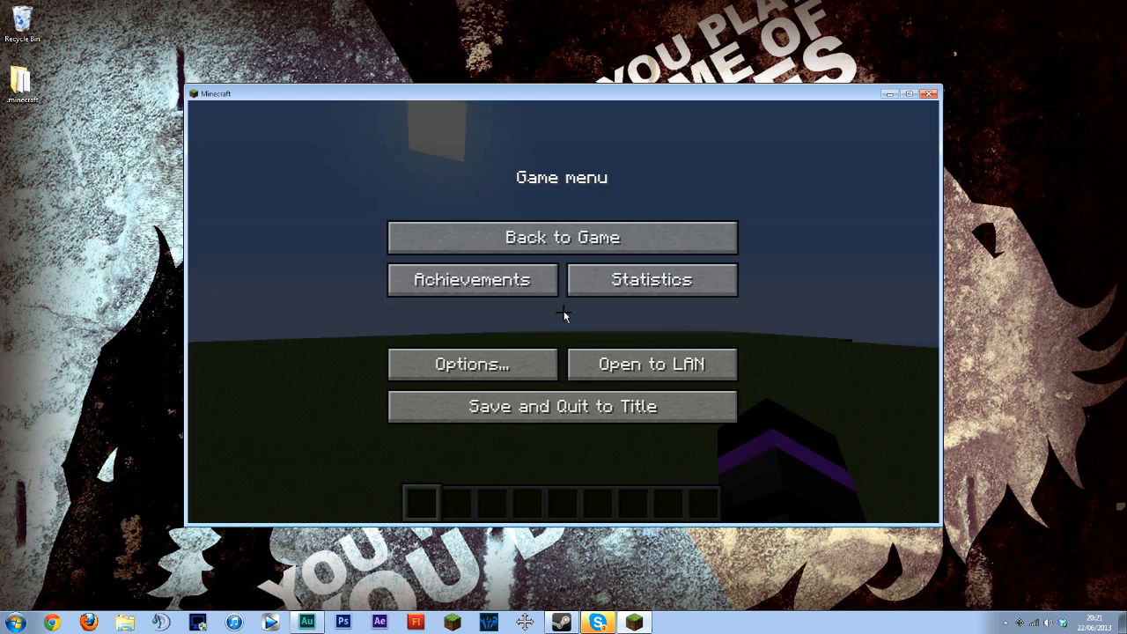
pyautogui.click(559, 405)
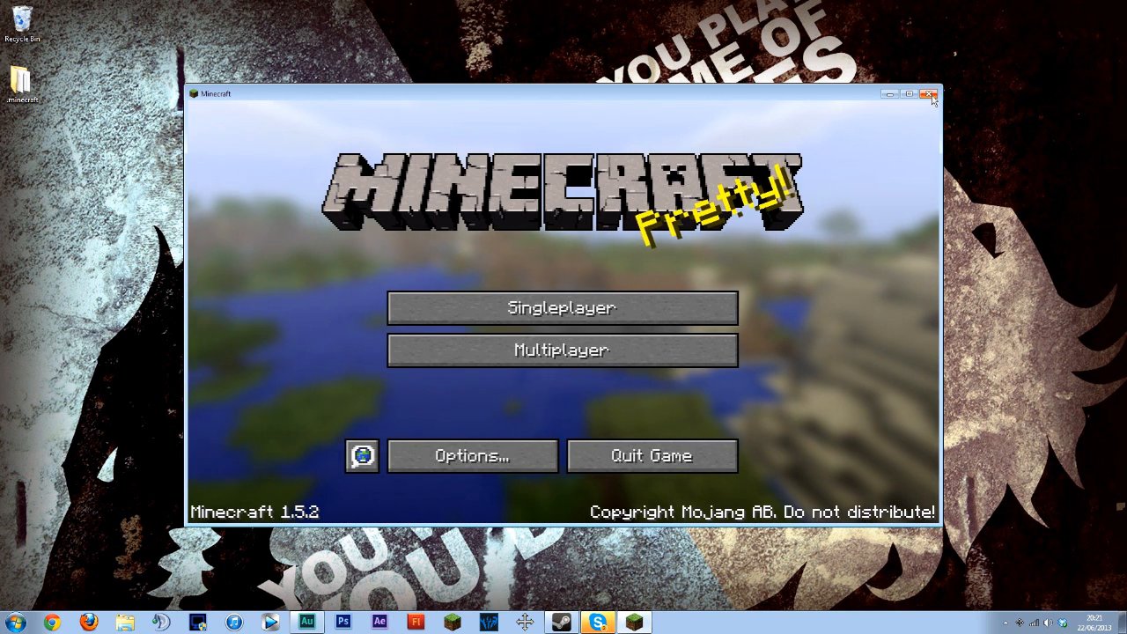
# - Launch a second Minecraft 1.5.2 from the launcher and move its window aside
pyautogui.click(928, 95)
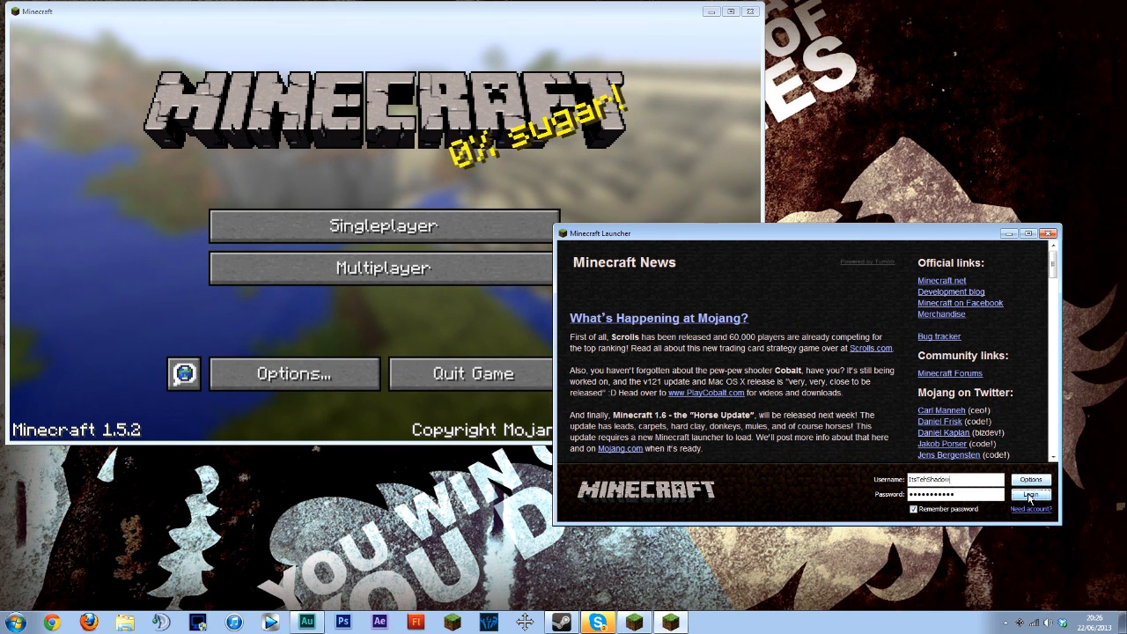
pyautogui.click(1030, 493)
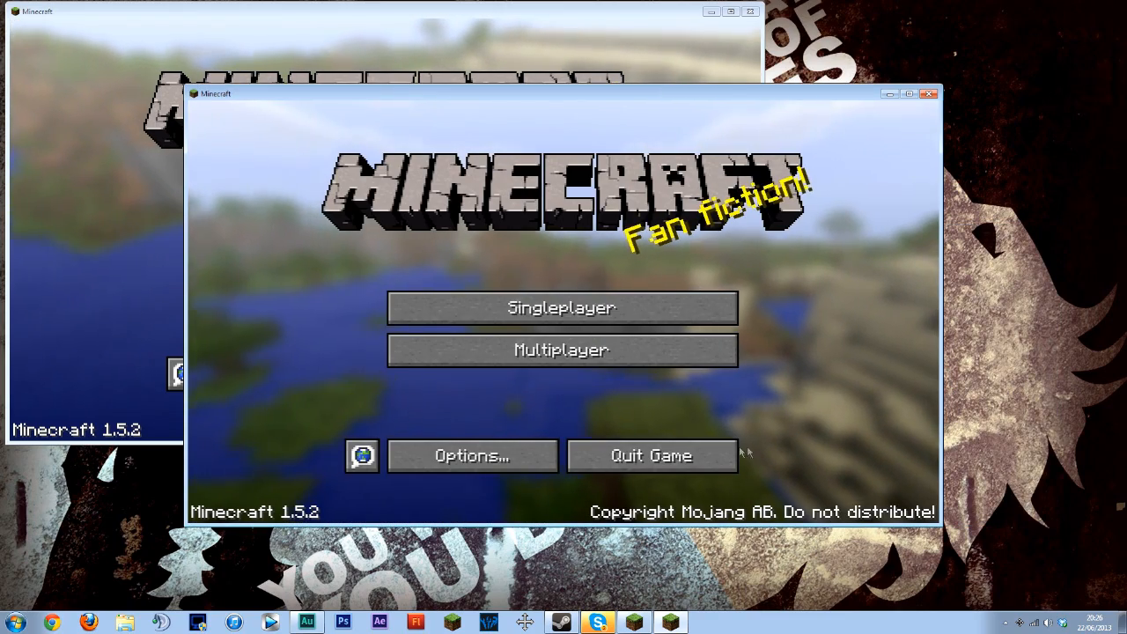
pyautogui.moveTo(563, 93); pyautogui.dragTo(741, 176)
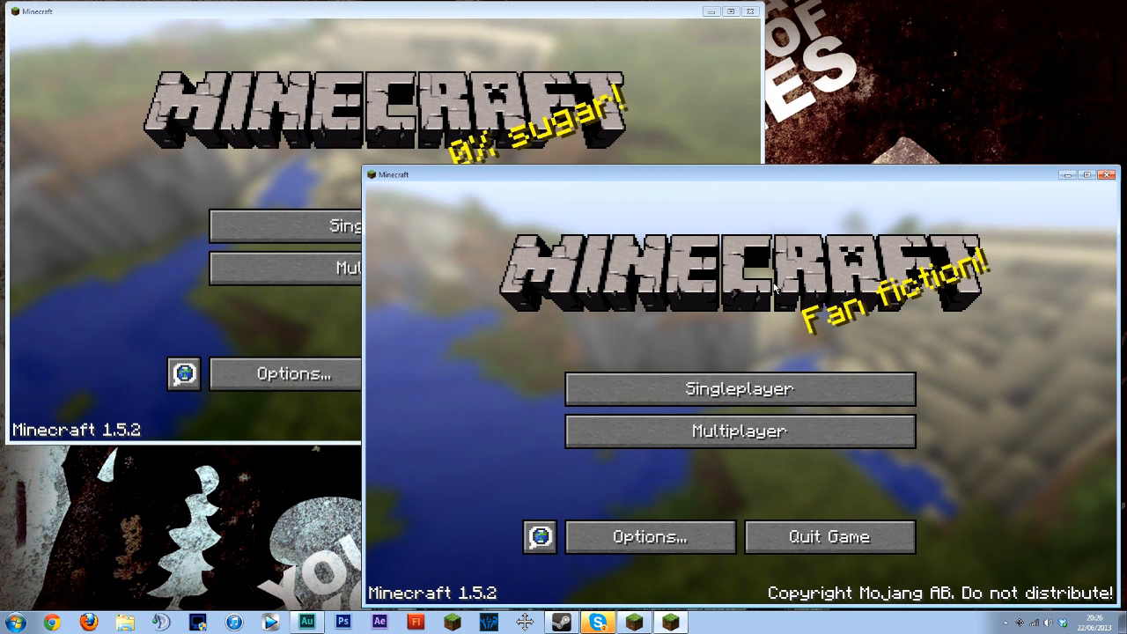
pyautogui.moveTo(773, 317)
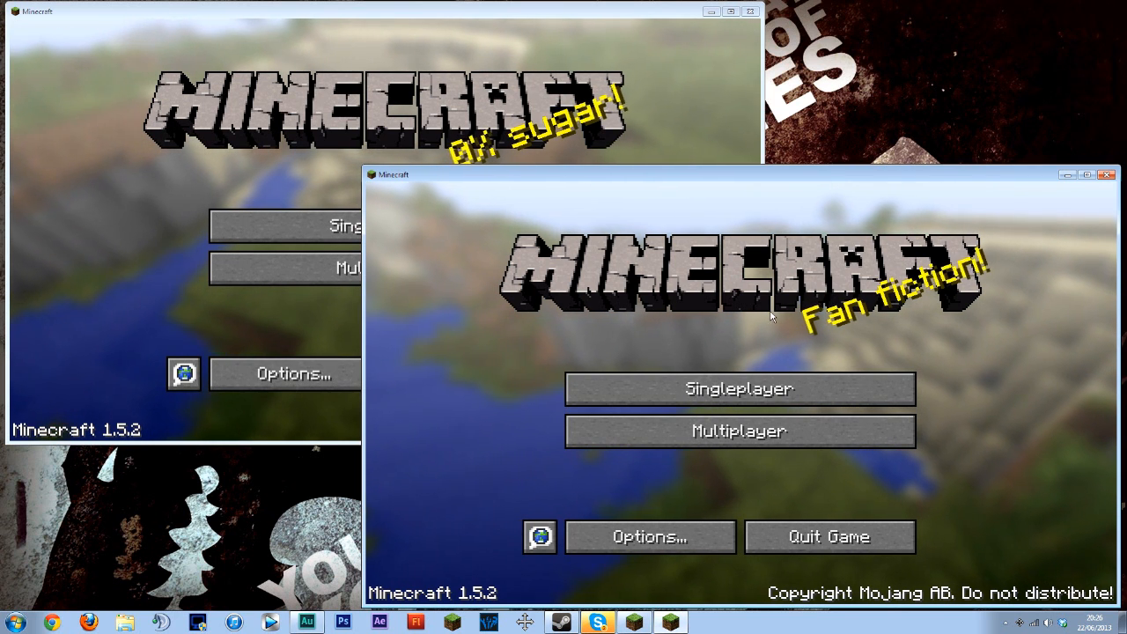
# - Load the Multishot singleplayer world and start hosting it on LAN with Allow Cheats ON
pyautogui.click(739, 389)
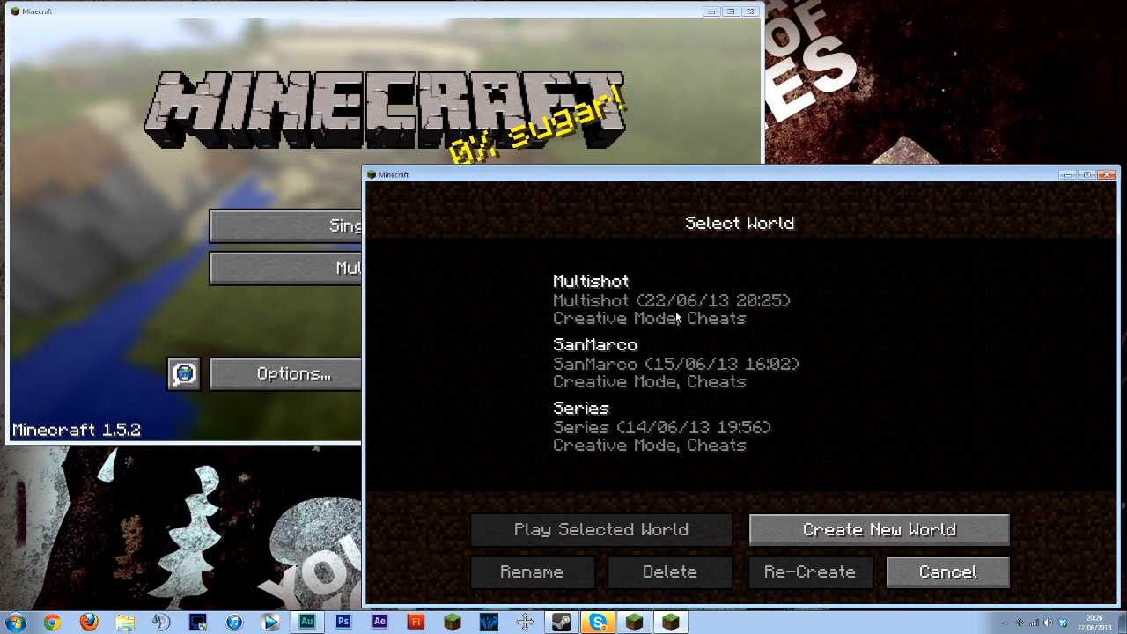
pyautogui.click(602, 529)
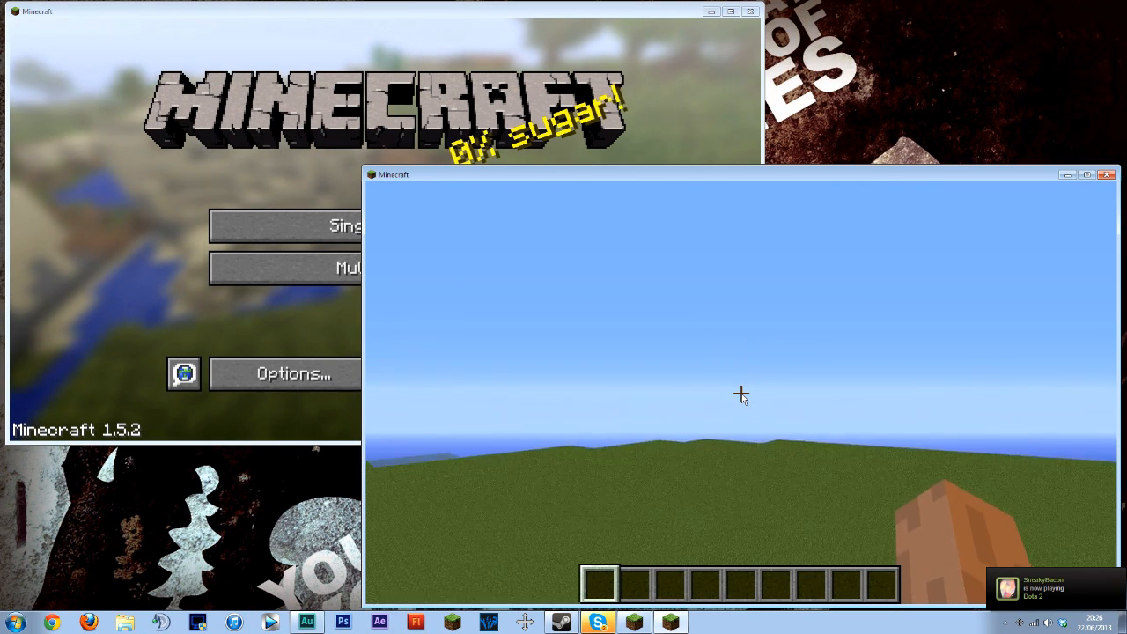
pyautogui.press('Escape')
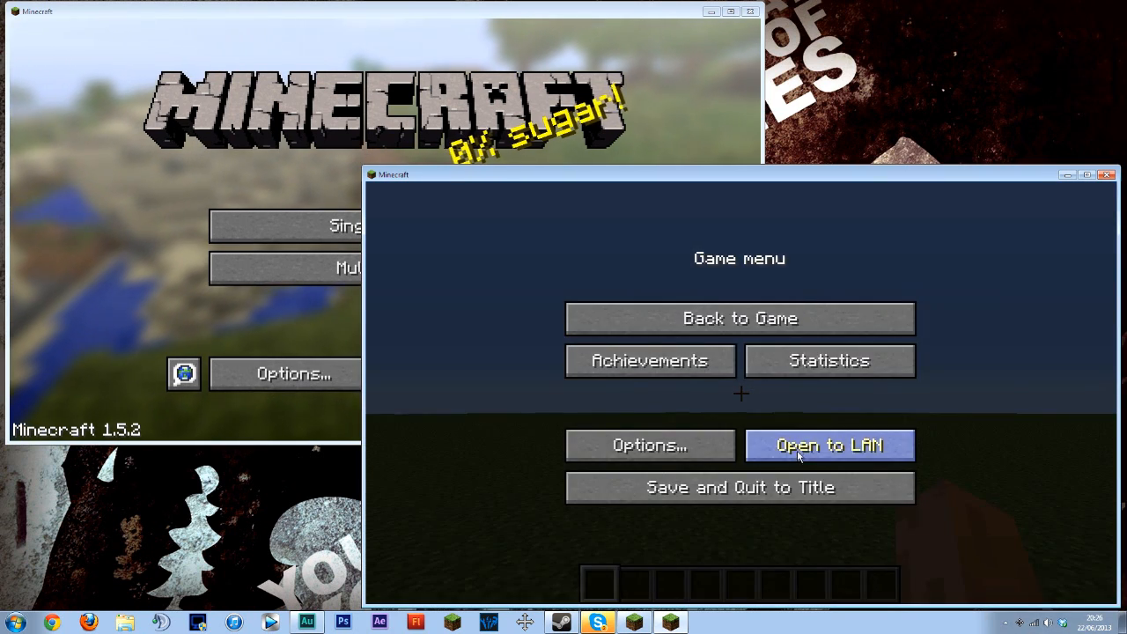
pyautogui.click(828, 443)
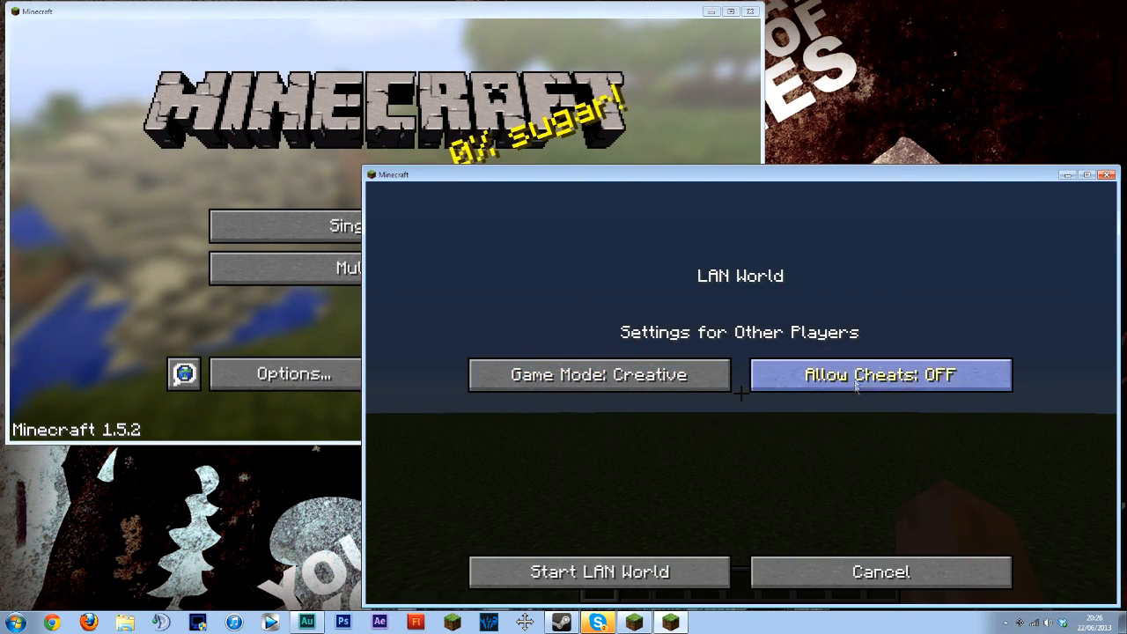
pyautogui.click(880, 373)
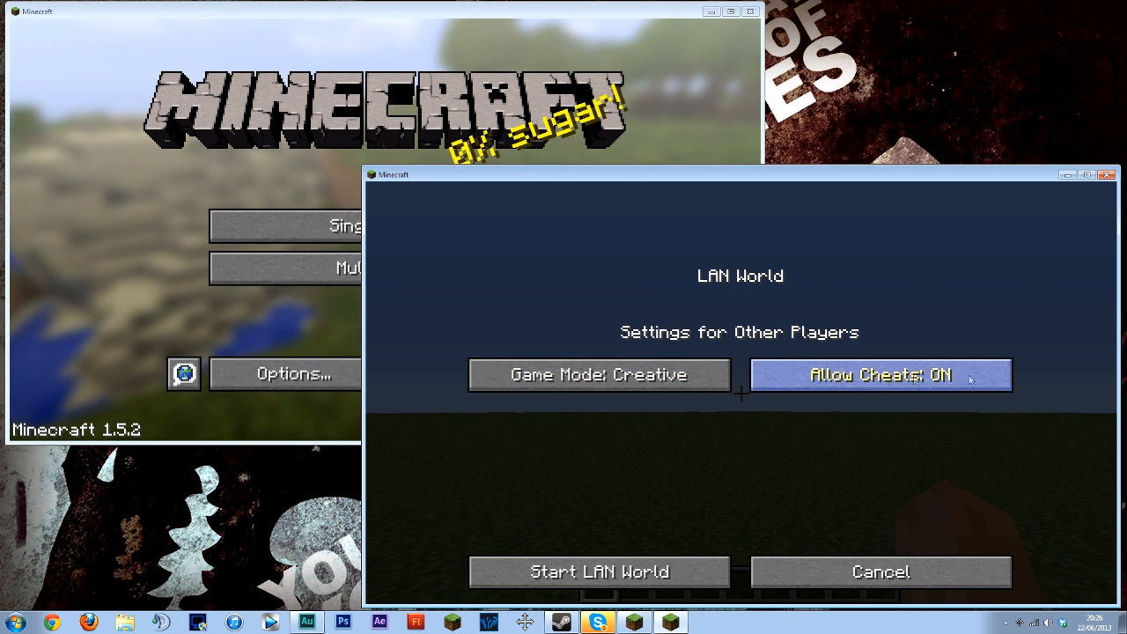
pyautogui.click(599, 570)
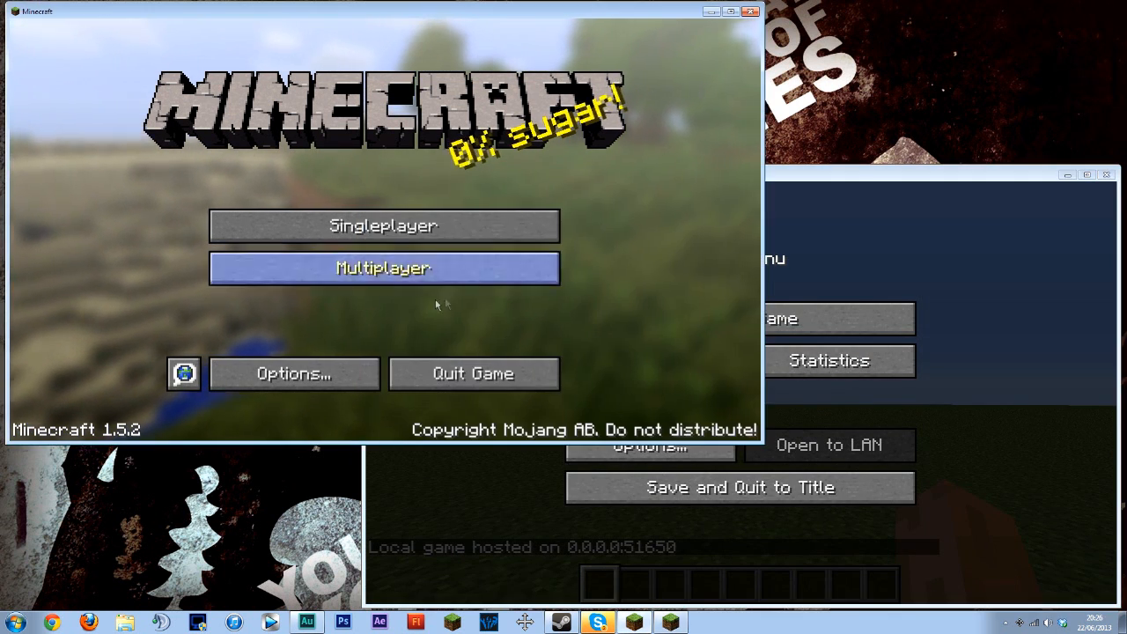
# - From the first window's Multiplayer list, join the LAN World and resume playing
pyautogui.click(384, 267)
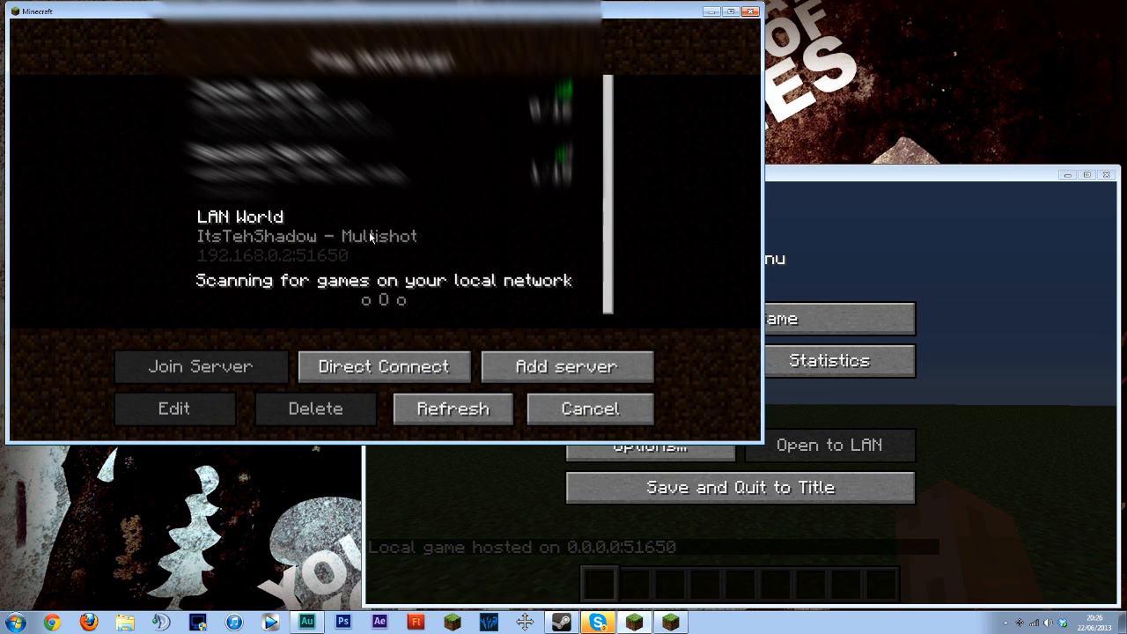
pyautogui.click(383, 235)
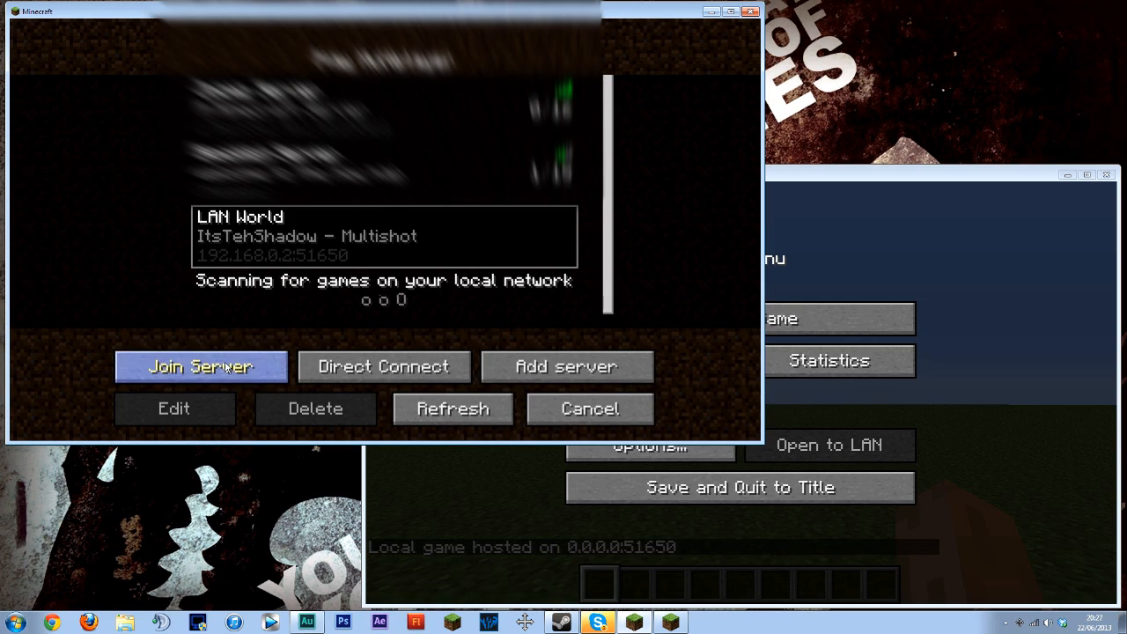
pyautogui.click(201, 366)
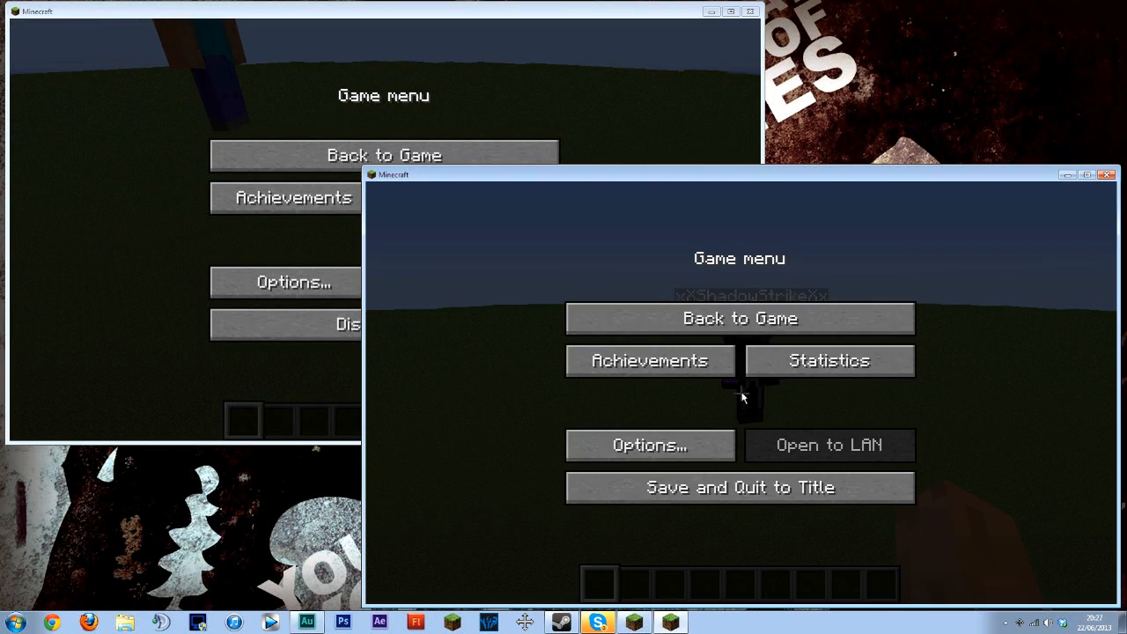
pyautogui.moveTo(933, 295)
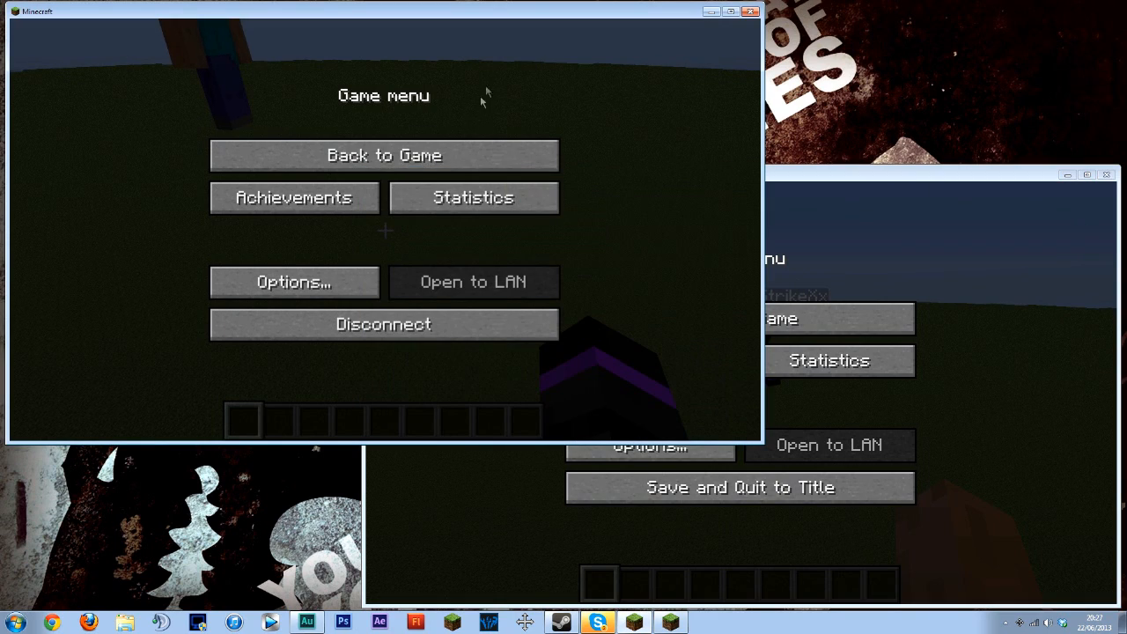
pyautogui.click(293, 282)
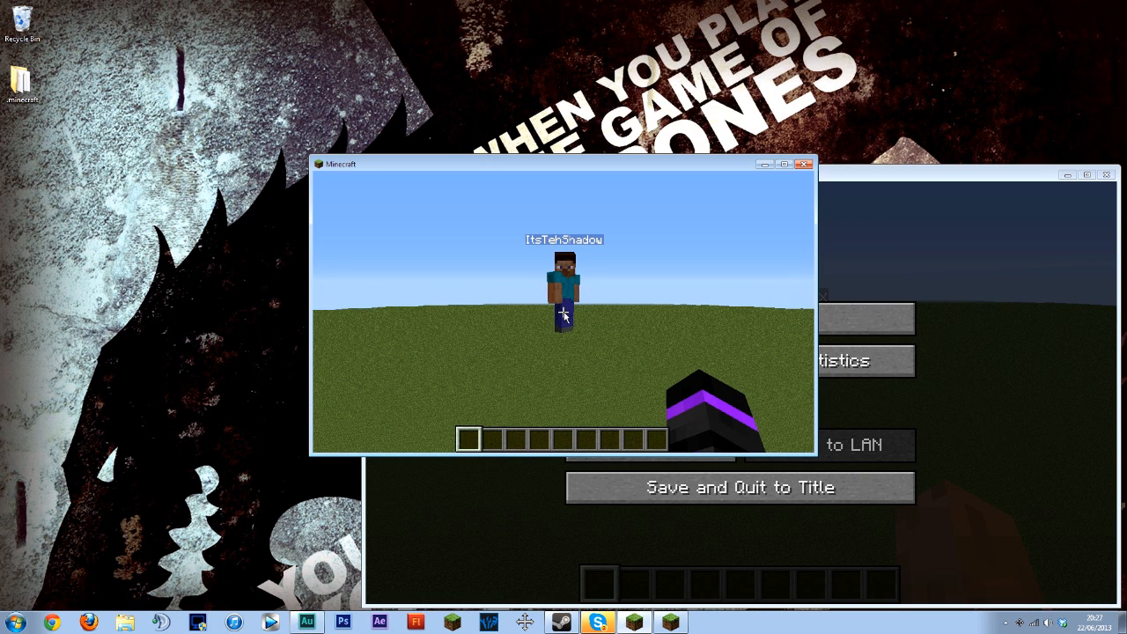
# - Pause and move the joined window aside, then run /time set 0 in the host world
pyautogui.press('Escape')
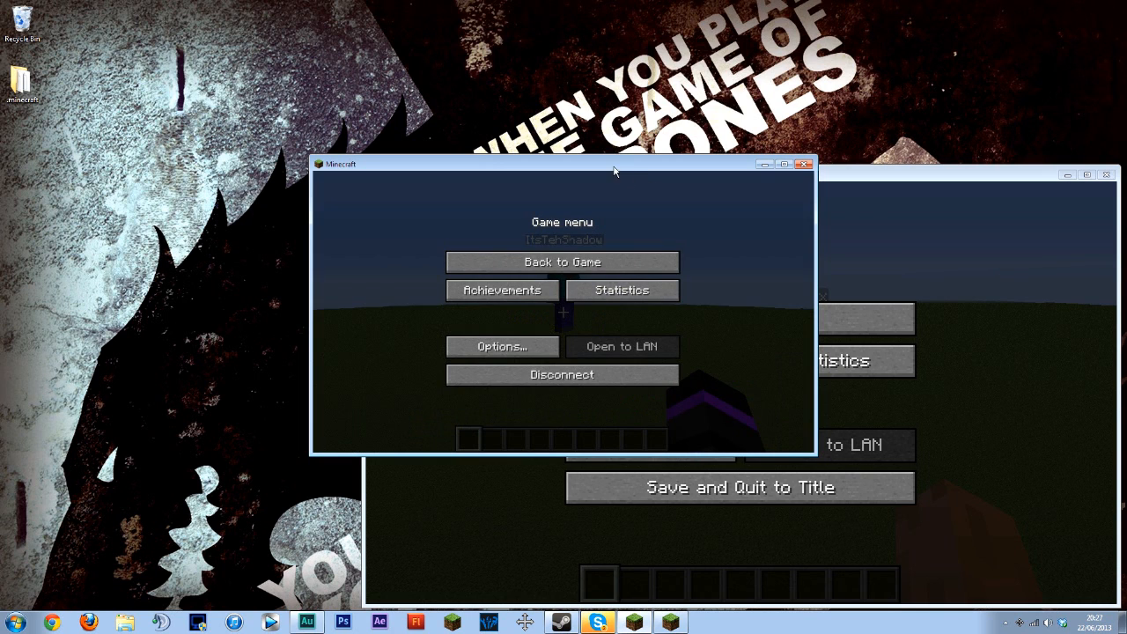
pyautogui.moveTo(615, 171); pyautogui.dragTo(778, 182)
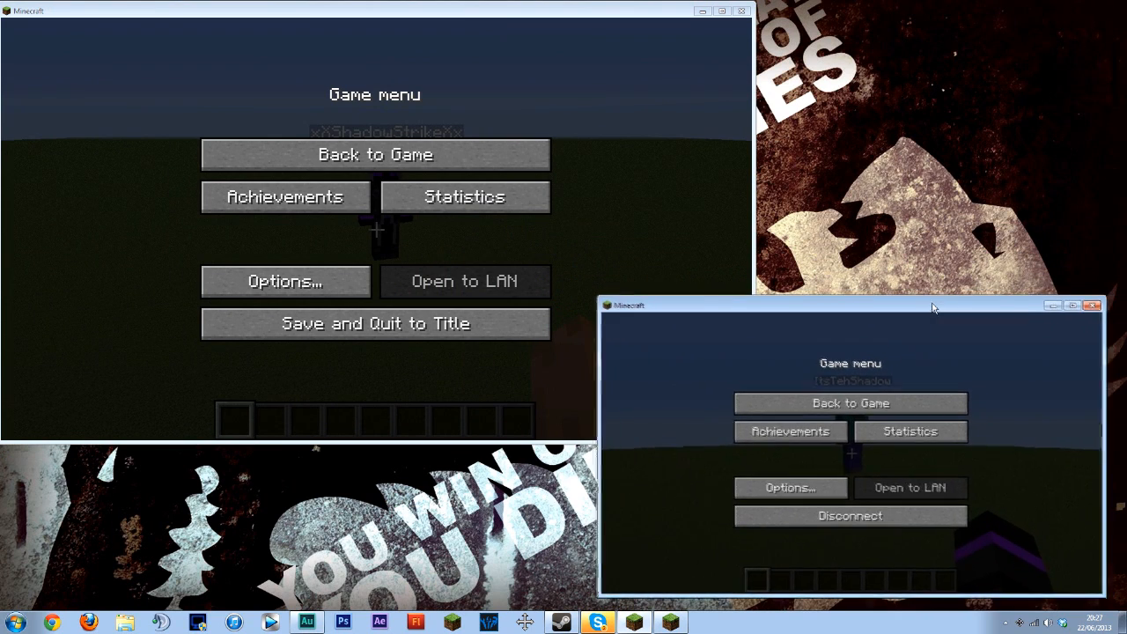
pyautogui.click(848, 401)
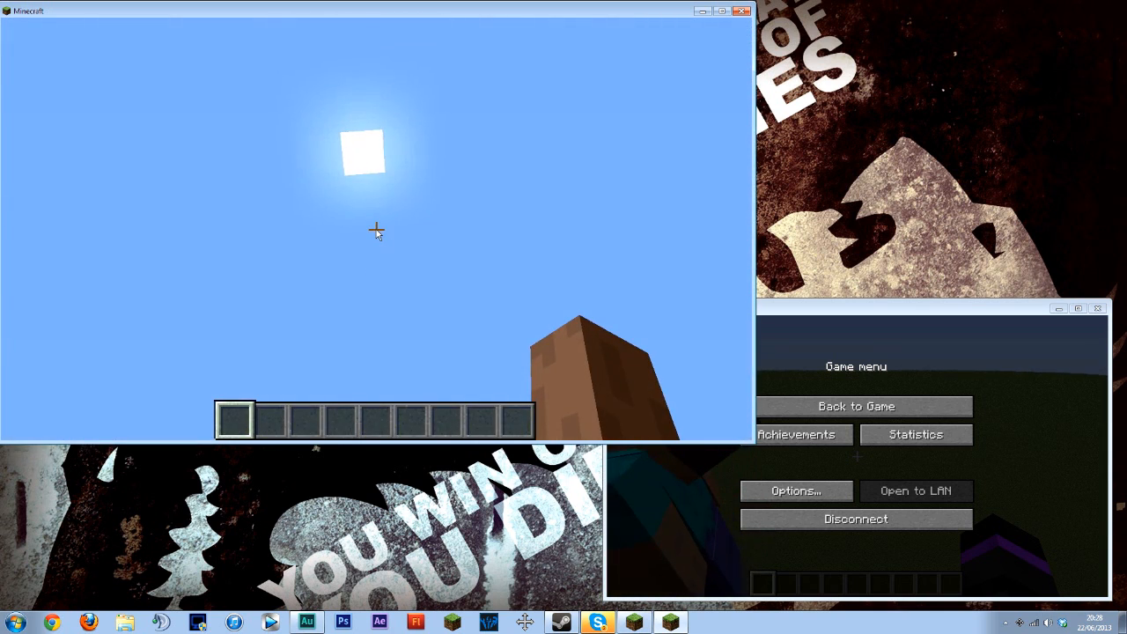
pyautogui.write('/time')
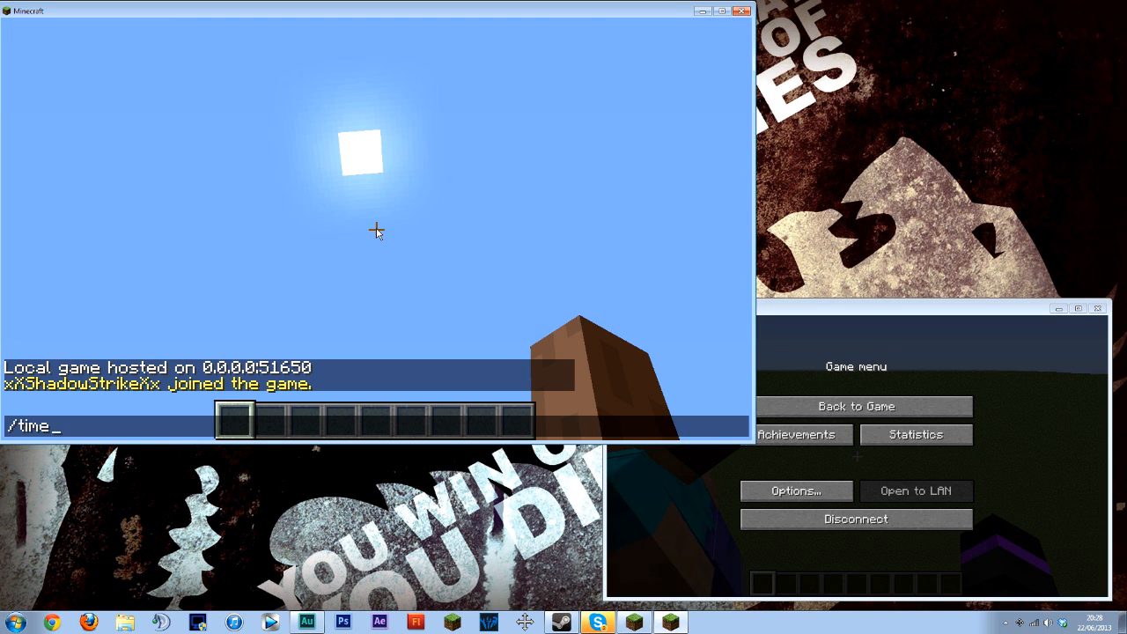
pyautogui.write('set 0')
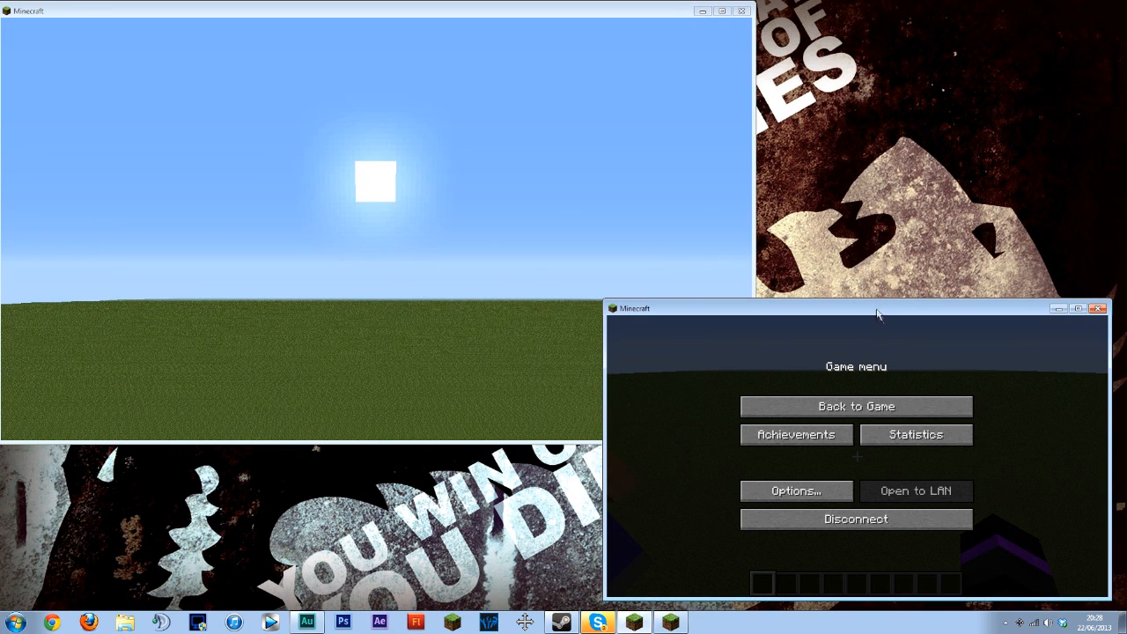
# - Resume the second client, place oak wood blocks on the grass, then stop the capture
pyautogui.click(854, 405)
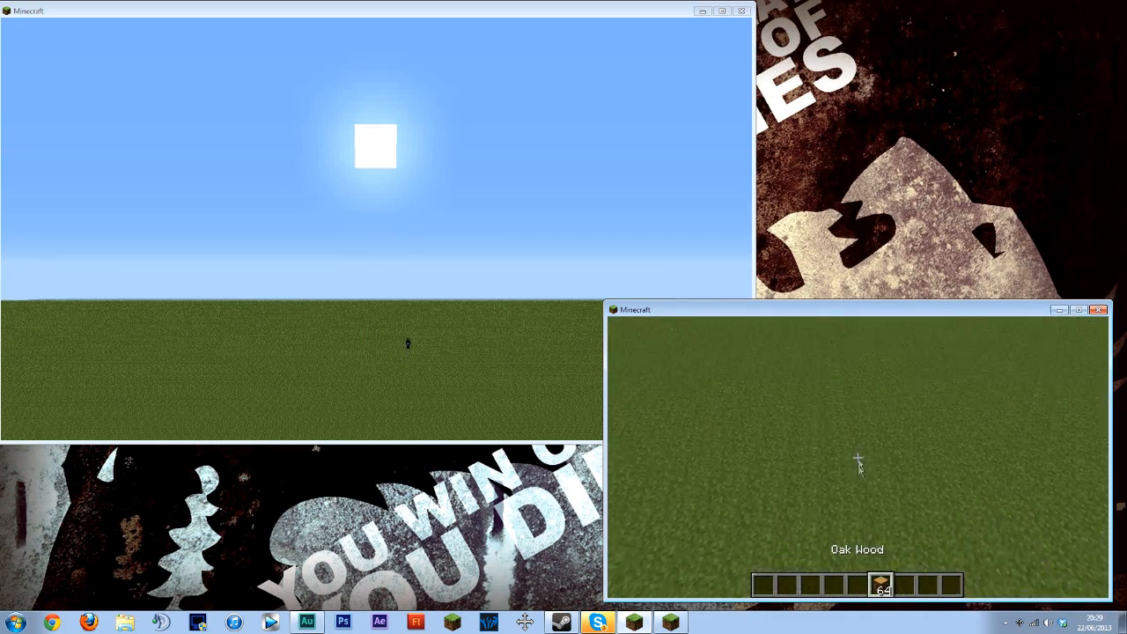
pyautogui.click(859, 461)
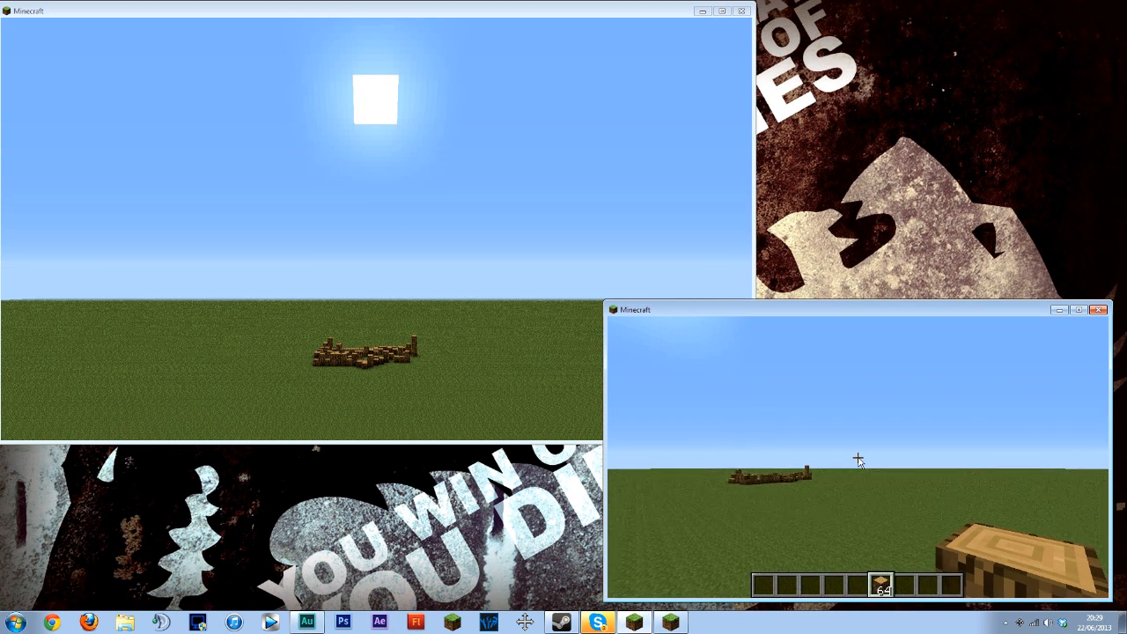
pyautogui.press('Escape')
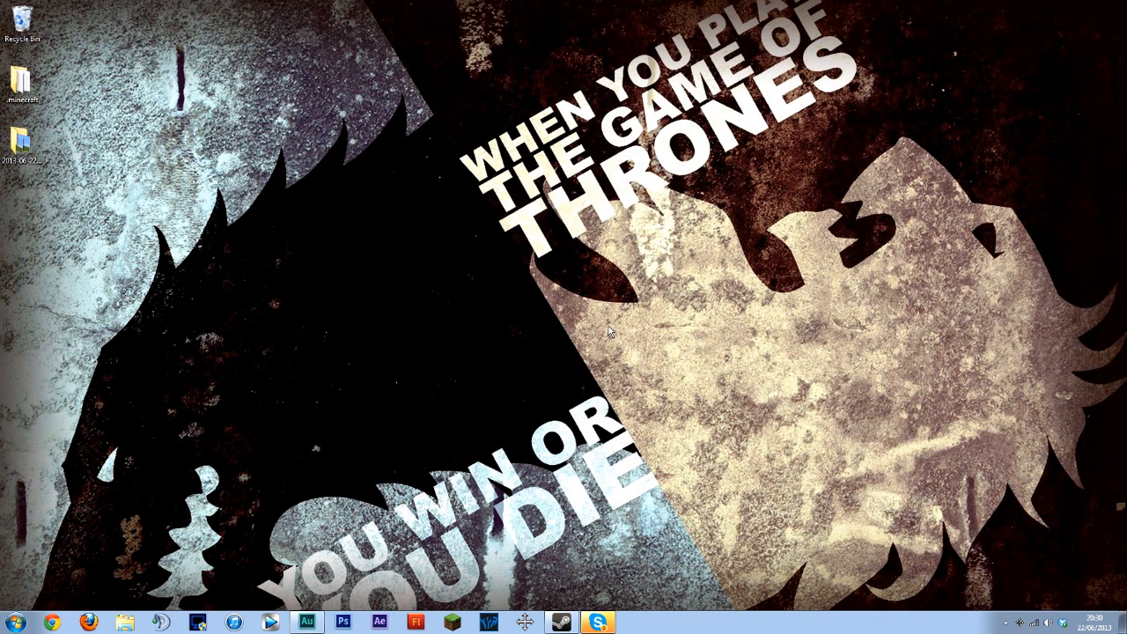
pyautogui.moveTo(106, 472)
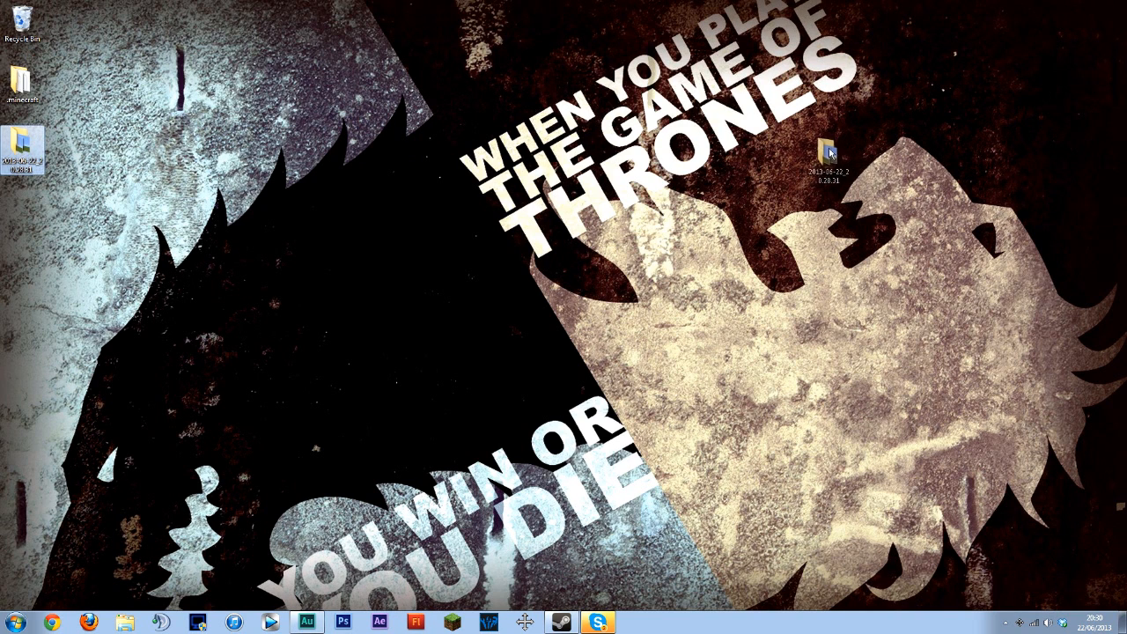
# - Move the screenshot folder onto the desktop, browse its contents and preview the first frame
pyautogui.moveTo(824, 155); pyautogui.dragTo(423, 264)
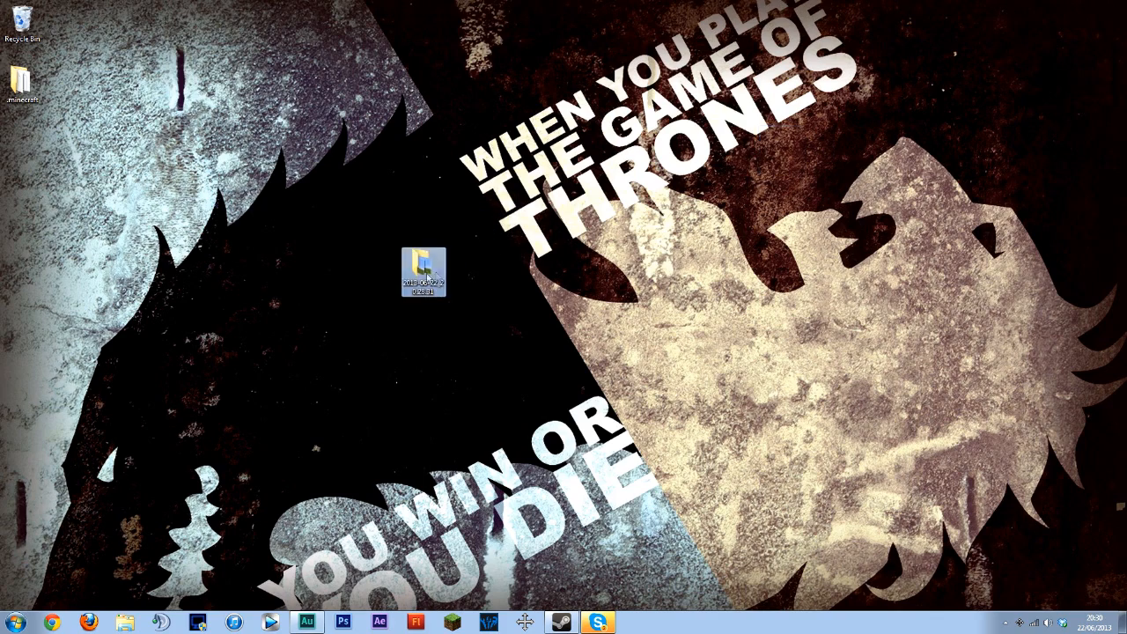
pyautogui.doubleClick(426, 268)
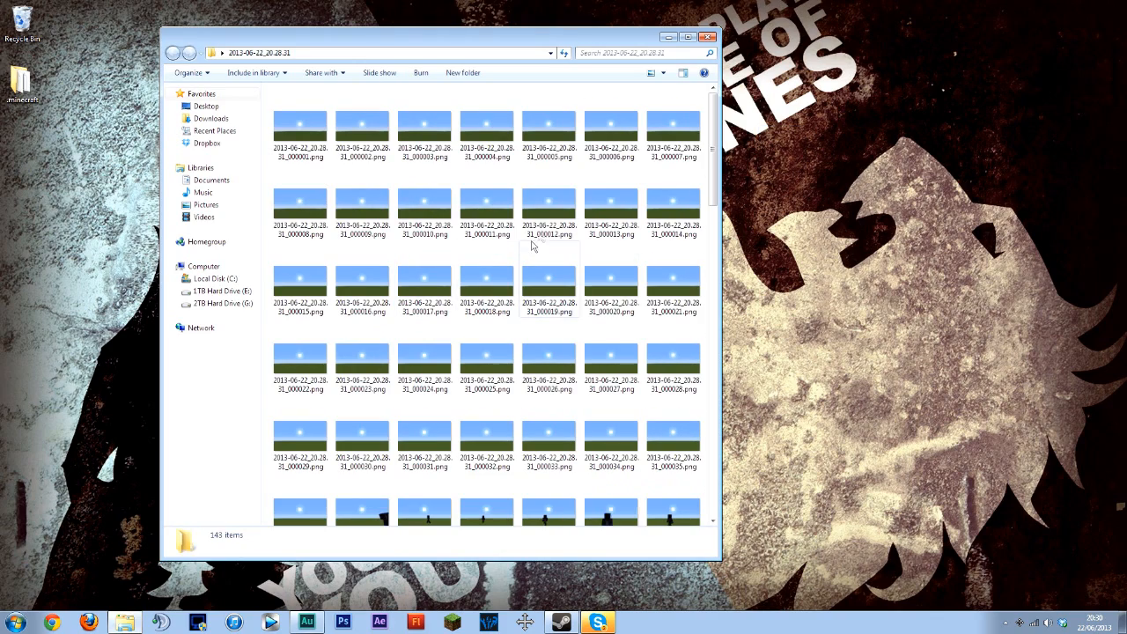
pyautogui.scroll(-3)
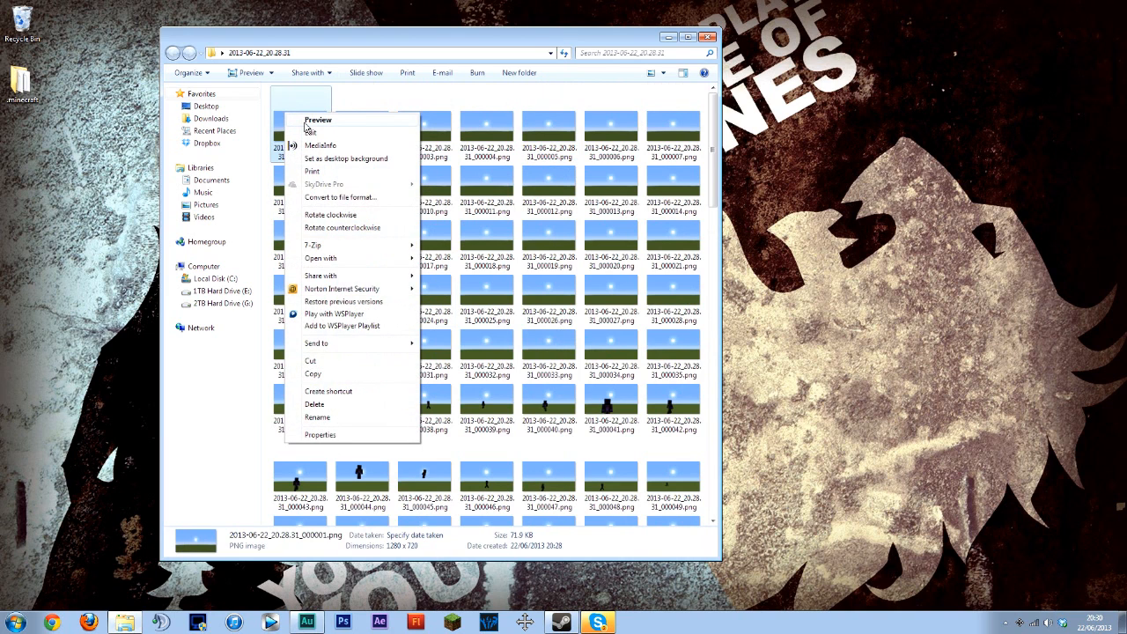
pyautogui.click(317, 120)
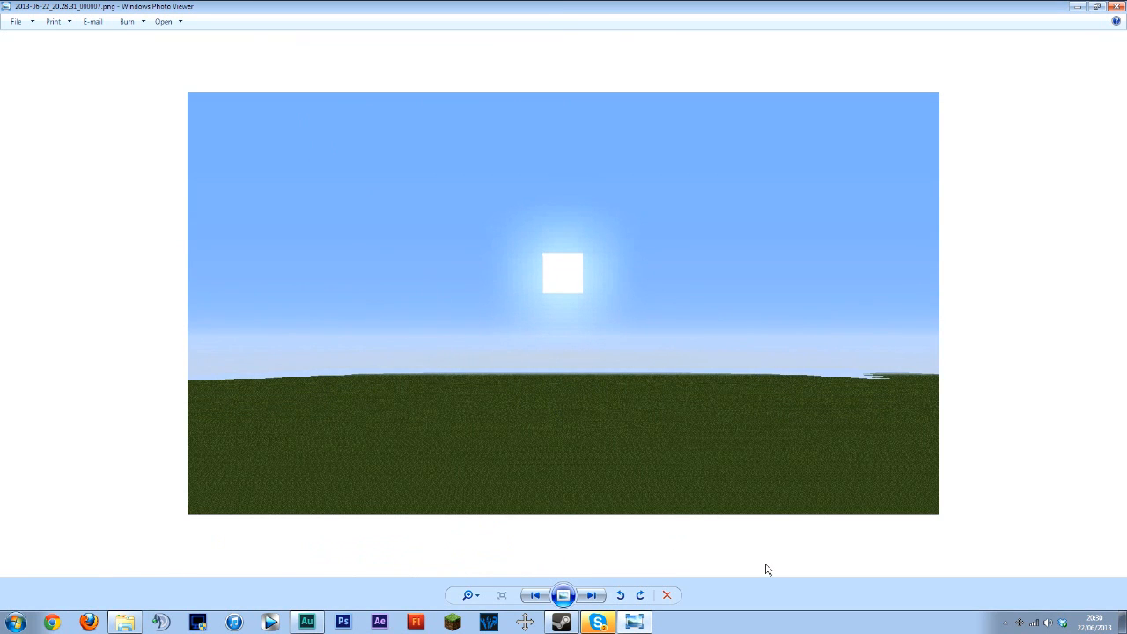
# - Step through later screenshots in Windows Photo Viewer to watch the oak structure appear
pyautogui.click(590, 595)
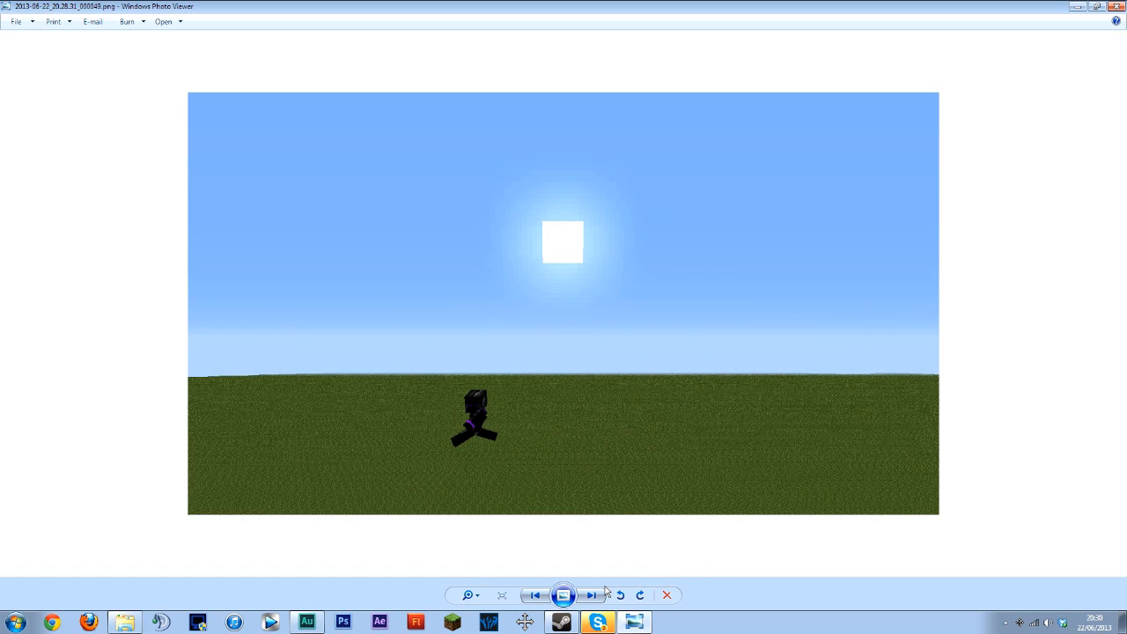
pyautogui.click(591, 595)
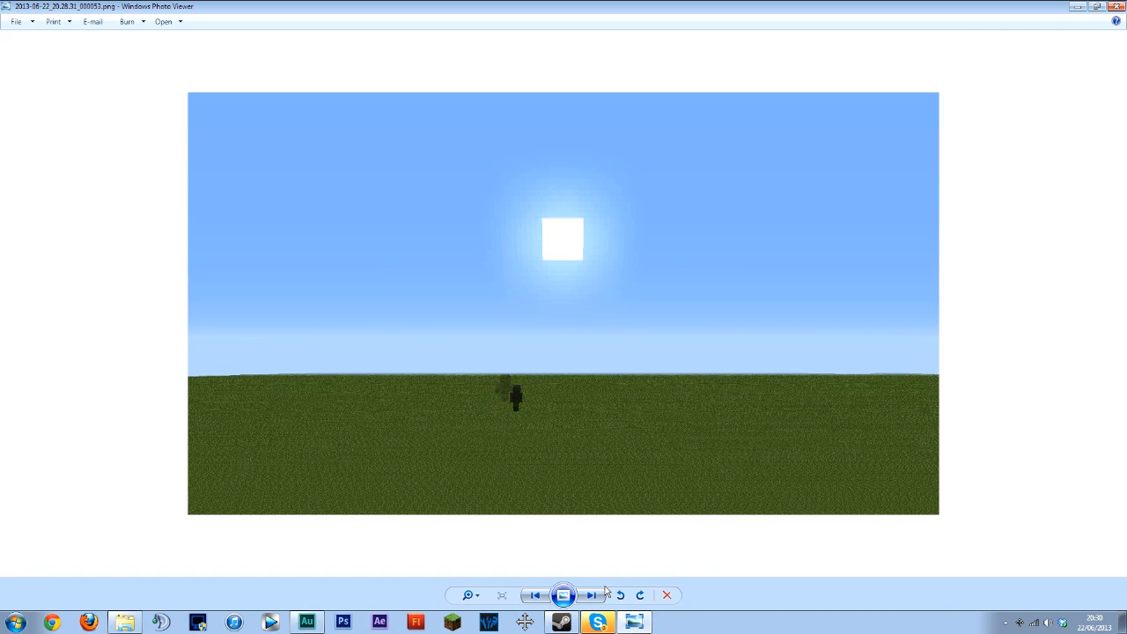
pyautogui.click(592, 595)
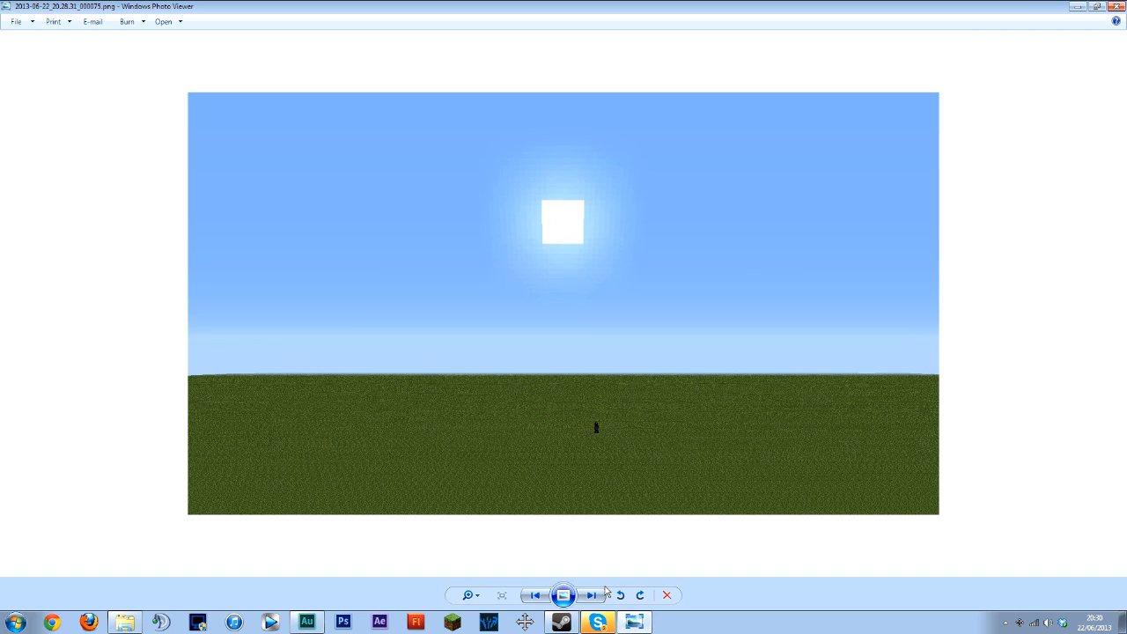
pyautogui.click(591, 595)
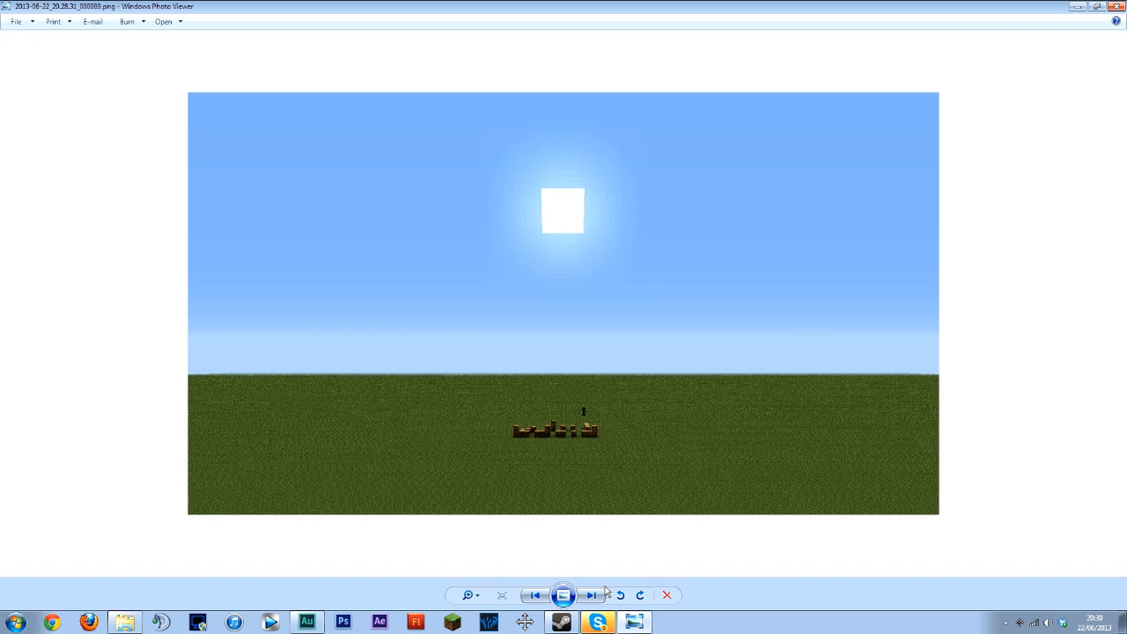
pyautogui.click(590, 595)
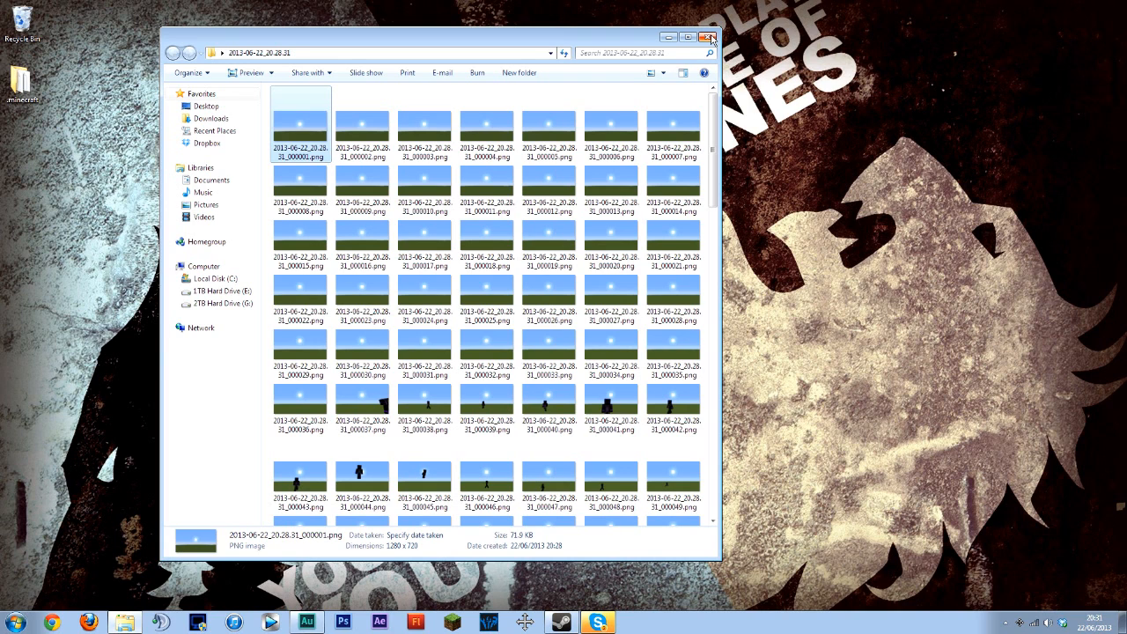
# - Close Explorer, start a media import in Vegas and select the first PNG in the screenshot folder
pyautogui.click(710, 35)
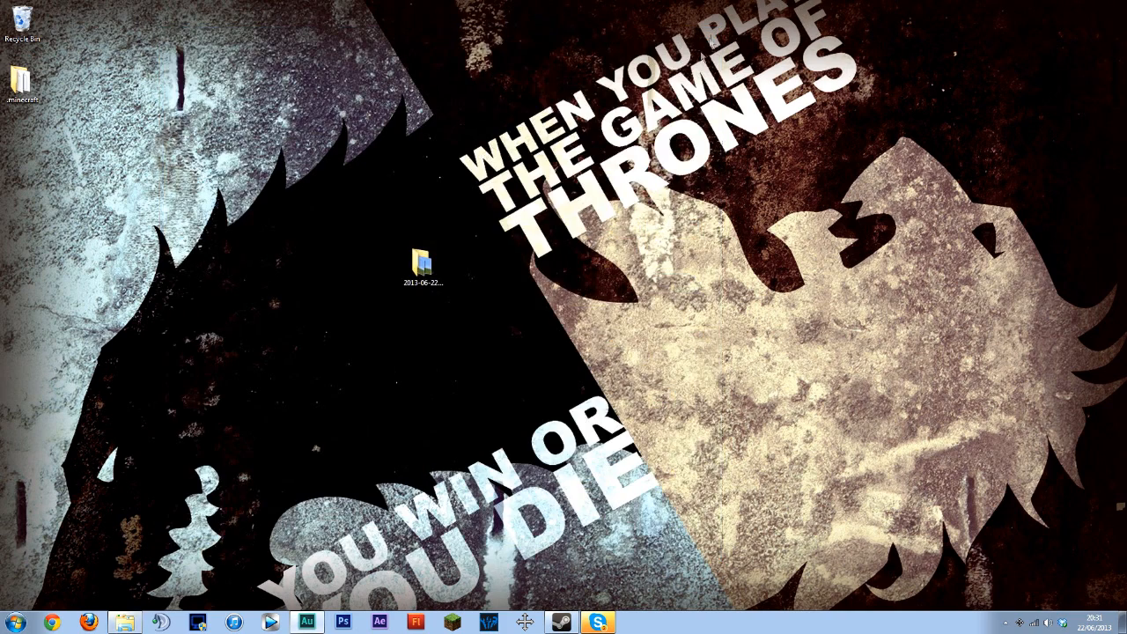
pyautogui.click(488, 621)
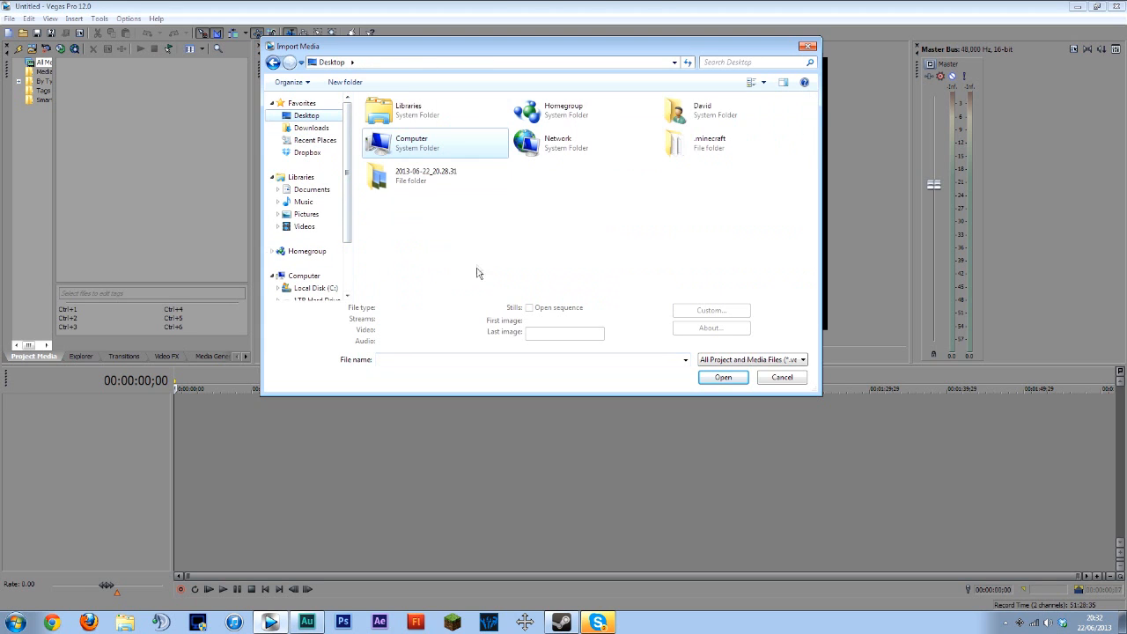
pyautogui.doubleClick(408, 176)
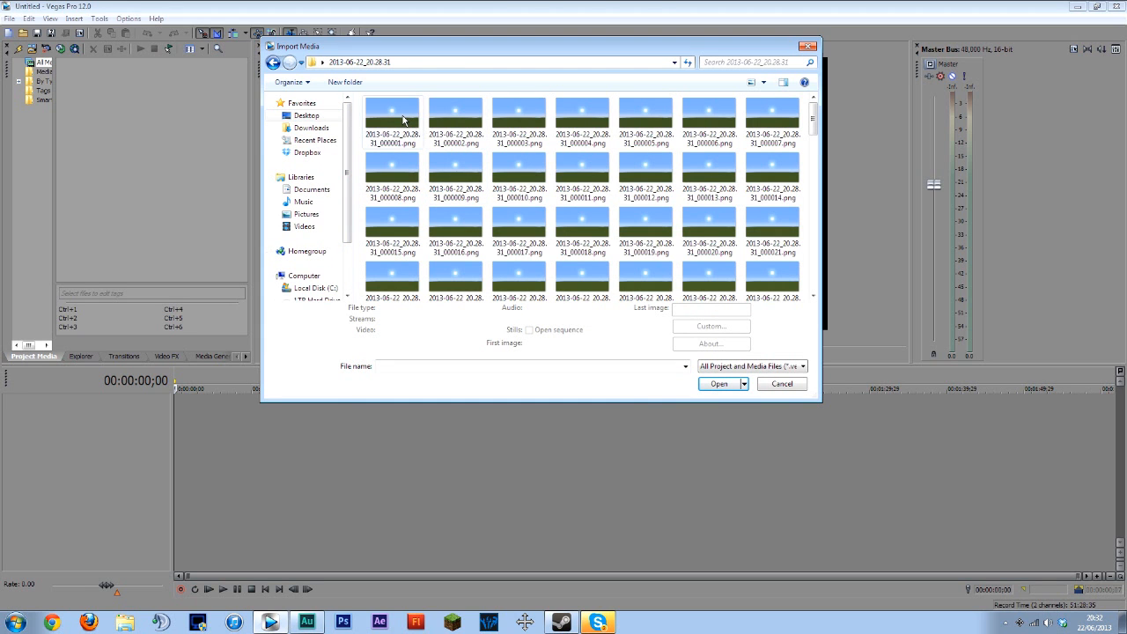
pyautogui.click(392, 121)
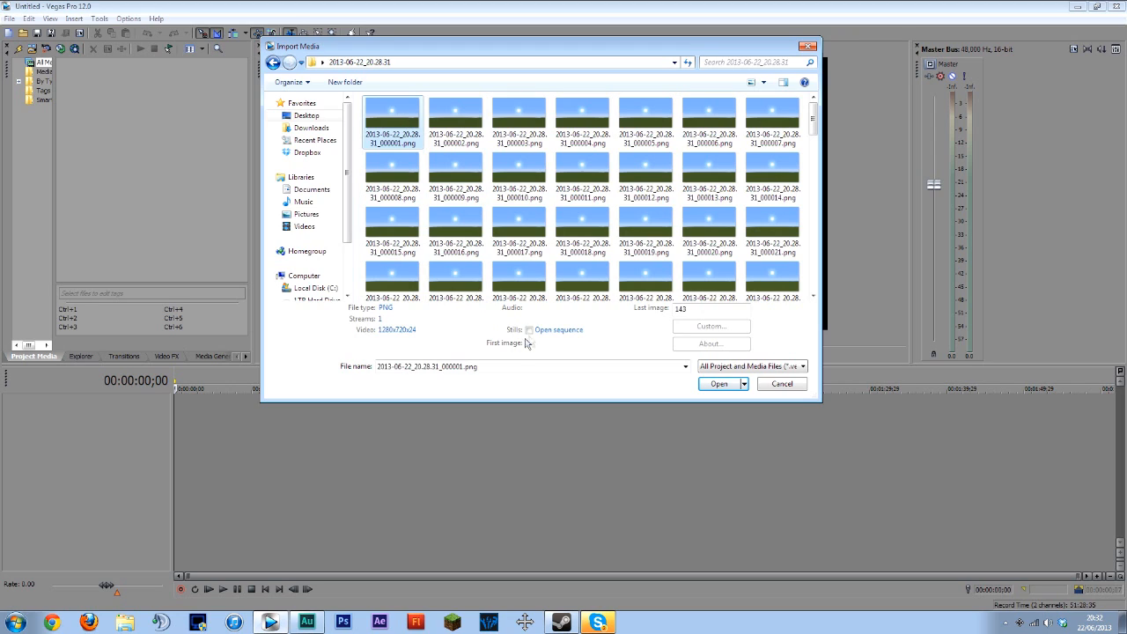
# - Enable Open sequence so the numbered PNGs import as one image sequence, and confirm
pyautogui.click(530, 329)
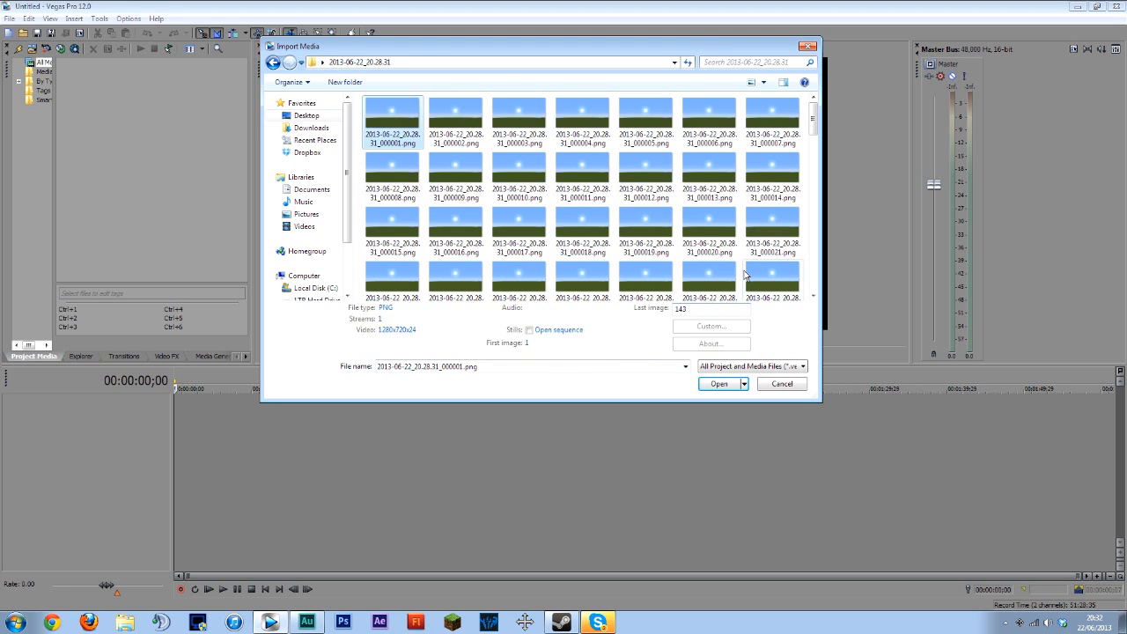
pyautogui.scroll(-3)
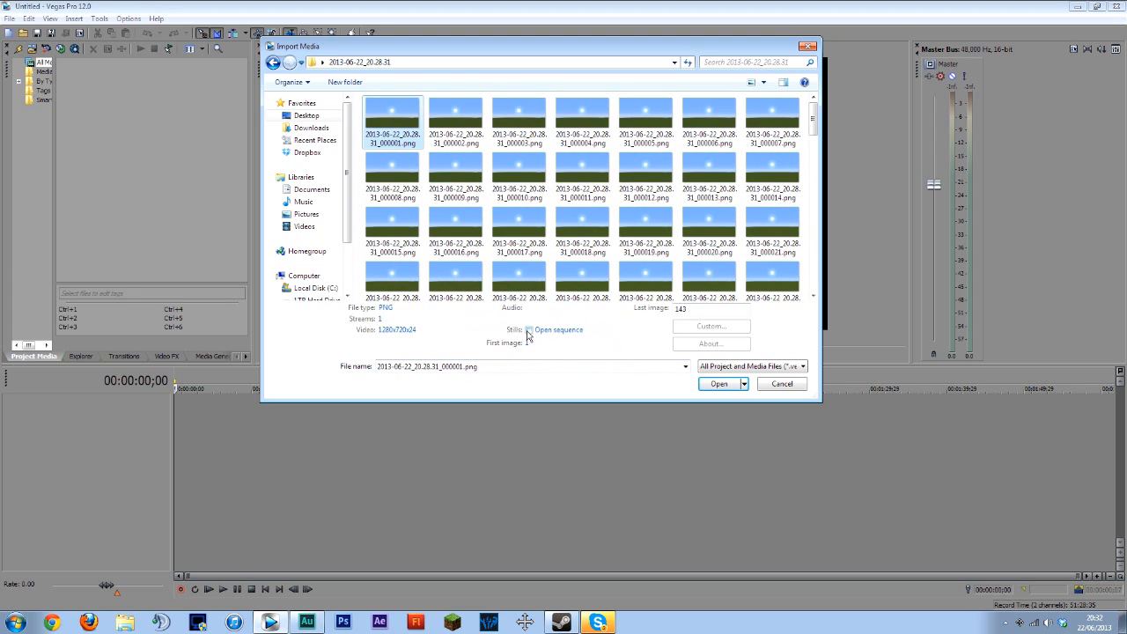
pyautogui.click(530, 329)
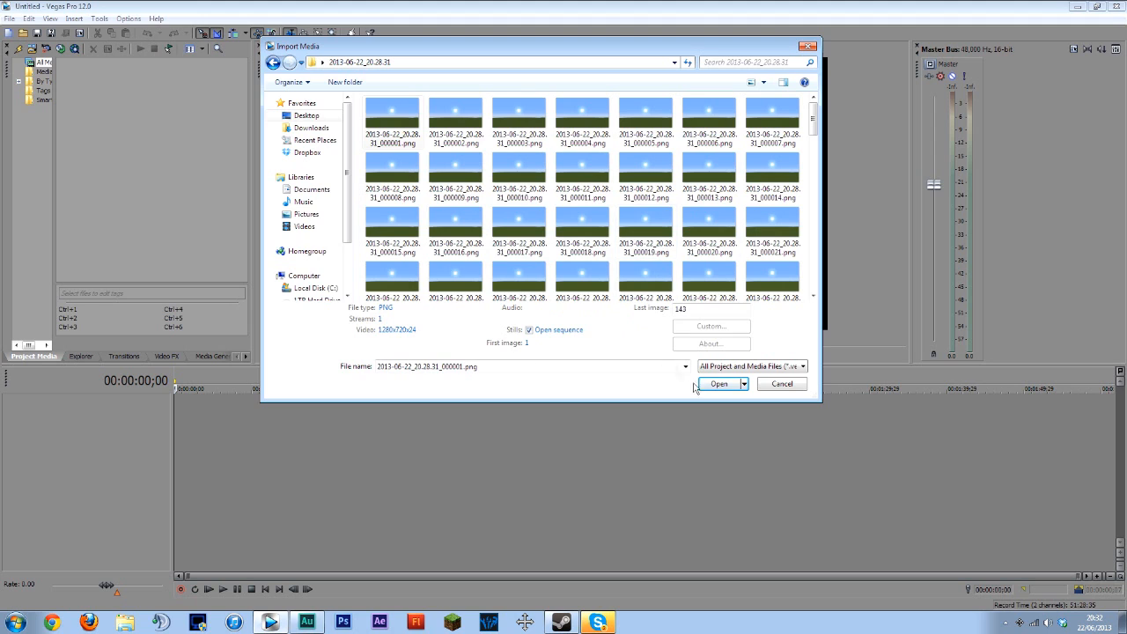
pyautogui.click(719, 384)
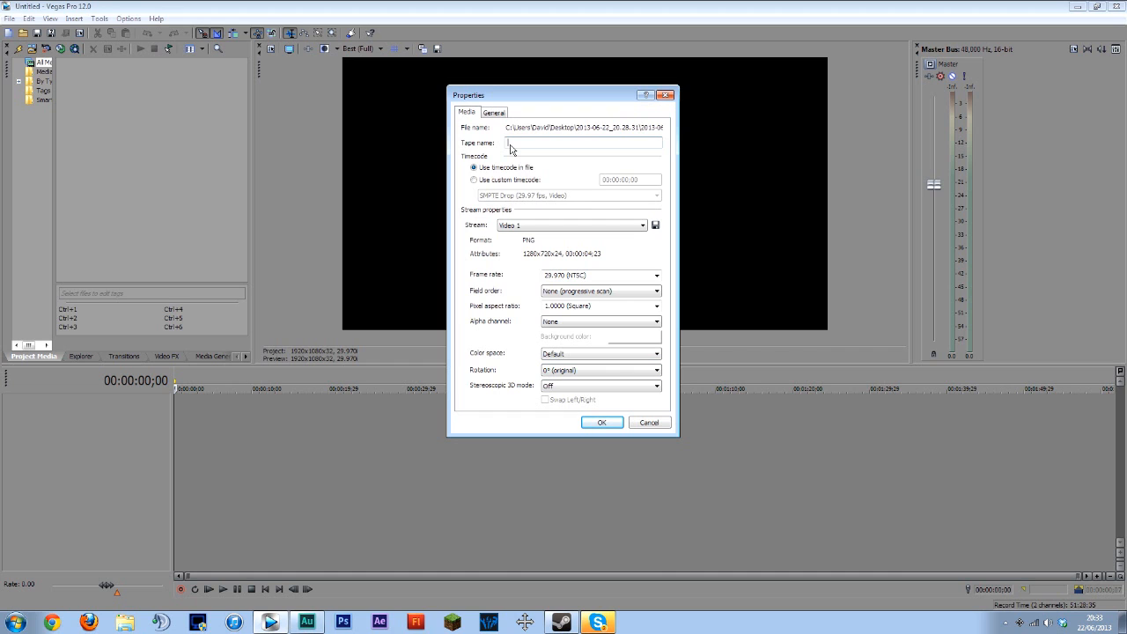
# - Review the clip's General and Media properties, accept them and preview the sequence clip
pyautogui.click(493, 112)
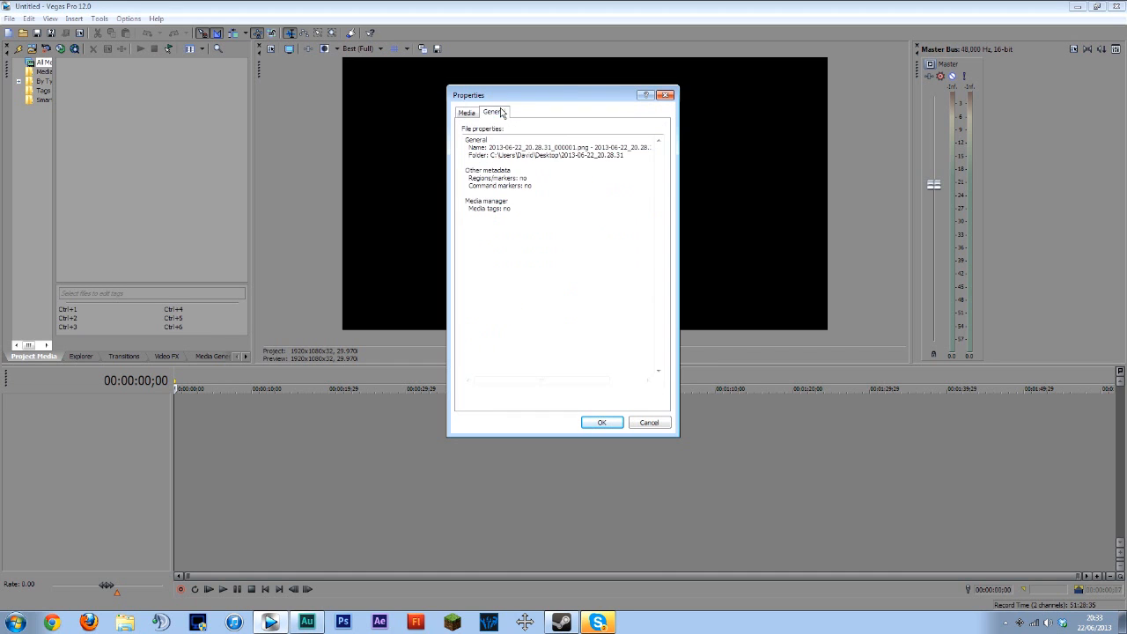
pyautogui.click(467, 113)
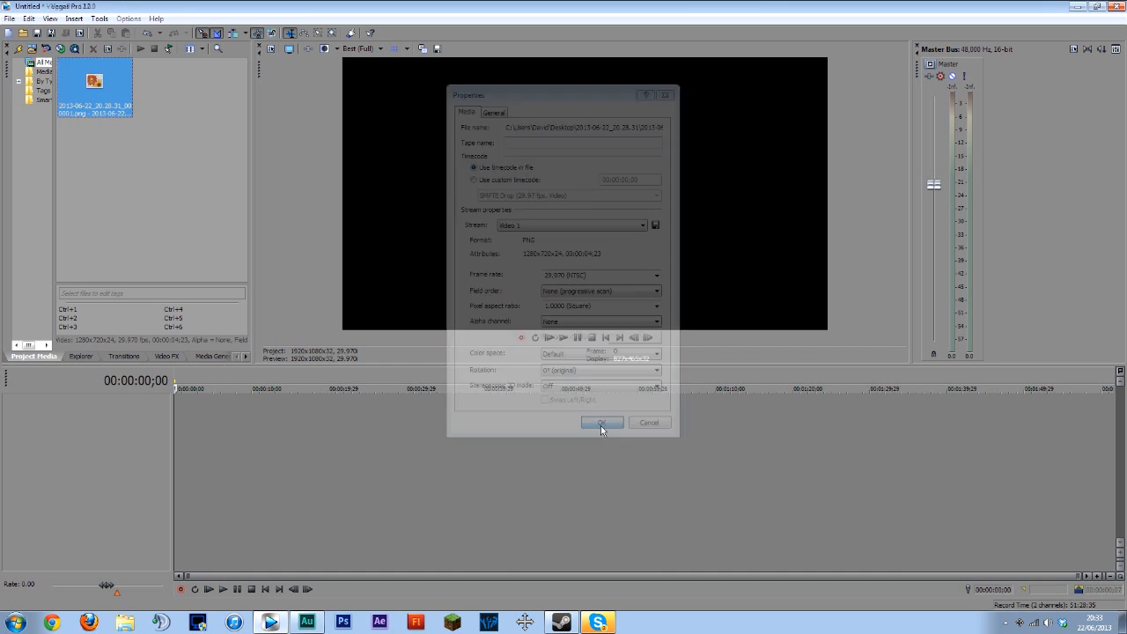
pyautogui.click(602, 423)
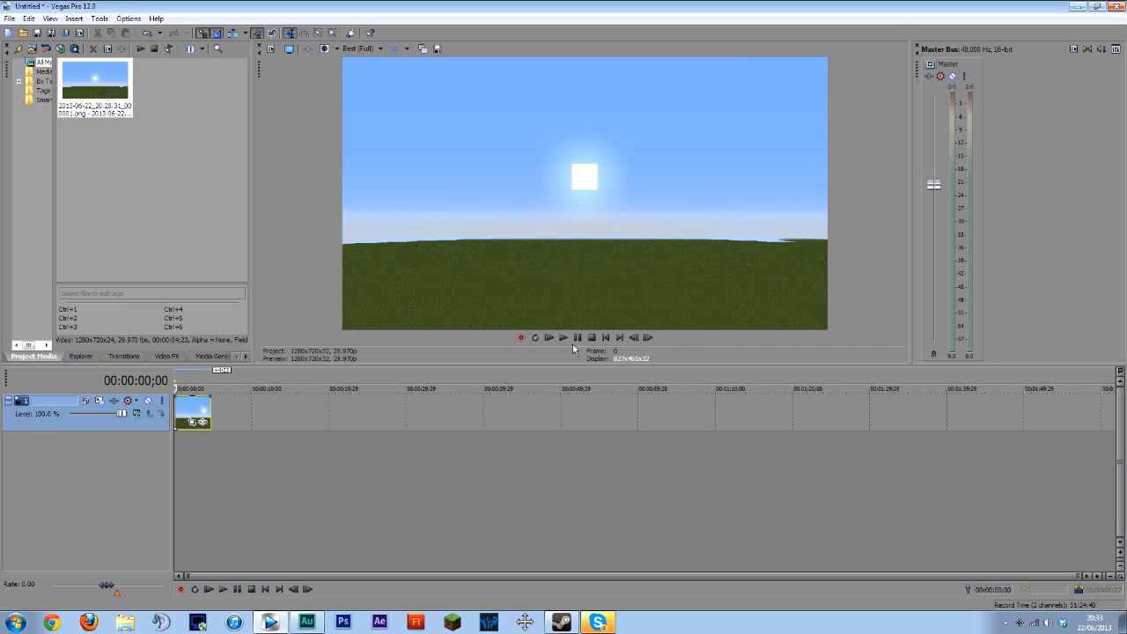
pyautogui.click(550, 338)
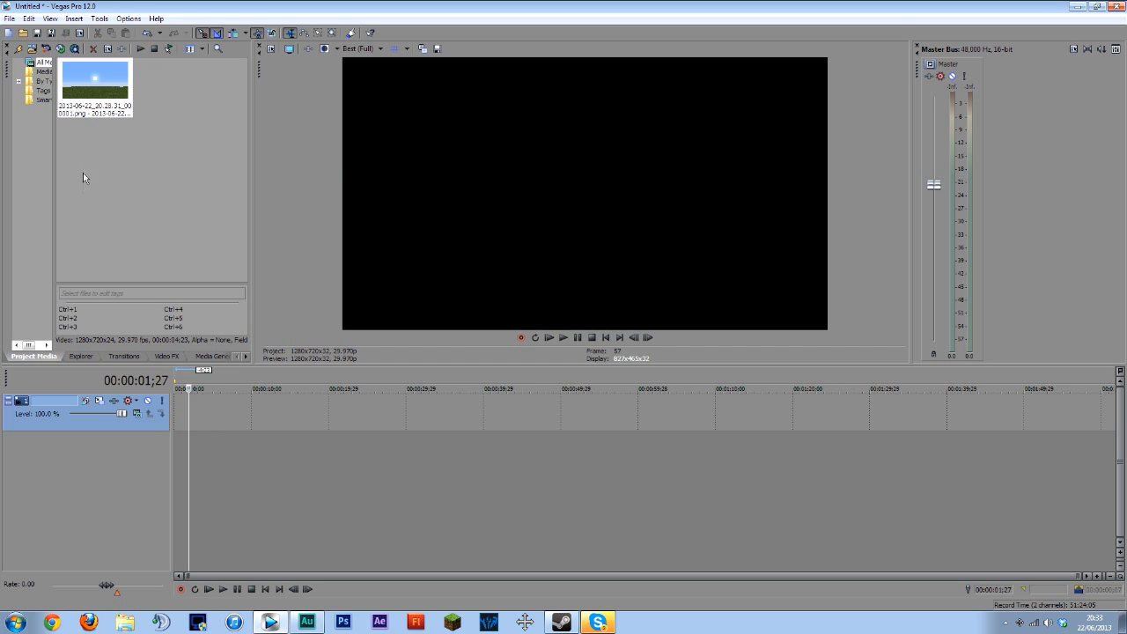
# - Import all the PNG screenshots as individual still images via File > Import > Media
pyautogui.click(9, 18)
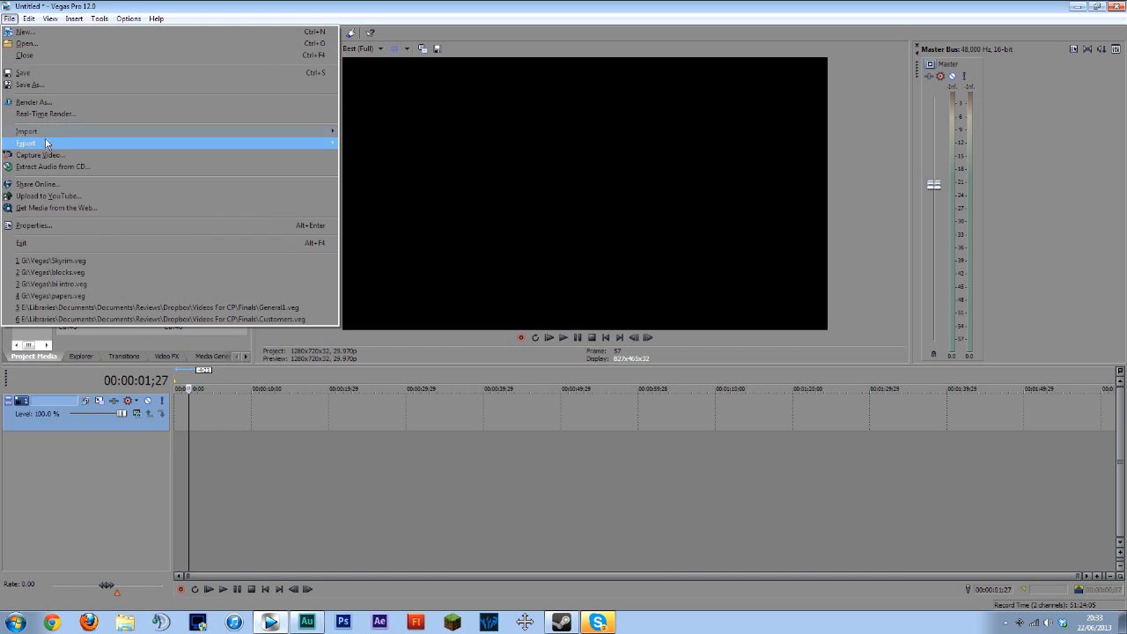
pyautogui.click(25, 130)
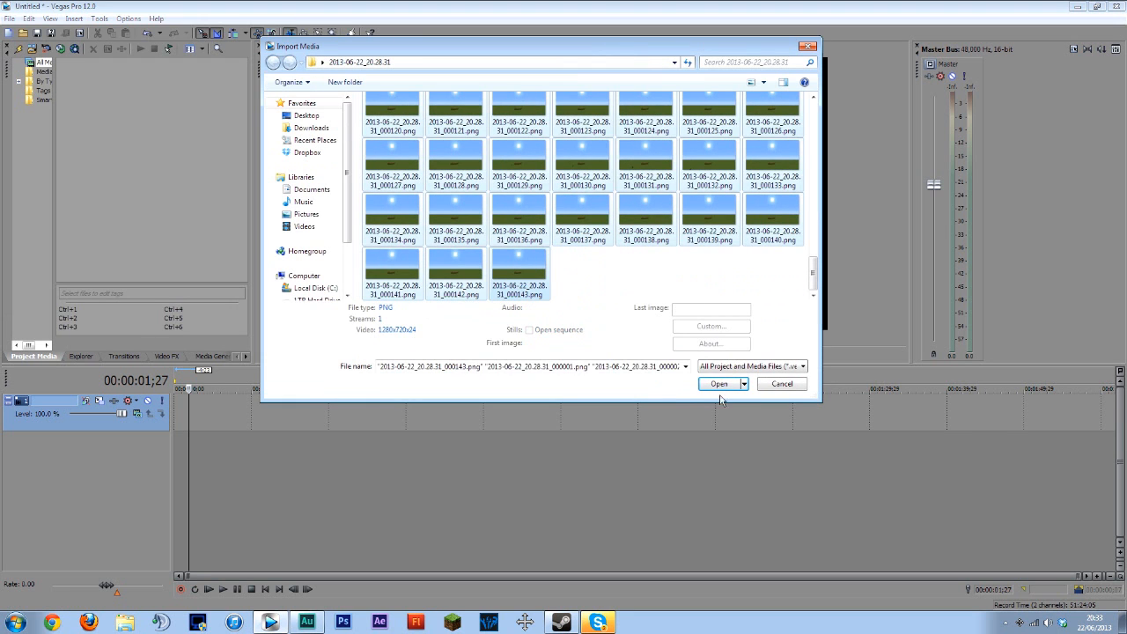
pyautogui.click(718, 383)
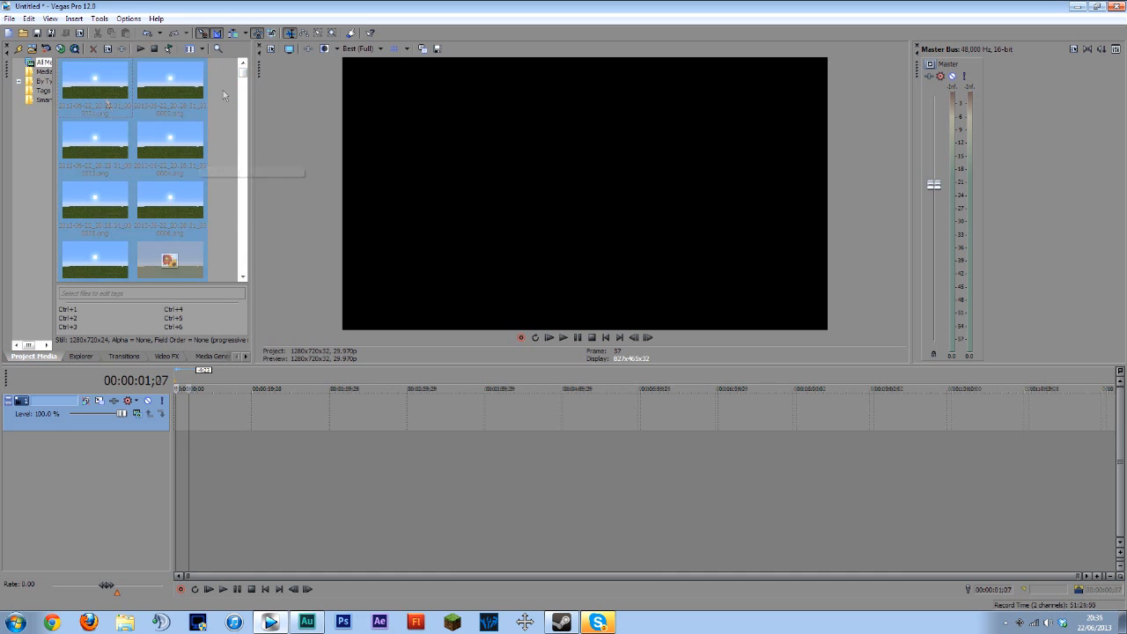
# - Confirm the Editing preferences under Options > Preferences
pyautogui.click(127, 18)
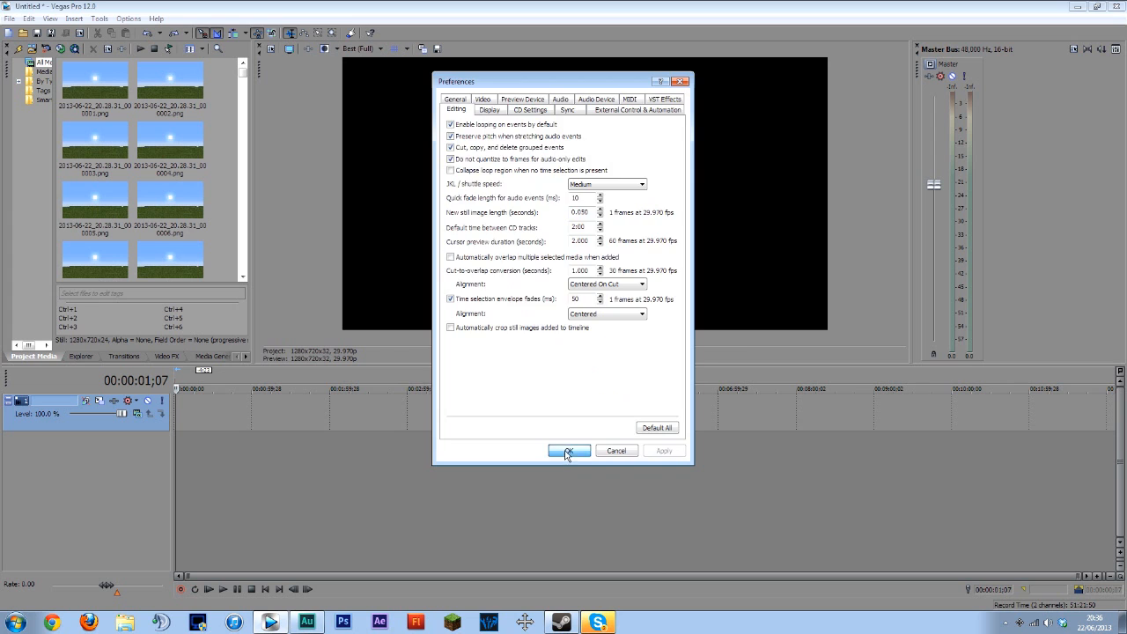
pyautogui.click(567, 450)
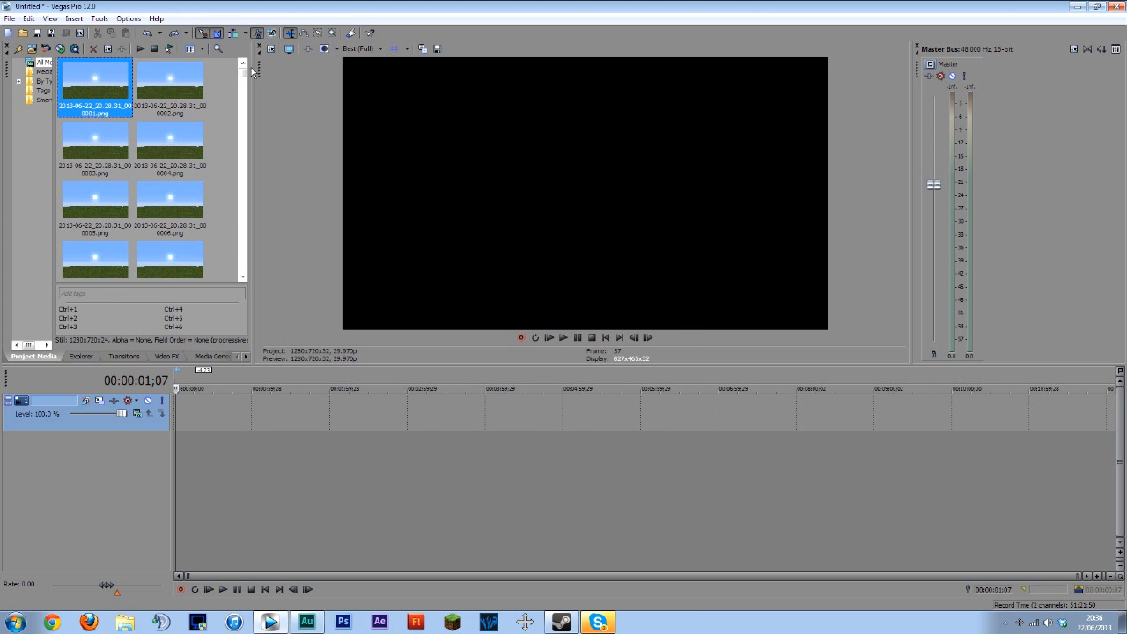